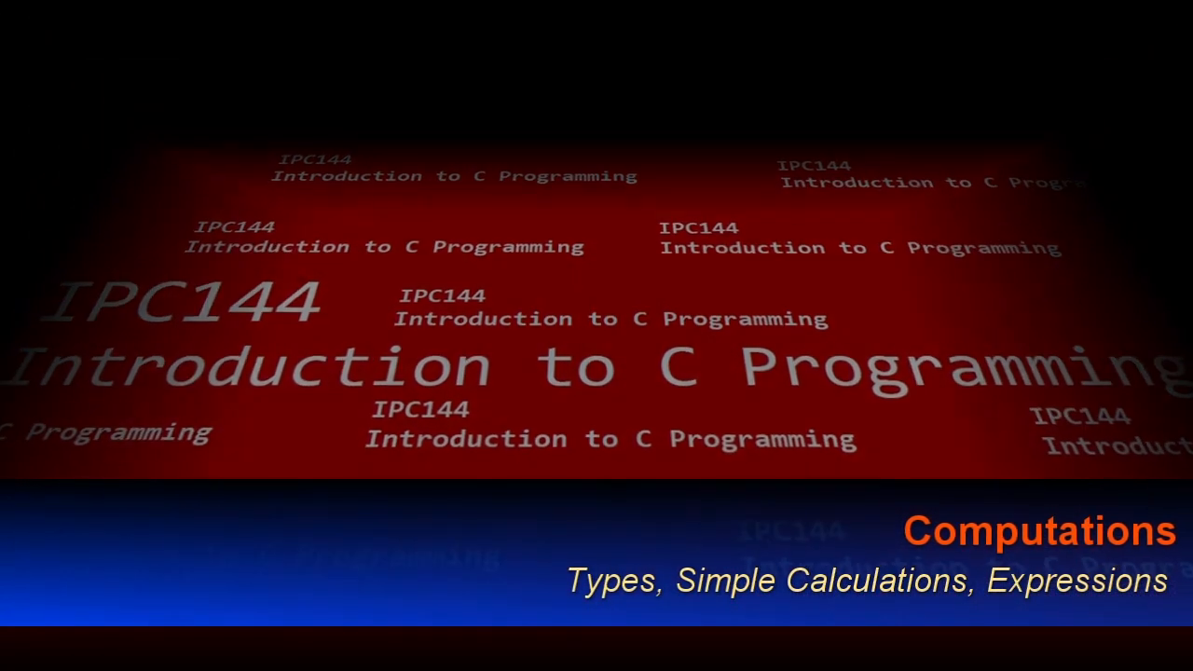
Launch Visual Studio 2019 so its start window with recent solutions appears
click(701, 652)
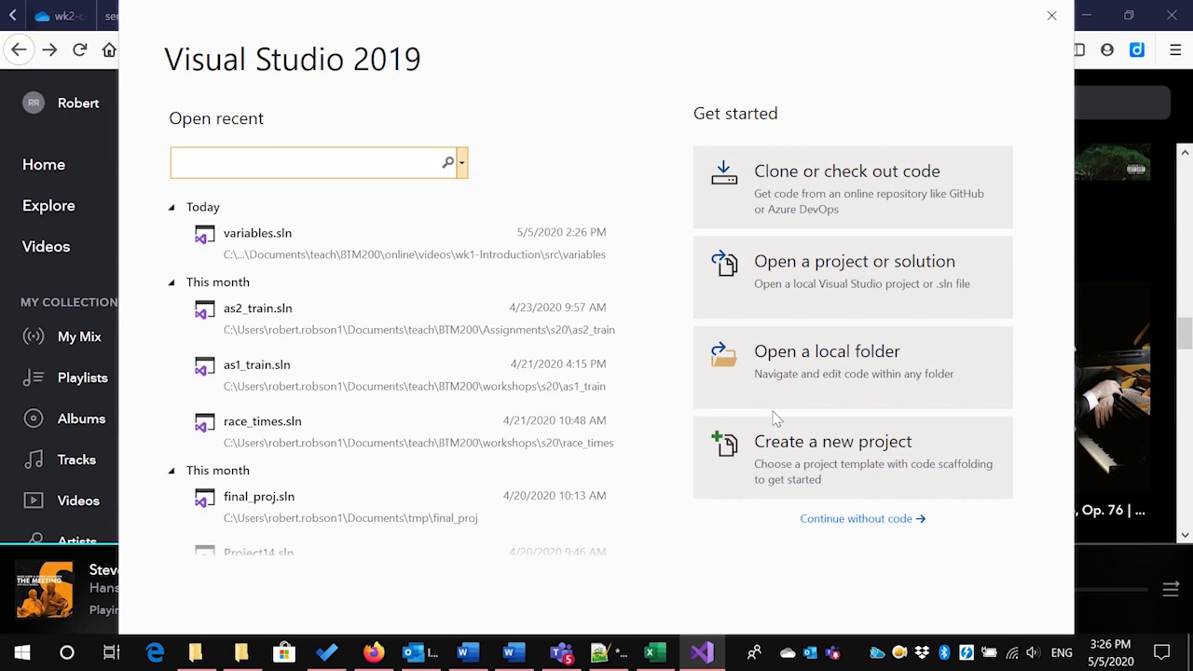
mouse_move(895, 521)
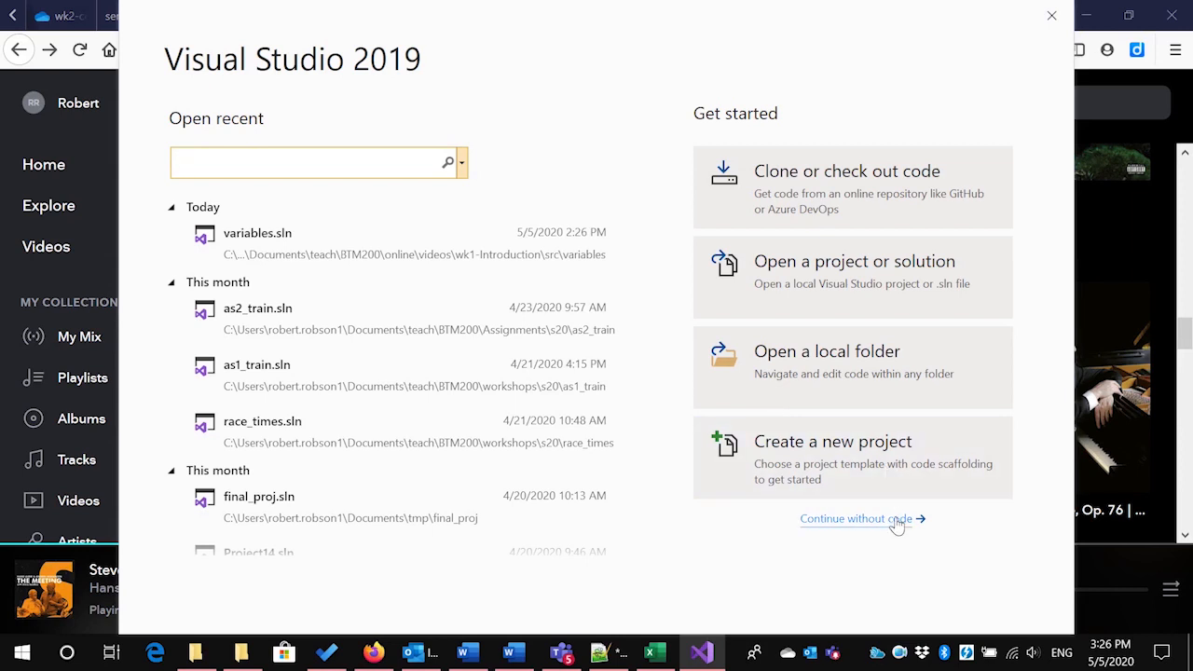
mouse_move(861, 515)
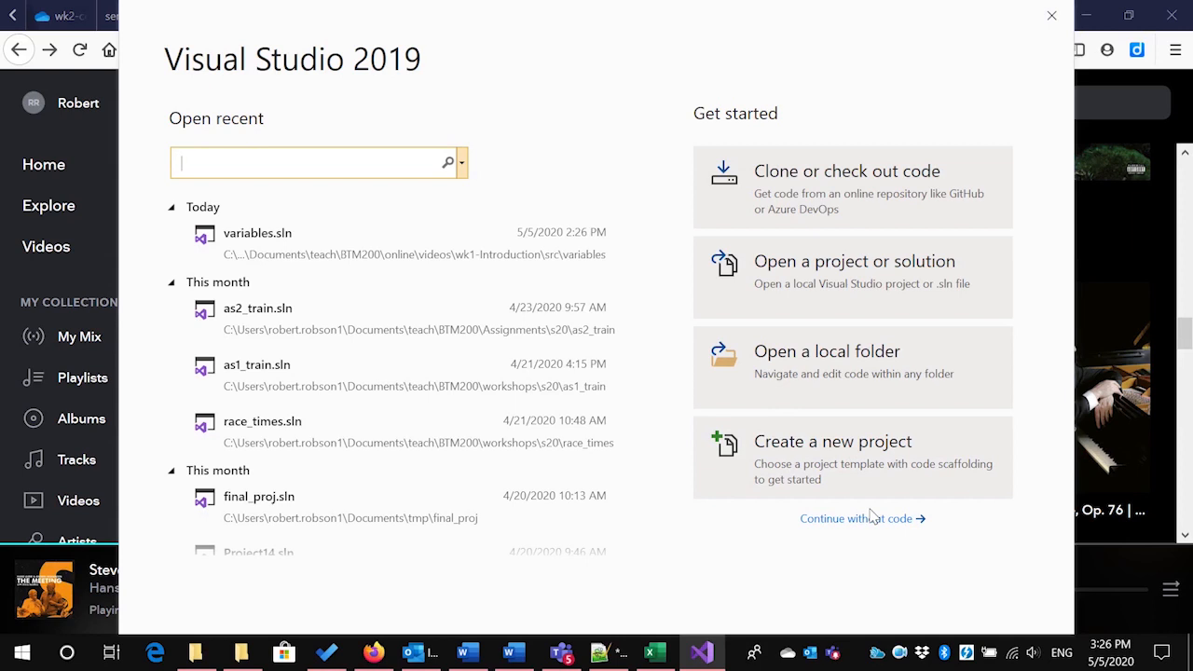
mouse_move(503, 185)
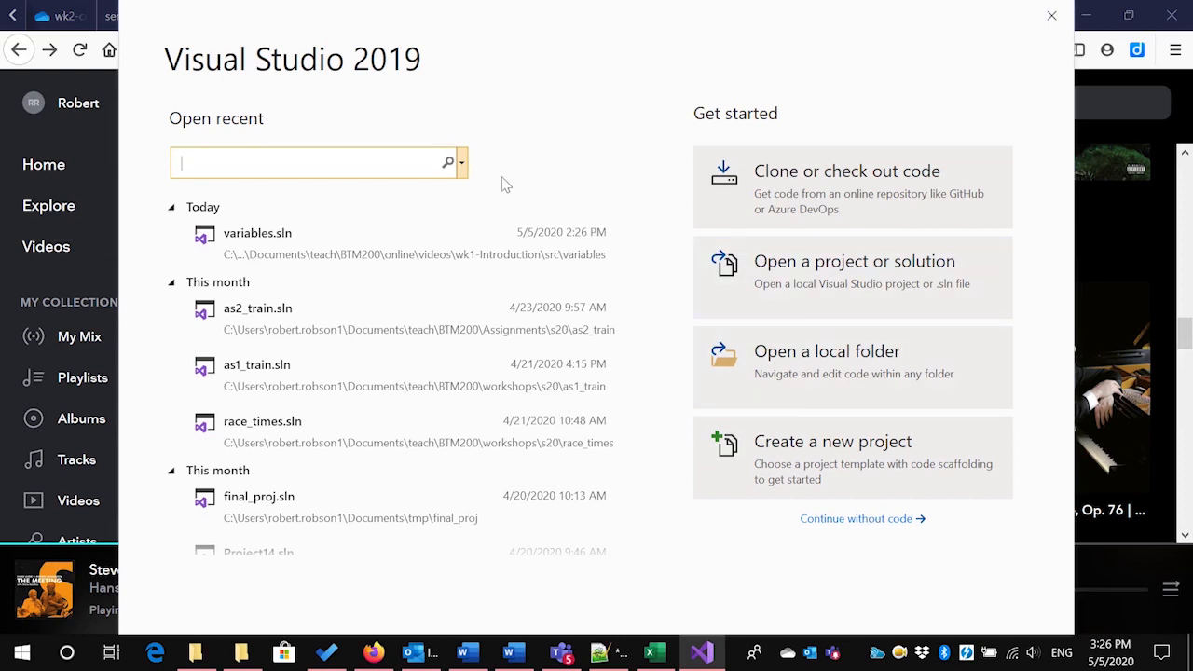
mouse_move(816, 458)
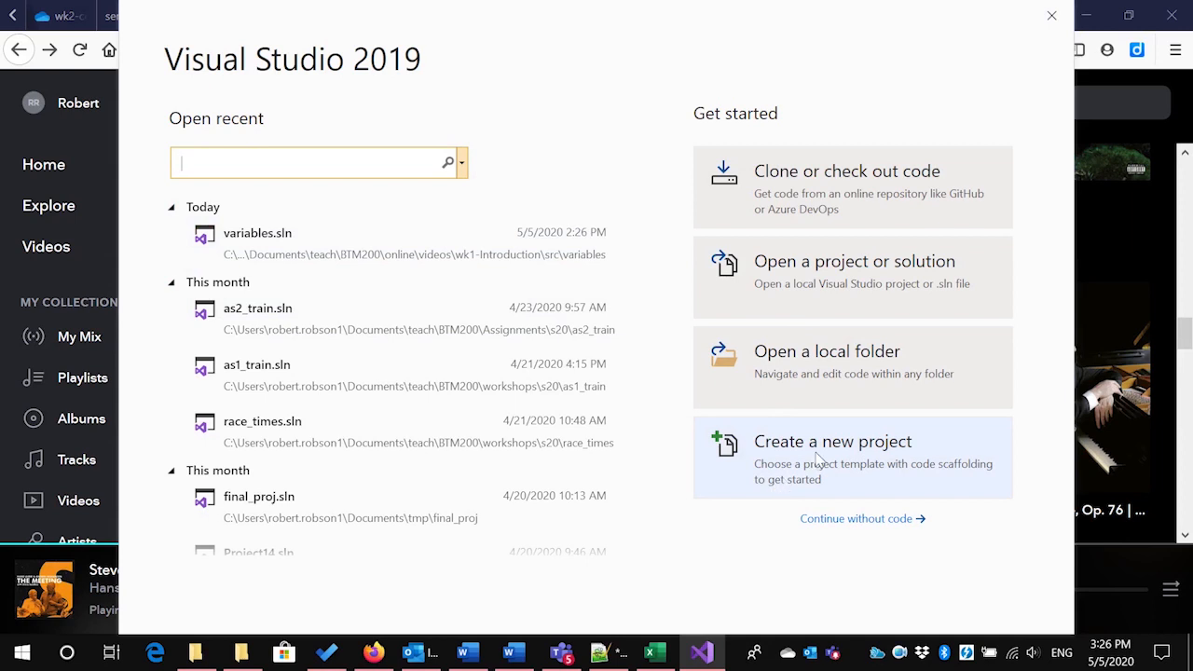
Start a new project, search 'em' and proceed with the C++ Empty Project template
click(831, 439)
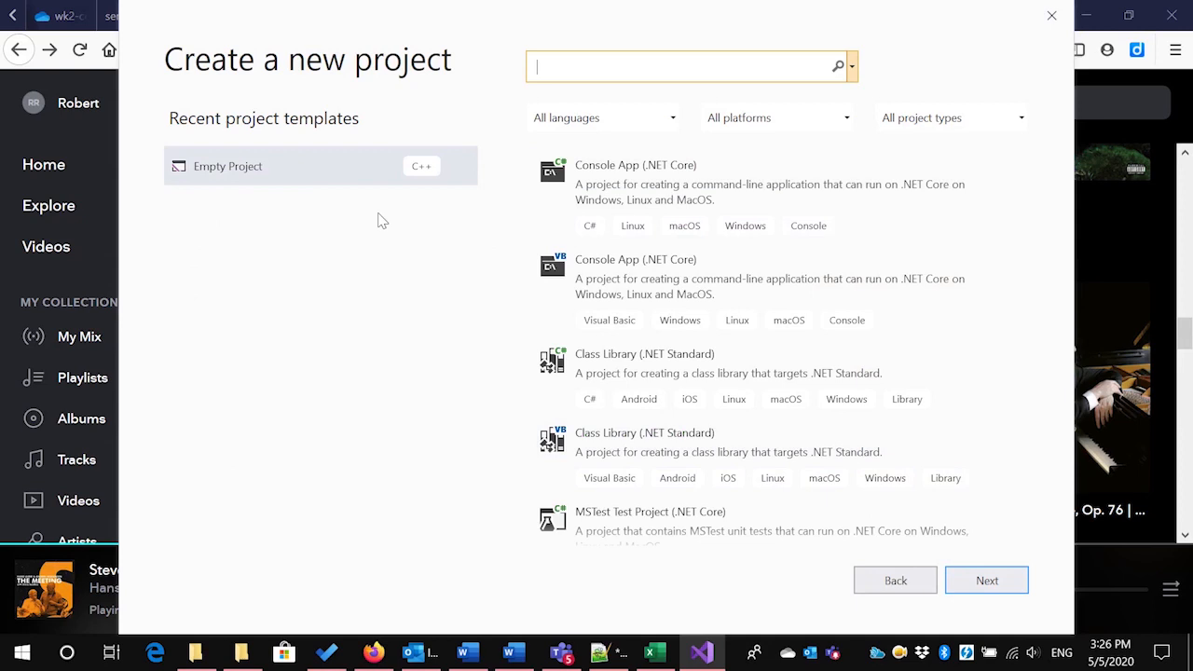
mouse_move(361, 190)
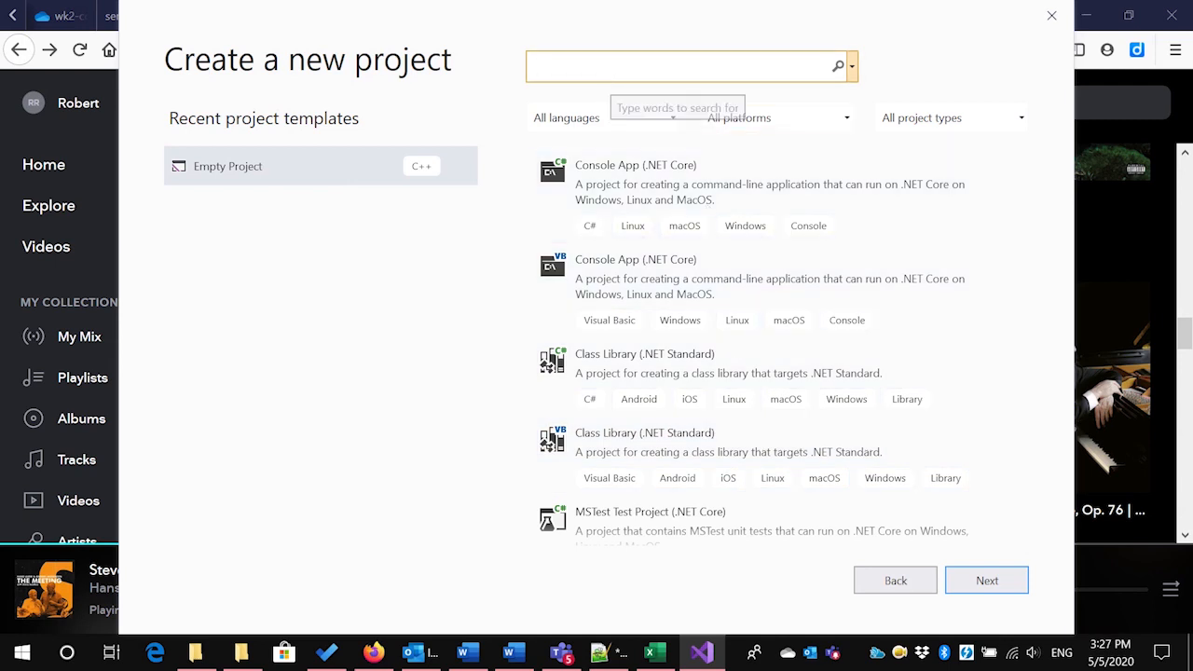
text(empty)
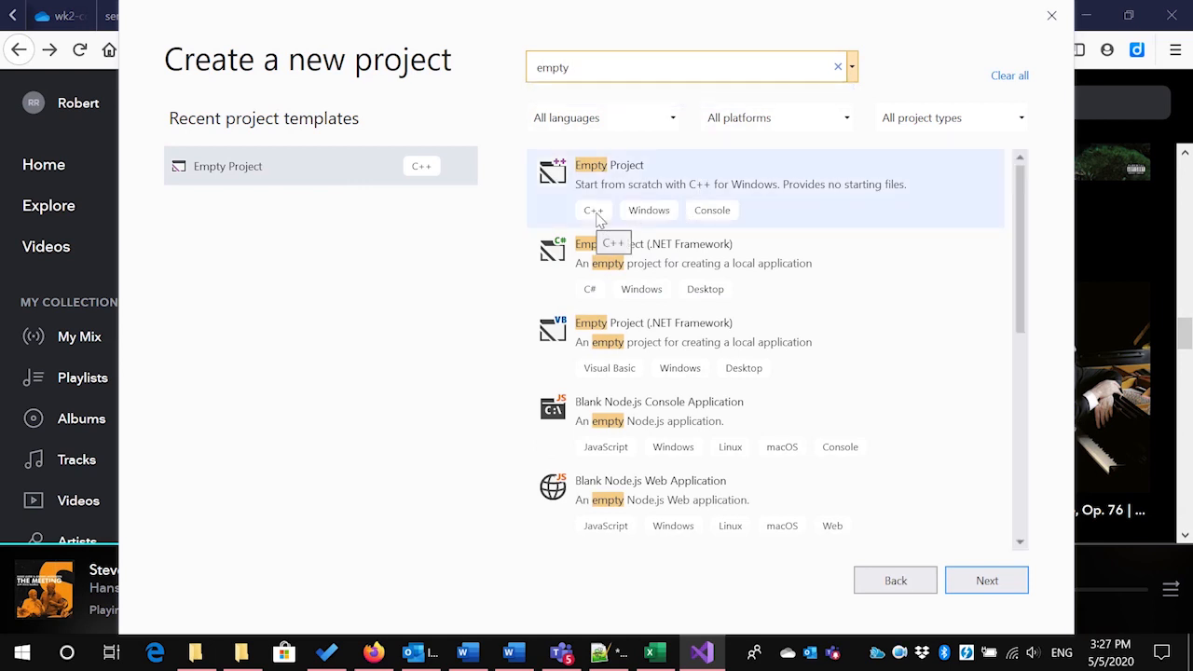
mouse_move(772, 207)
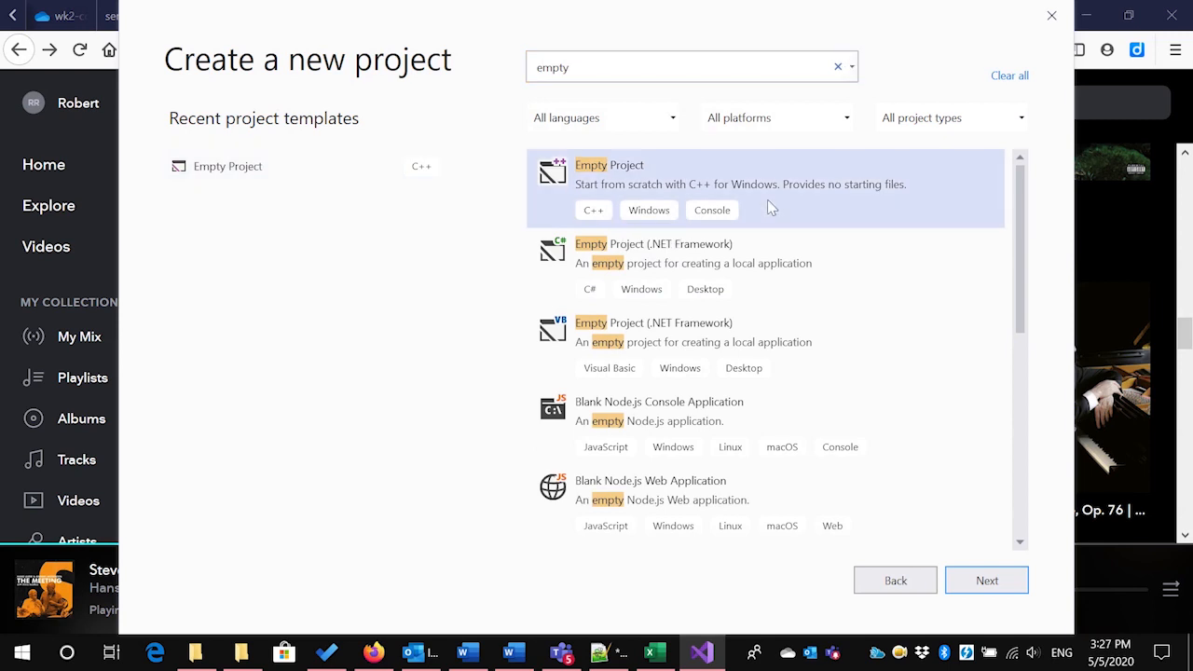
mouse_move(986, 580)
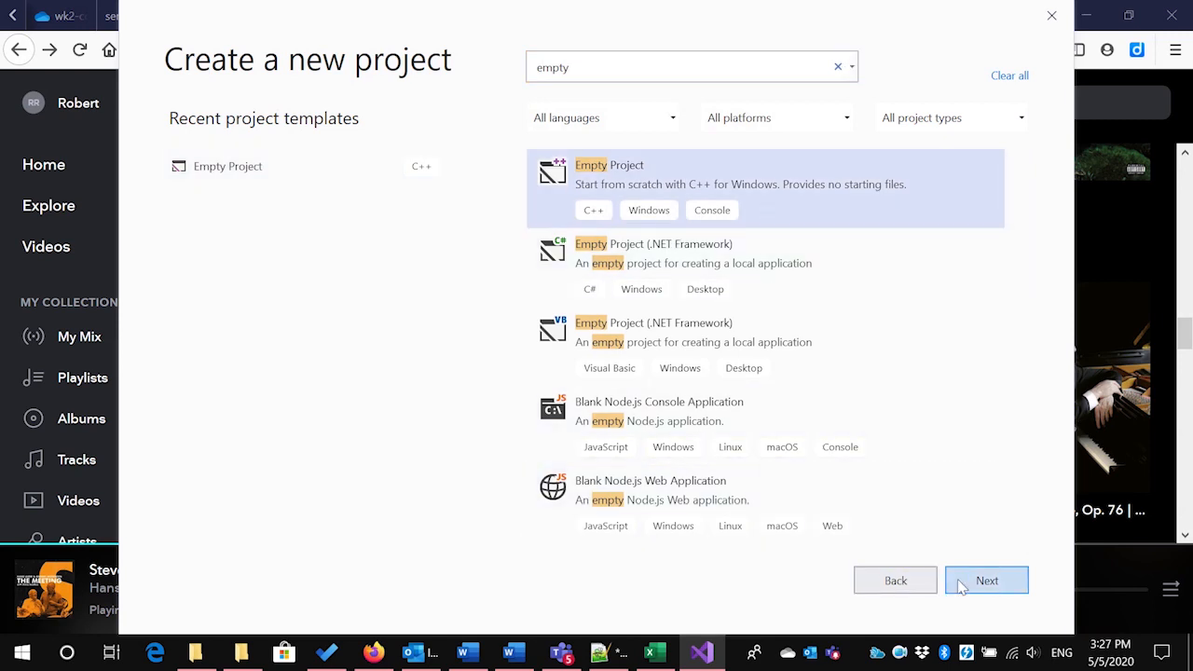
click(986, 579)
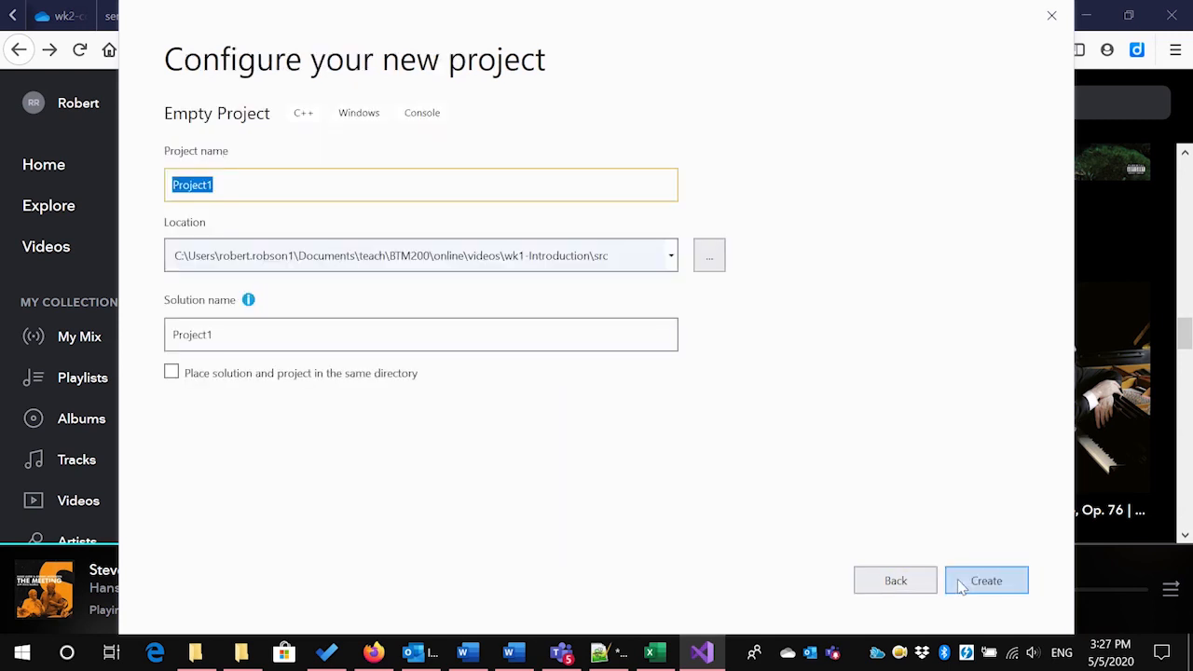
mouse_move(697, 264)
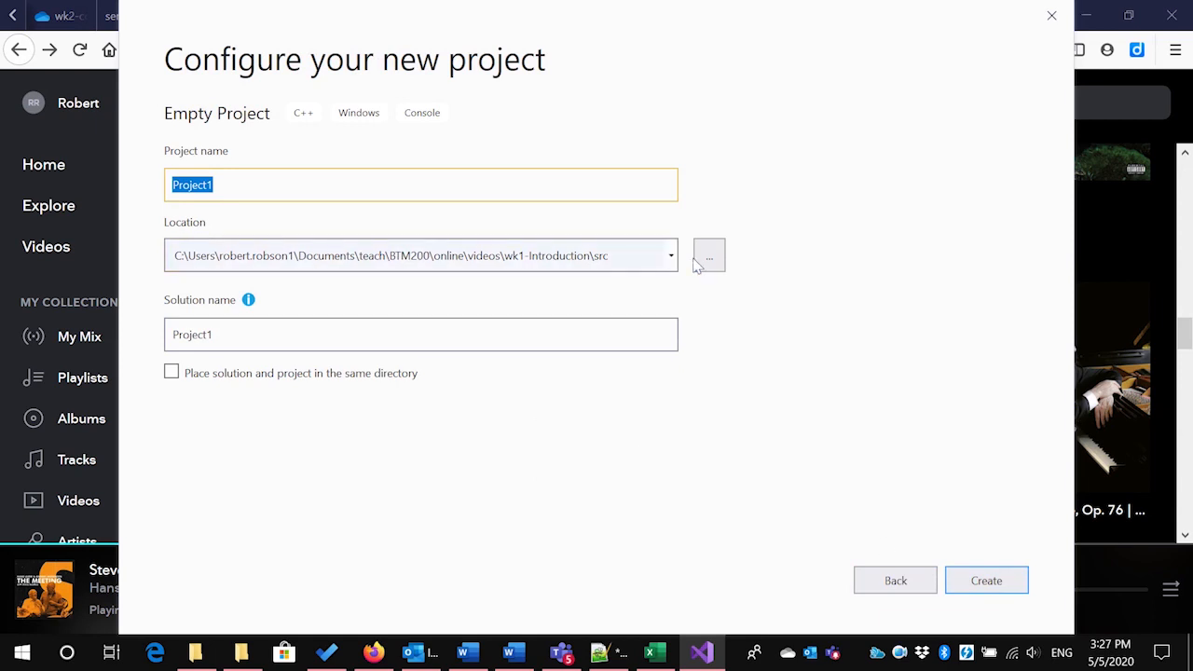
mouse_move(708, 254)
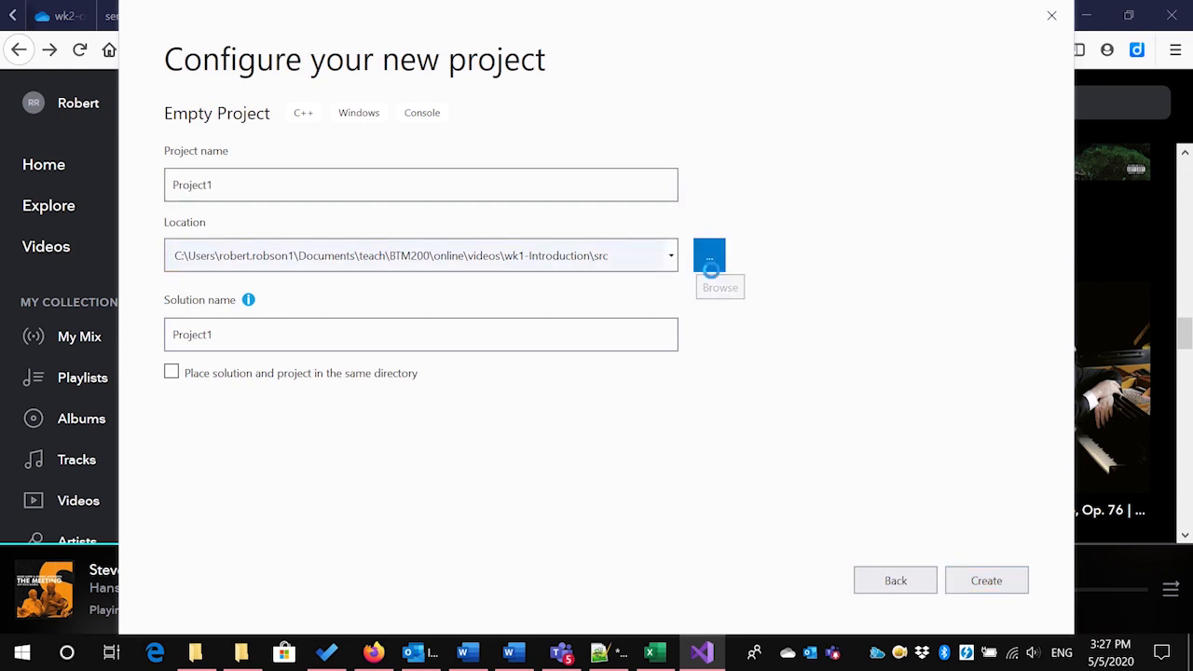
Browse the project location into Documents\teach\ipc144
click(708, 253)
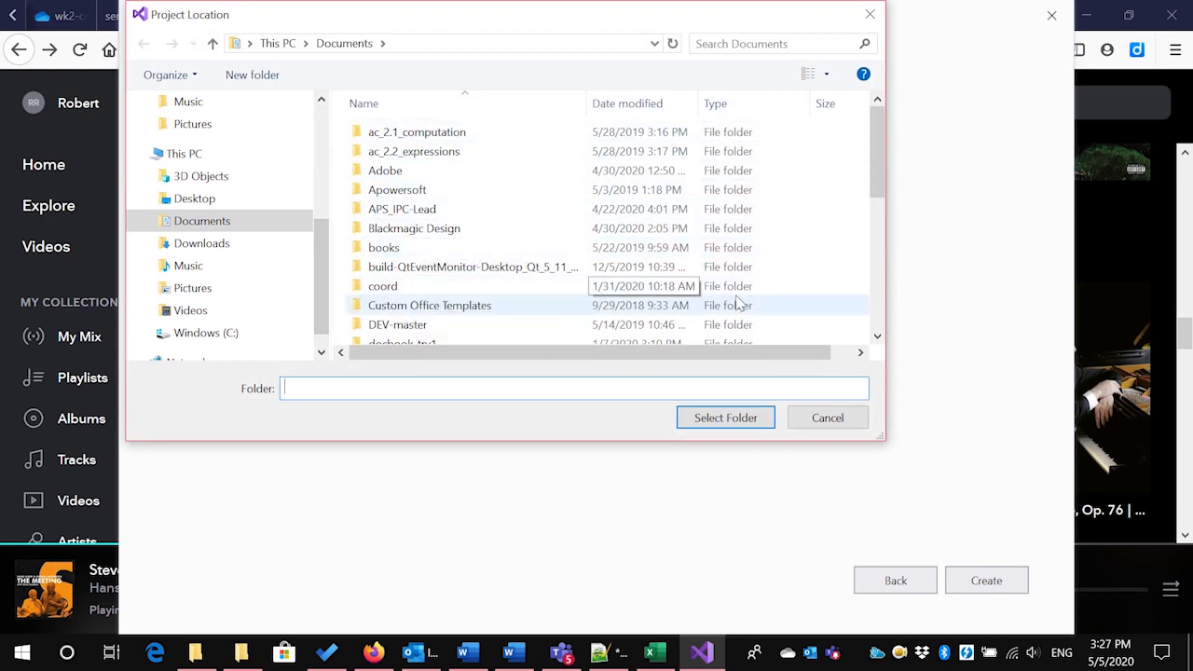
scroll(down, 3)
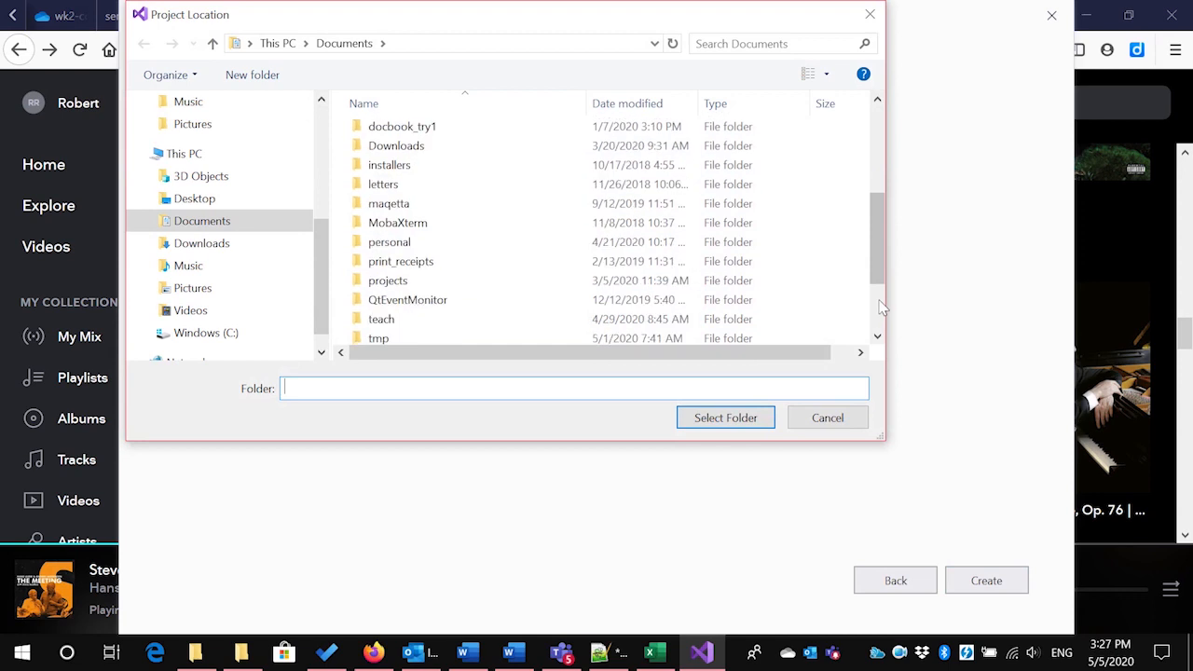
click(380, 319)
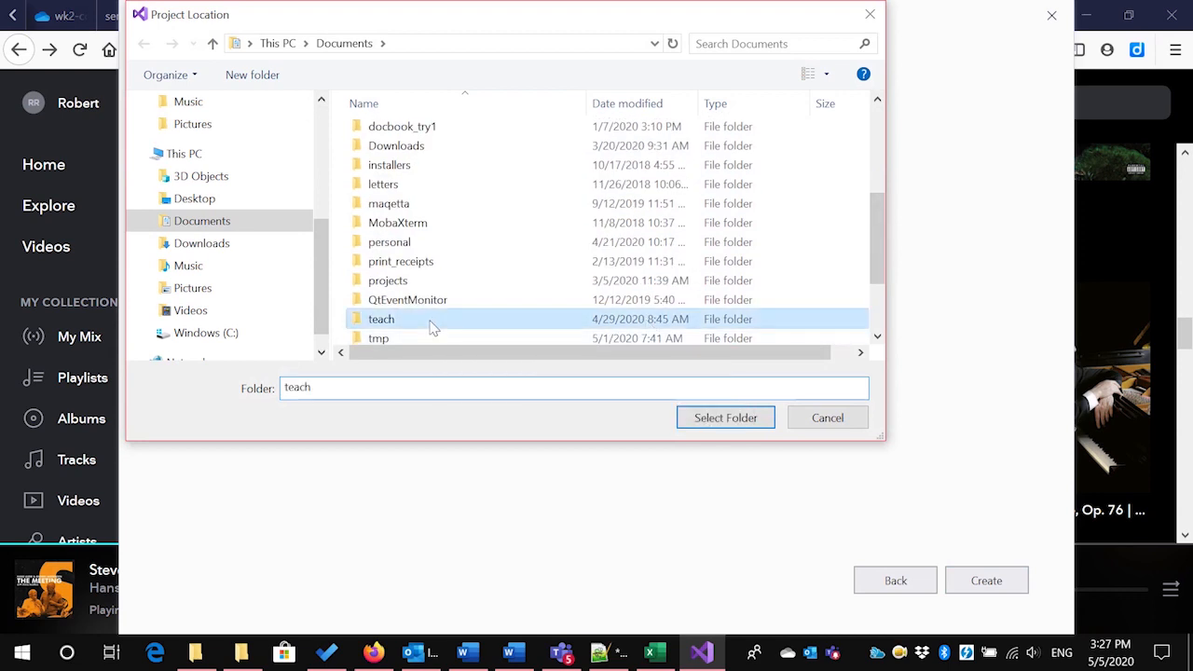
double_click(380, 318)
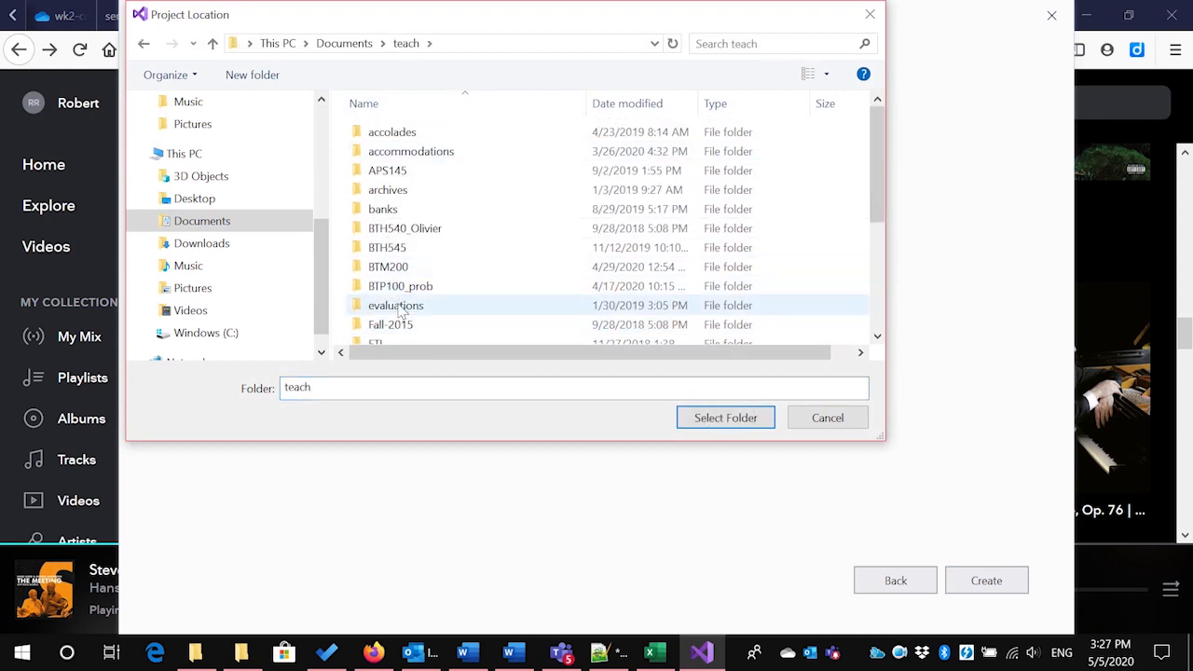
scroll(down, 3)
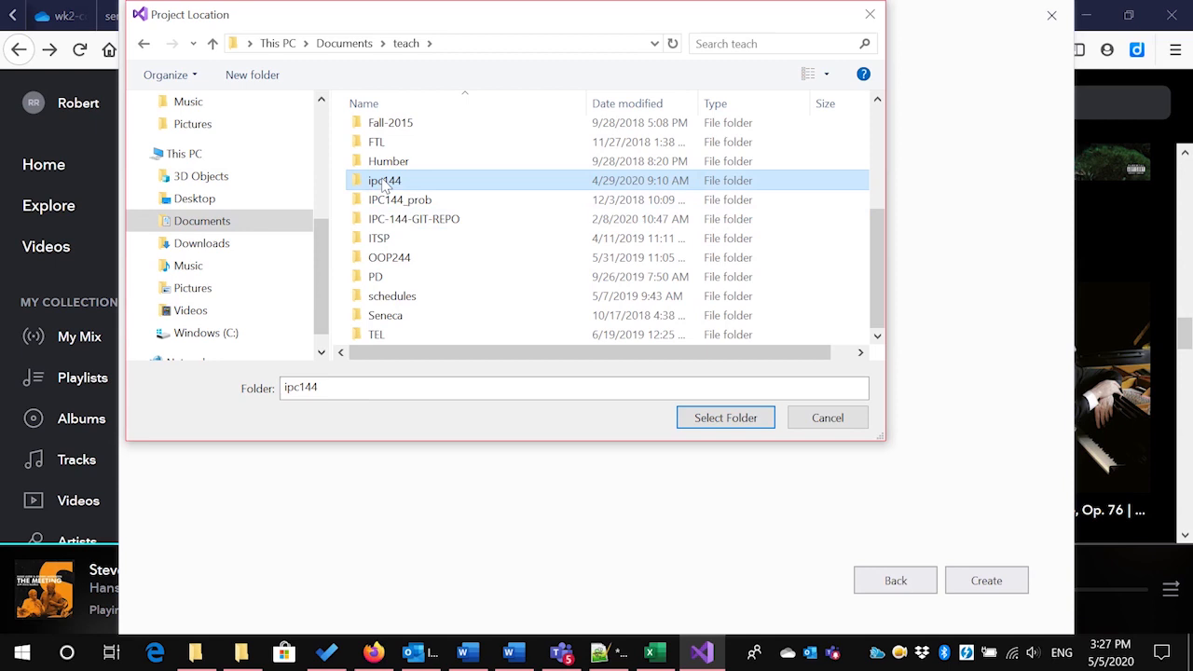
double_click(384, 179)
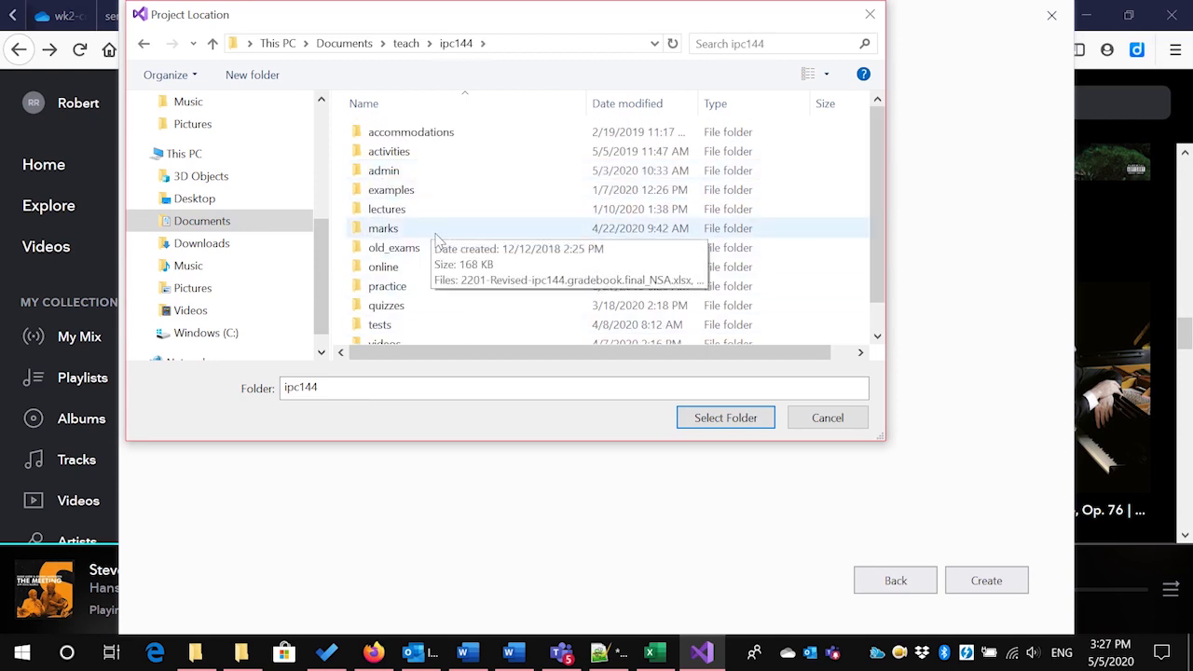
Continue into online\wk2 and select its src folder as the project location
click(384, 266)
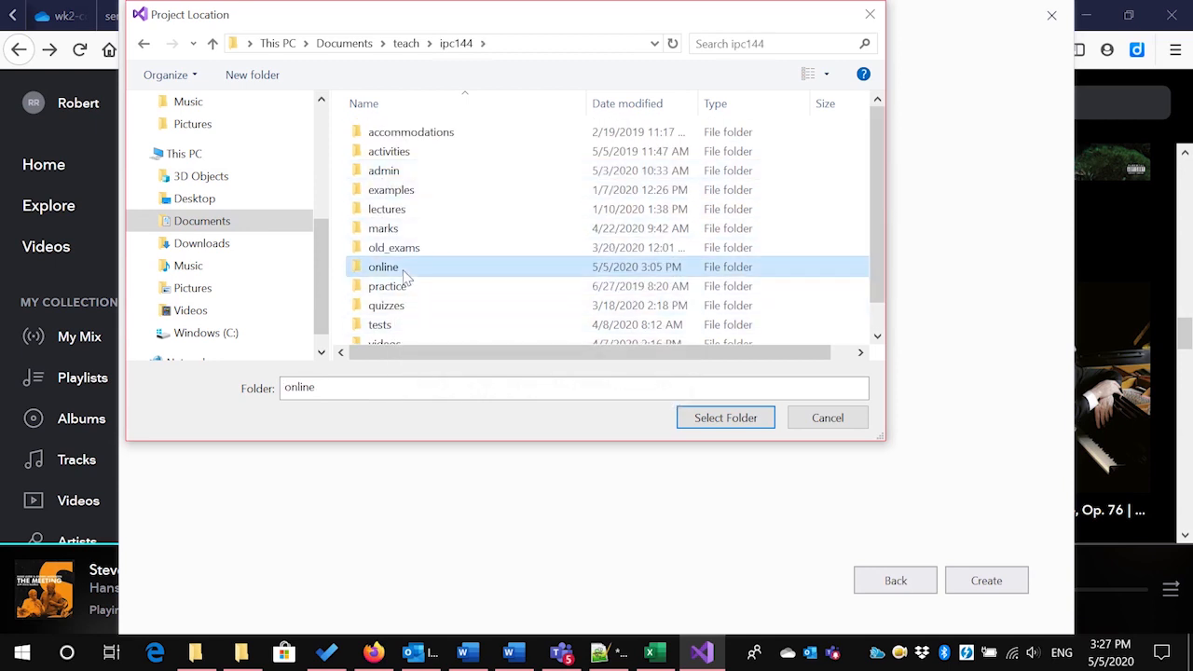
double_click(384, 267)
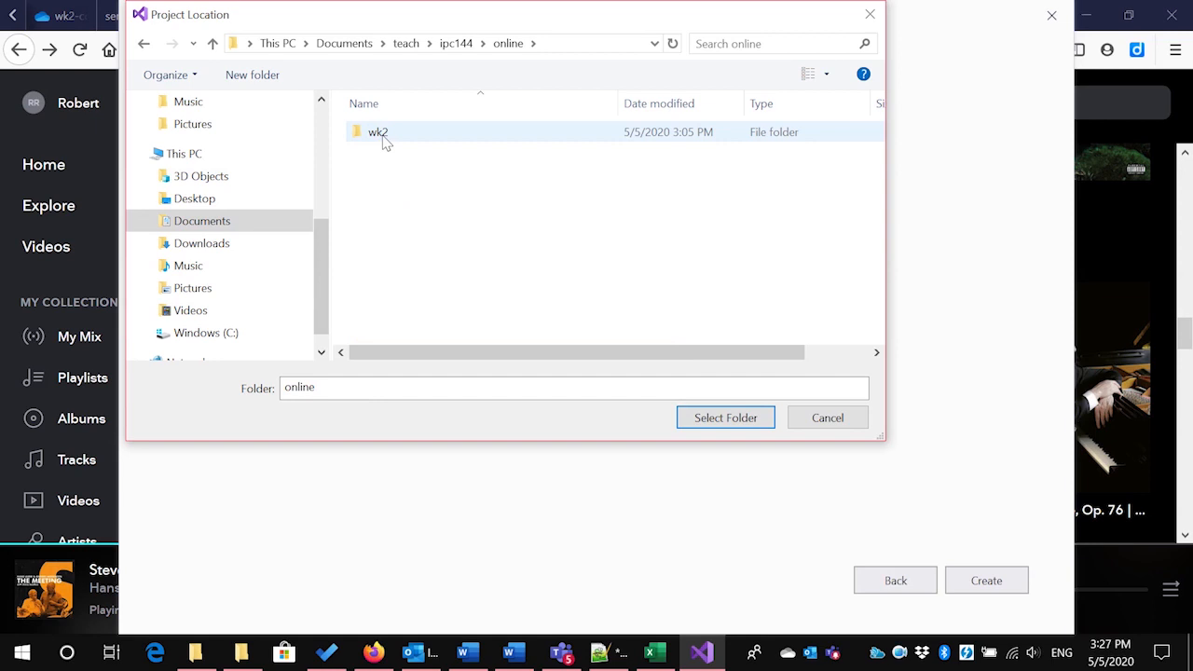
double_click(377, 130)
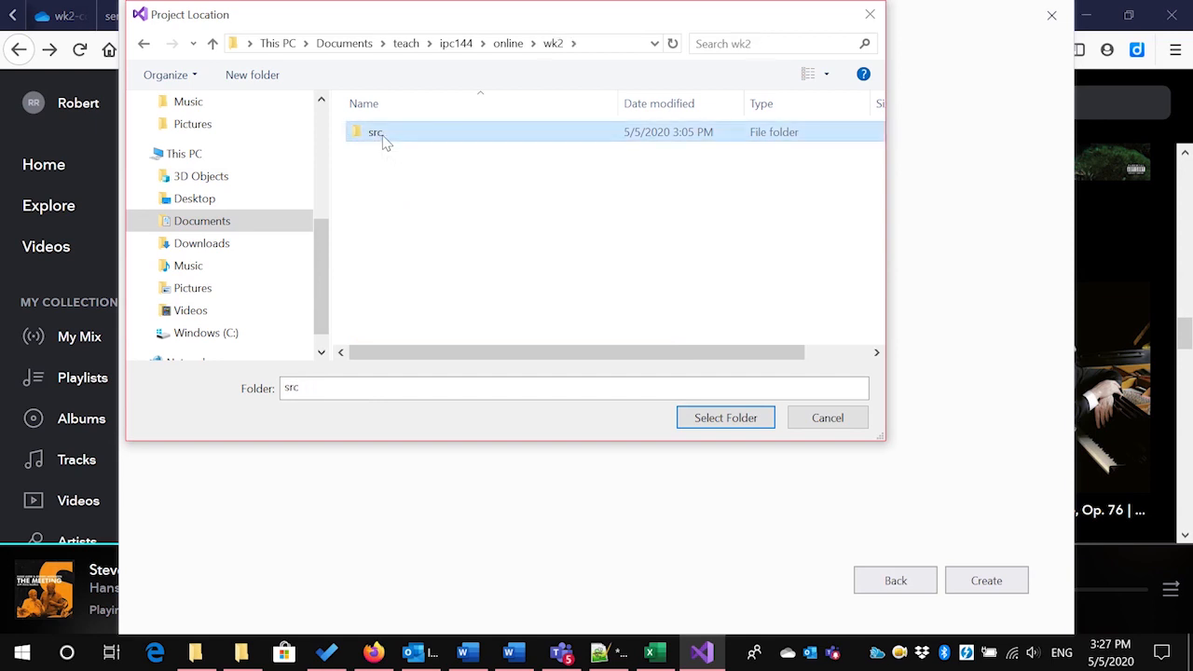
click(725, 418)
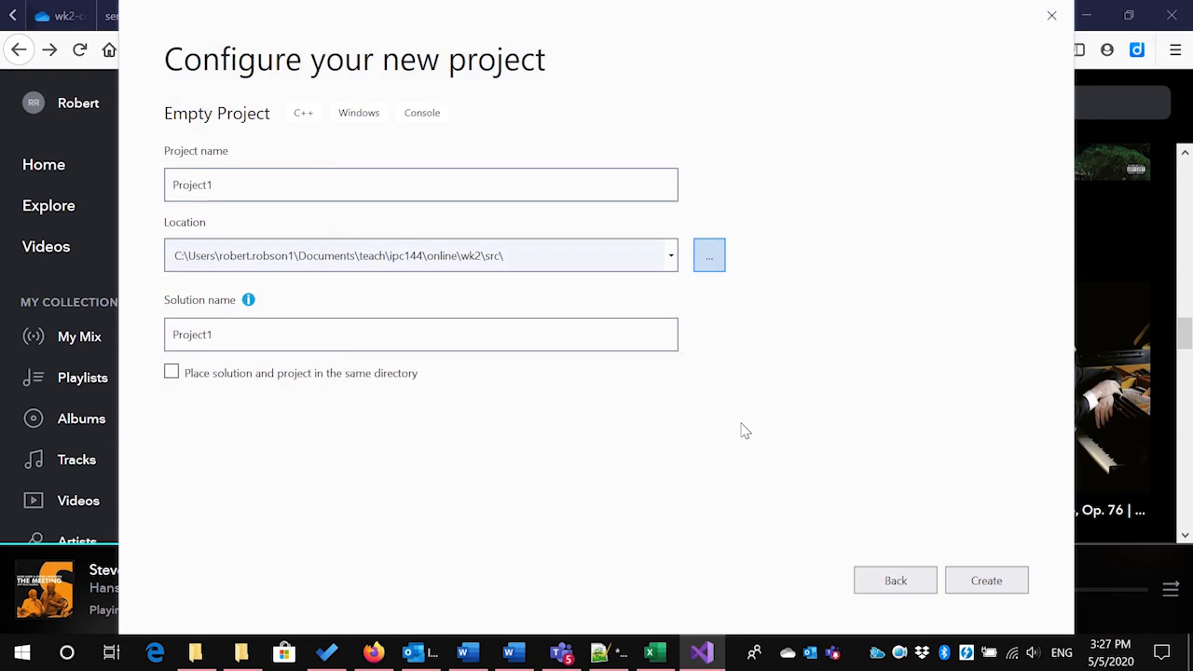
Name the project simple_calculation, matching the solution name, and confirm
click(421, 185)
text(simple_c)
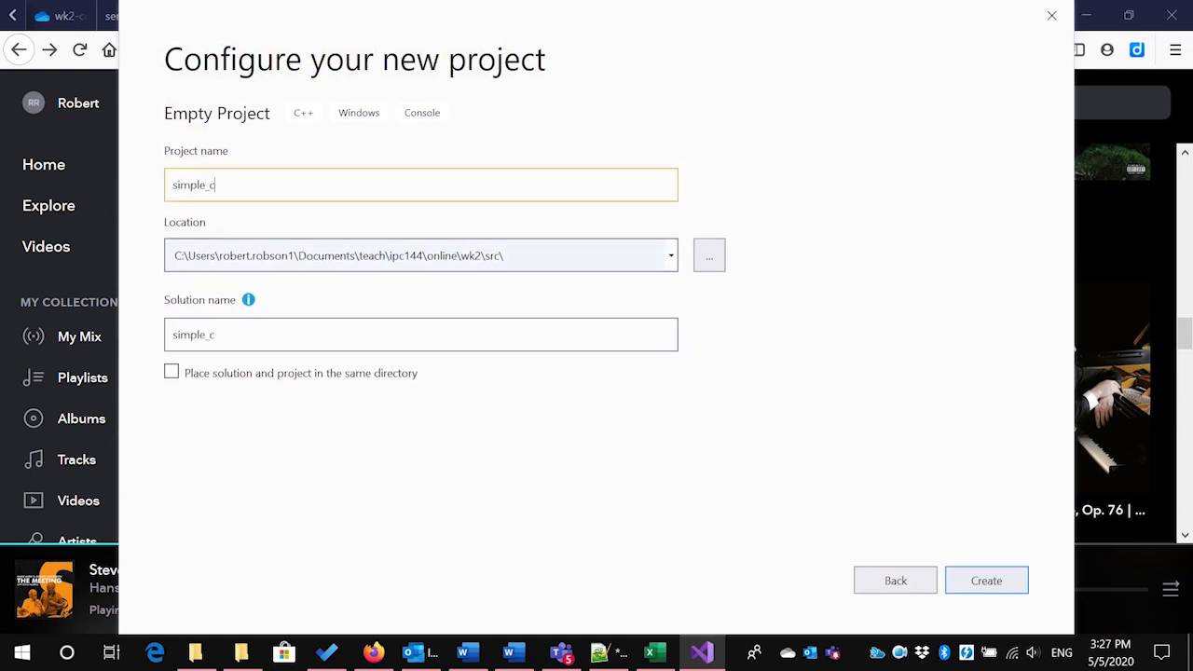
text(alcua)
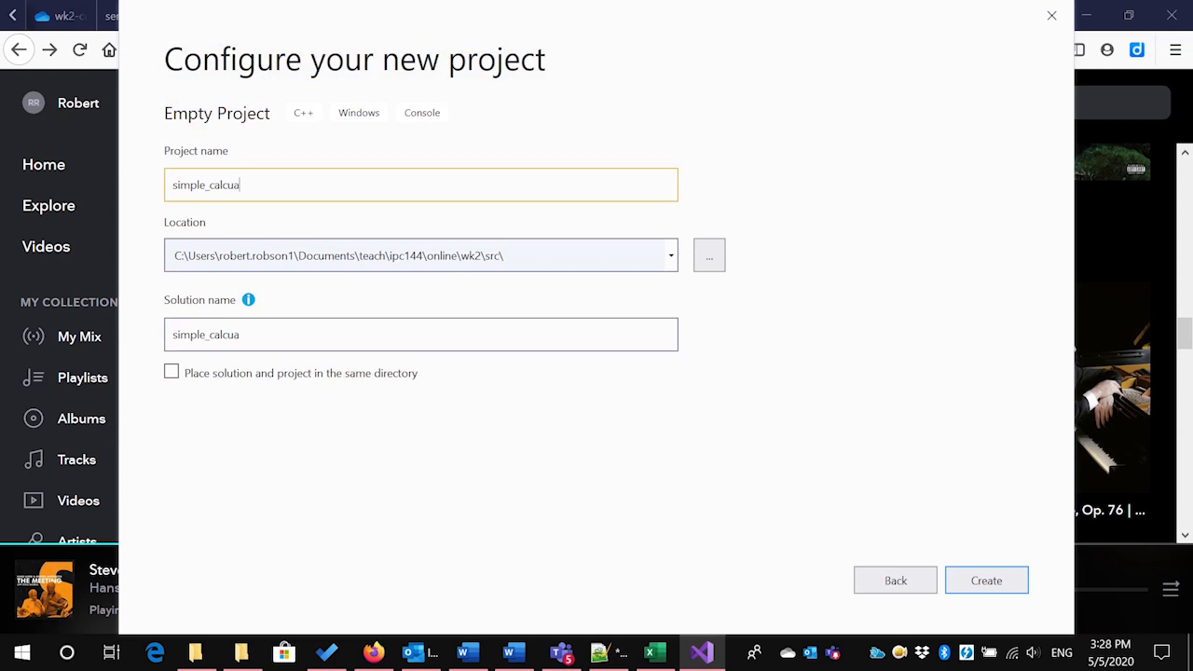
key(Backspace)
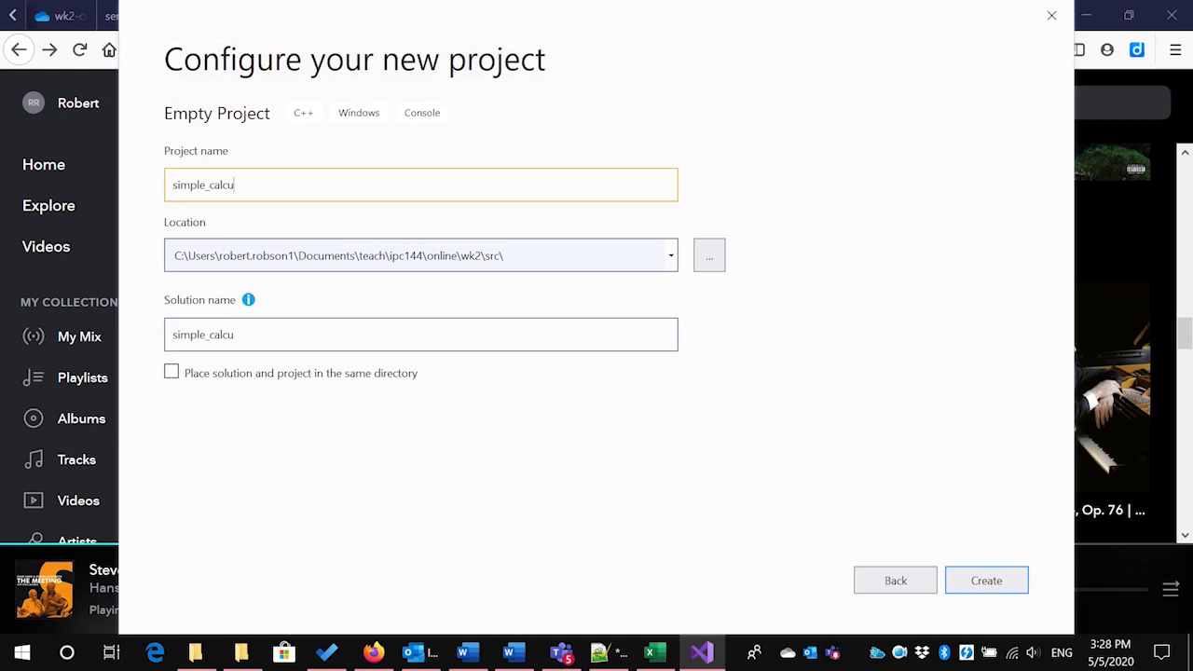
text(lation)
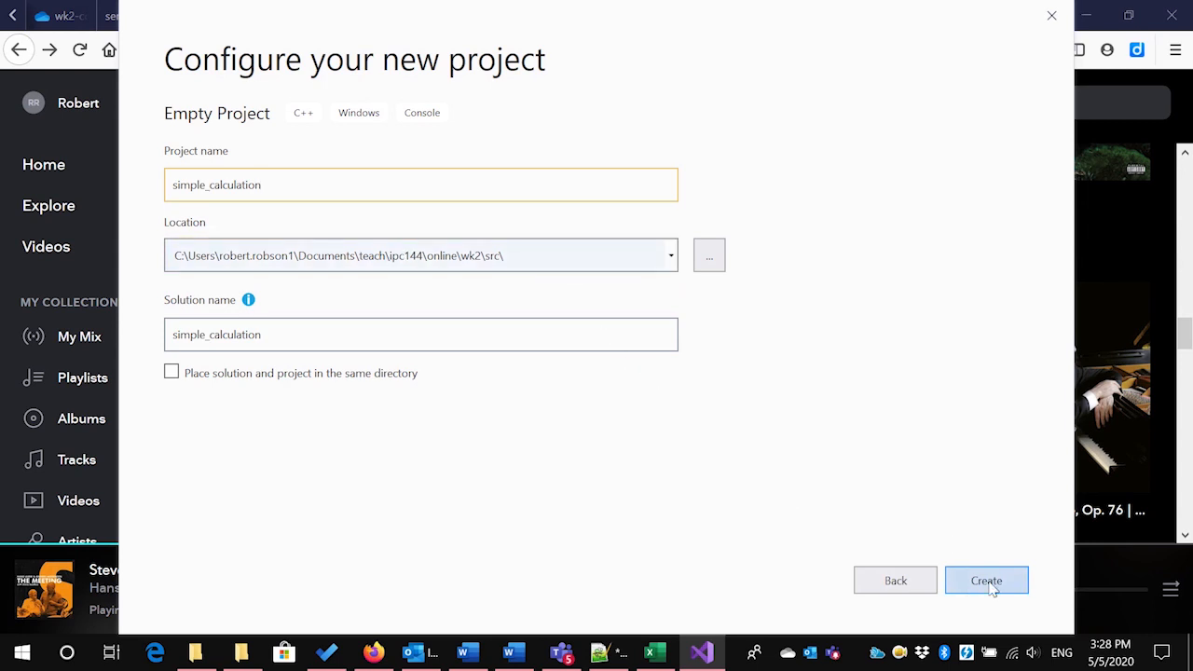
click(986, 579)
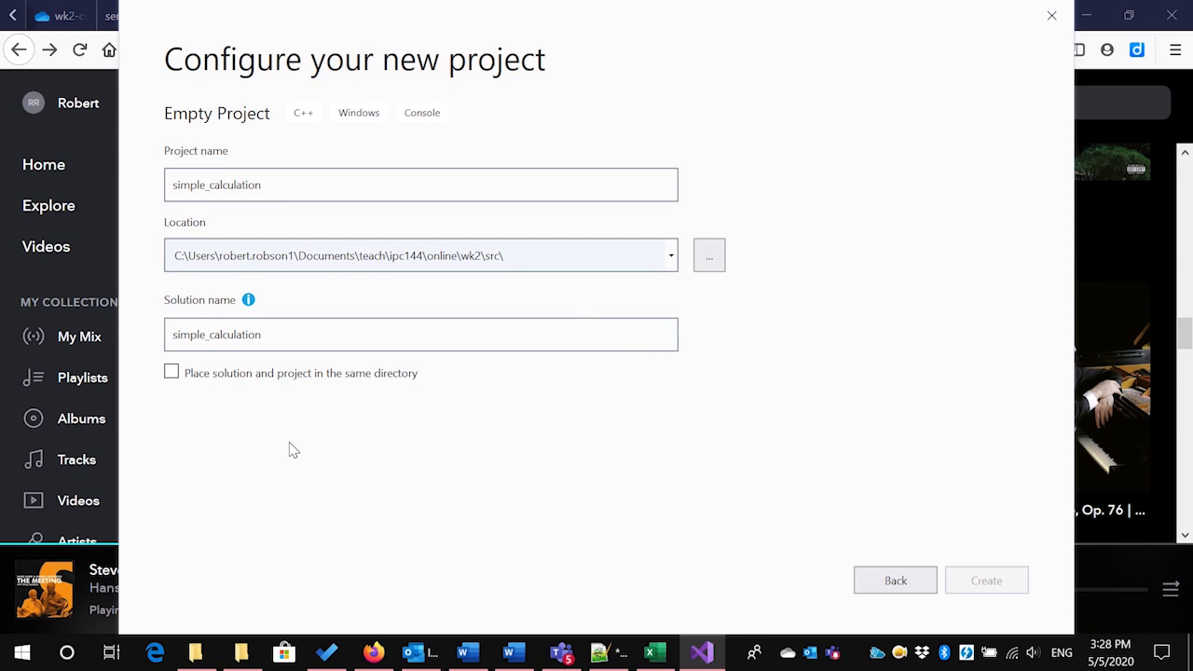
Create the simple_calculation project so the empty solution opens in the IDE
click(986, 580)
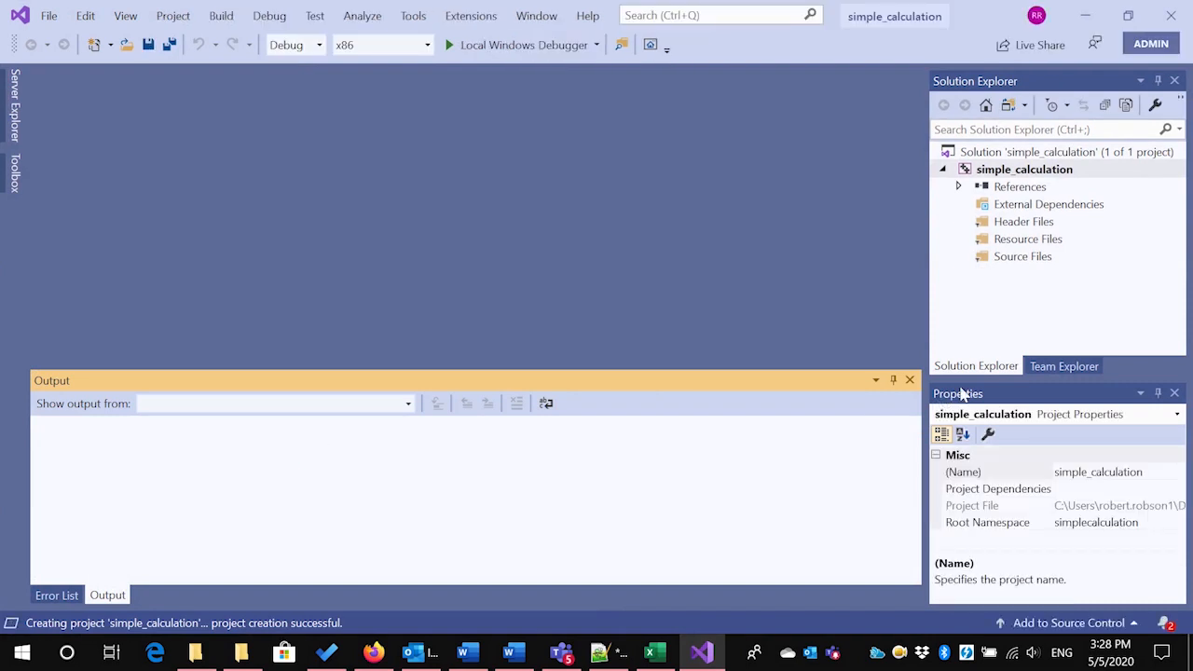
mouse_move(1014, 265)
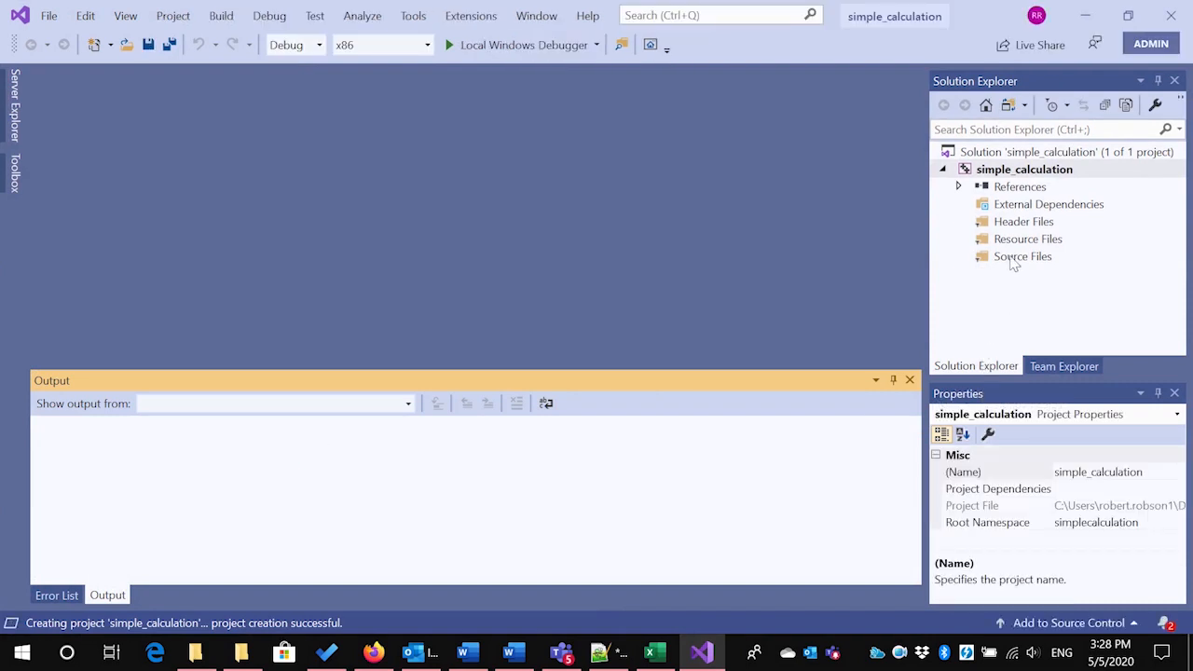
Add a new item under Source Files named calculations.c instead of Source.cpp
right_click(1021, 257)
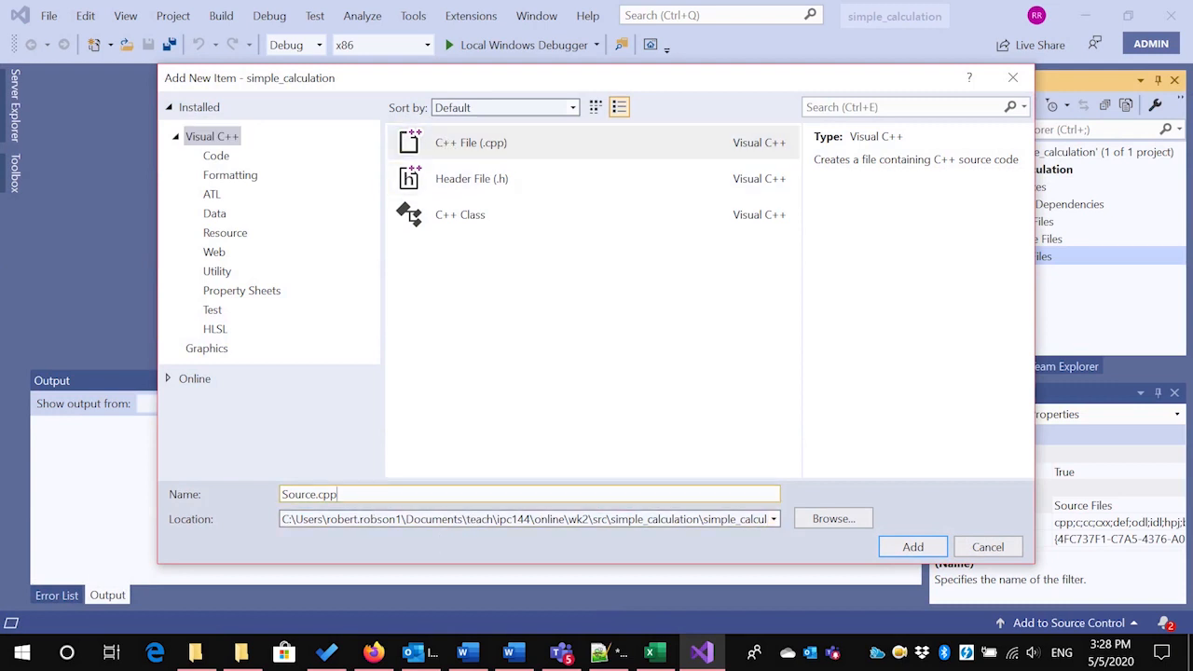
key(Backspace)
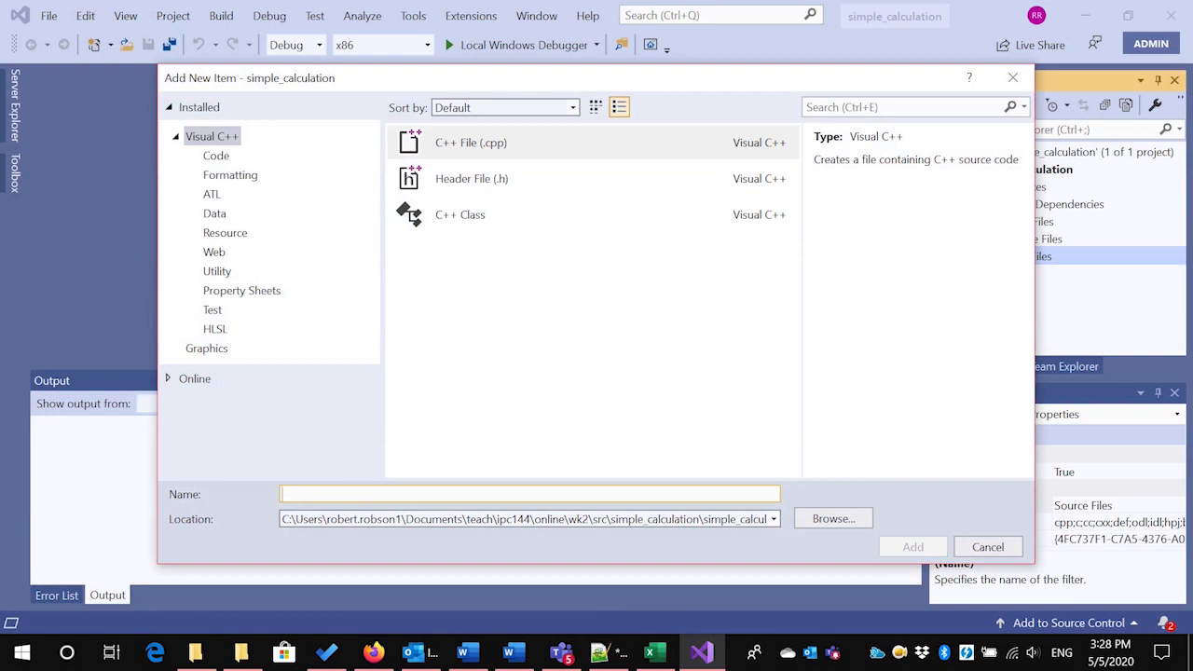
text(calc)
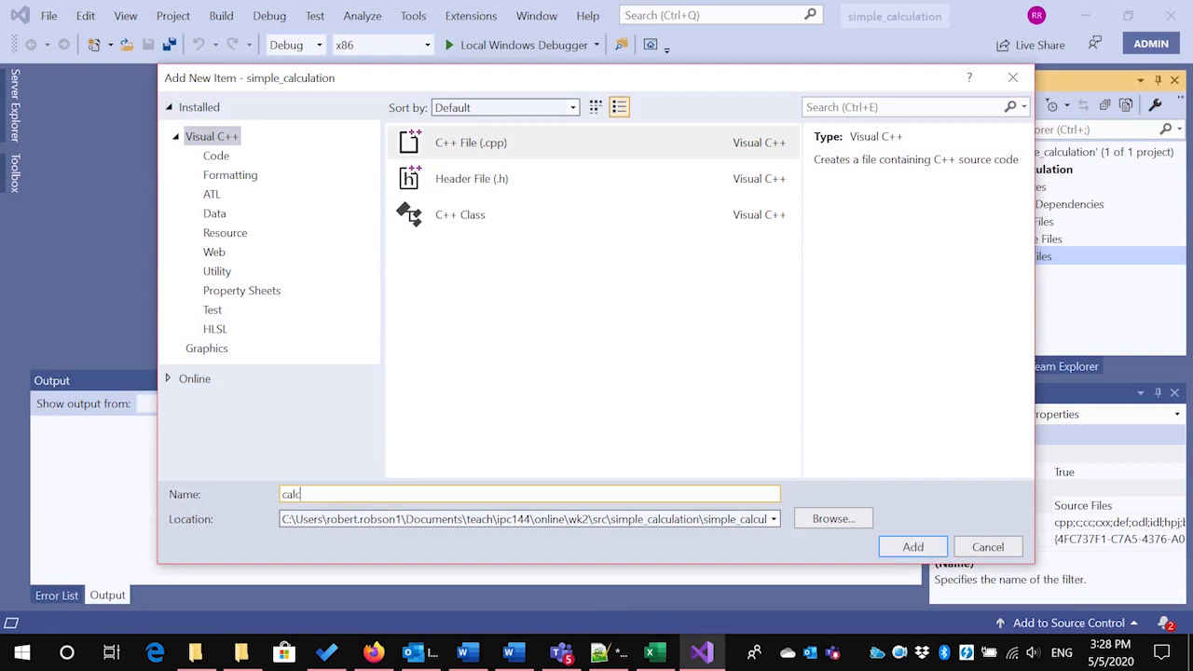
text(ulation)
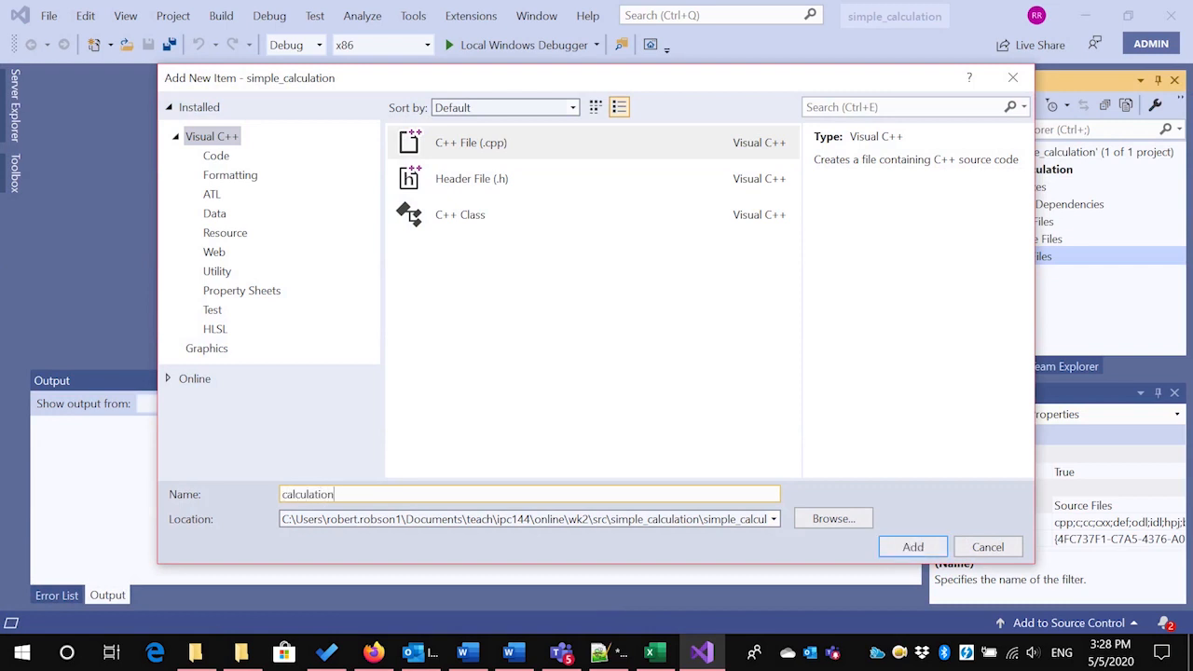
text(n)
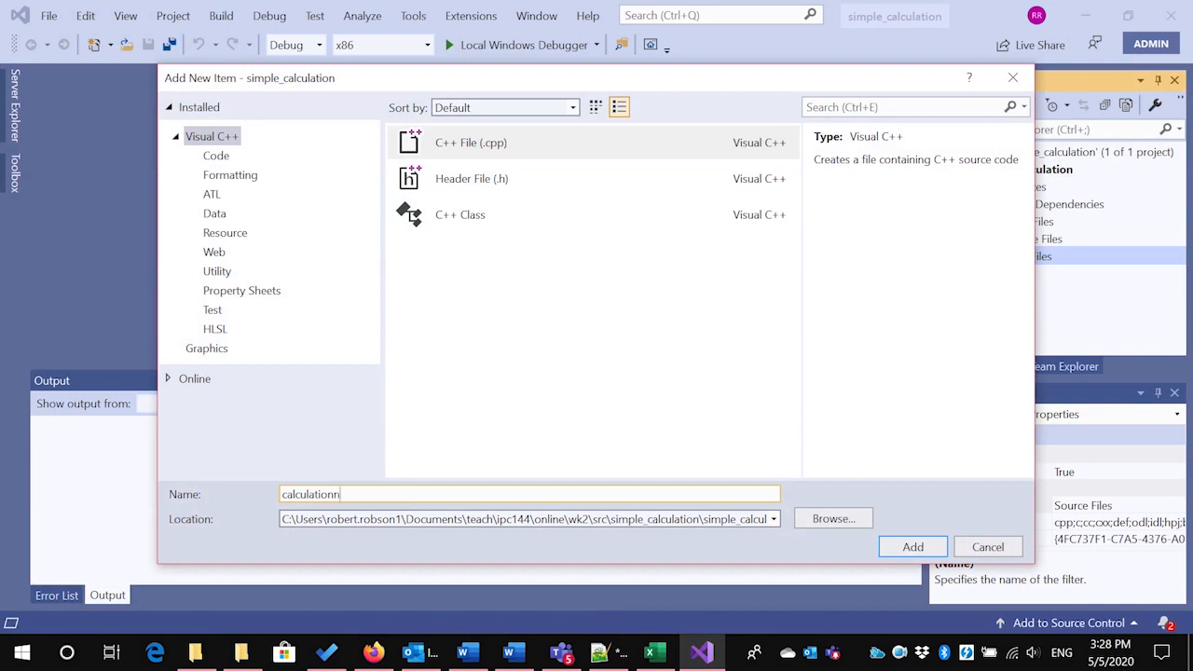
key(Backspace)
text(s.)
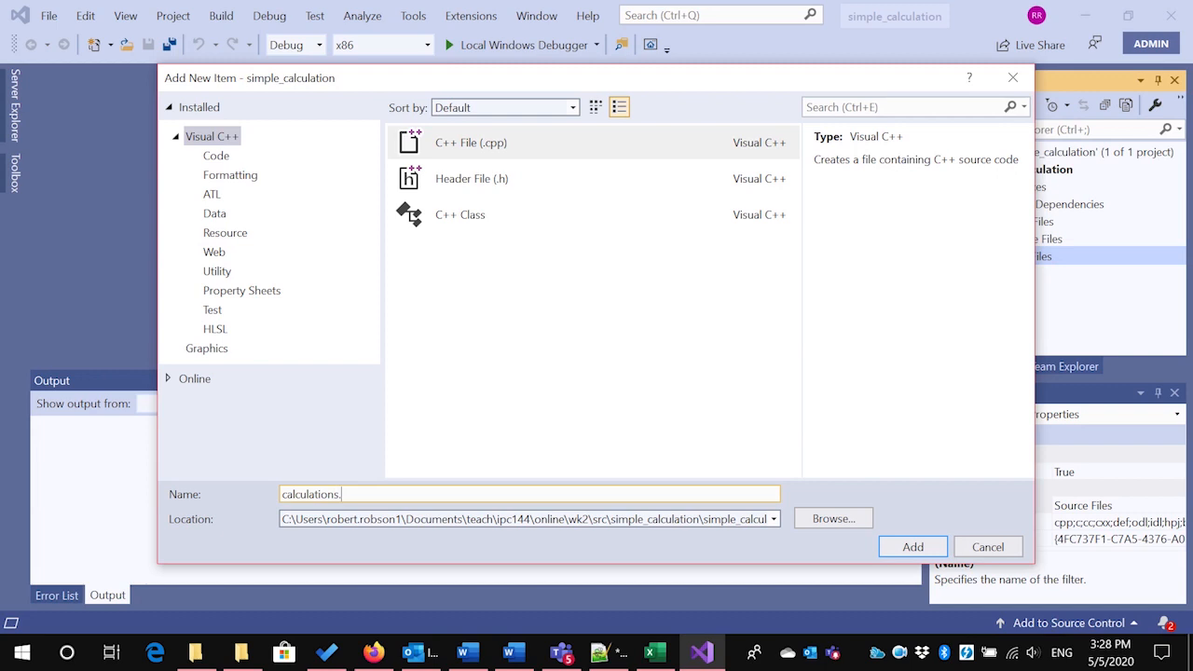
text(c)
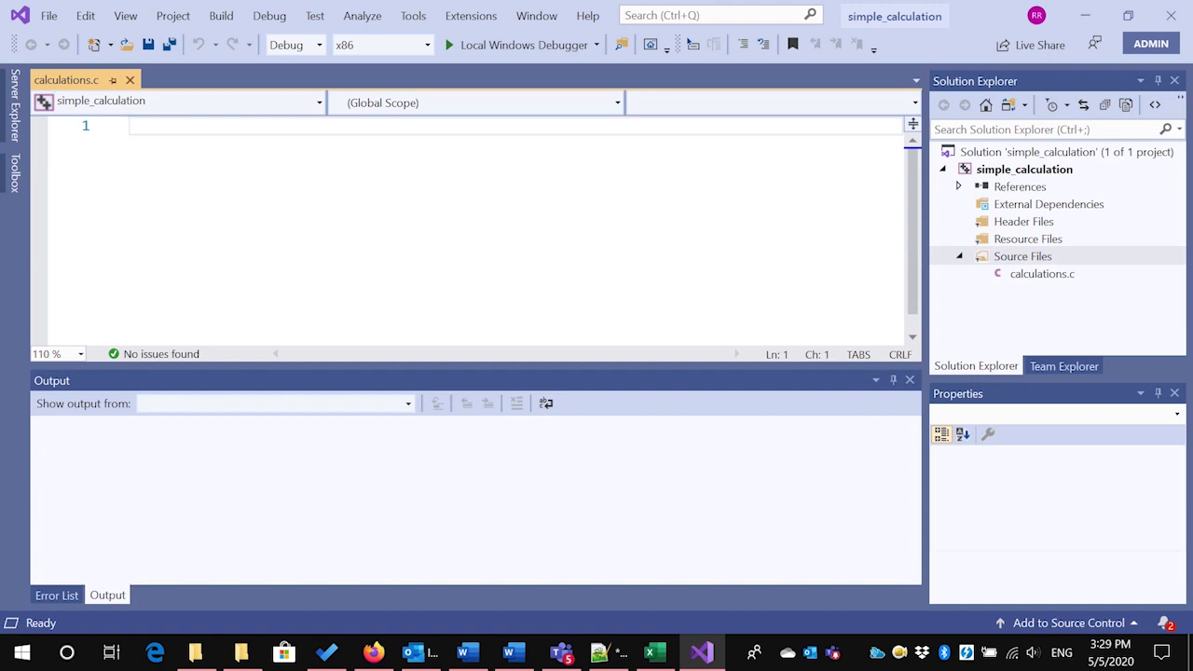
Write #define _CRT_SECURE_NO_WARNINGS on line 1 and start line 2
text(#define)
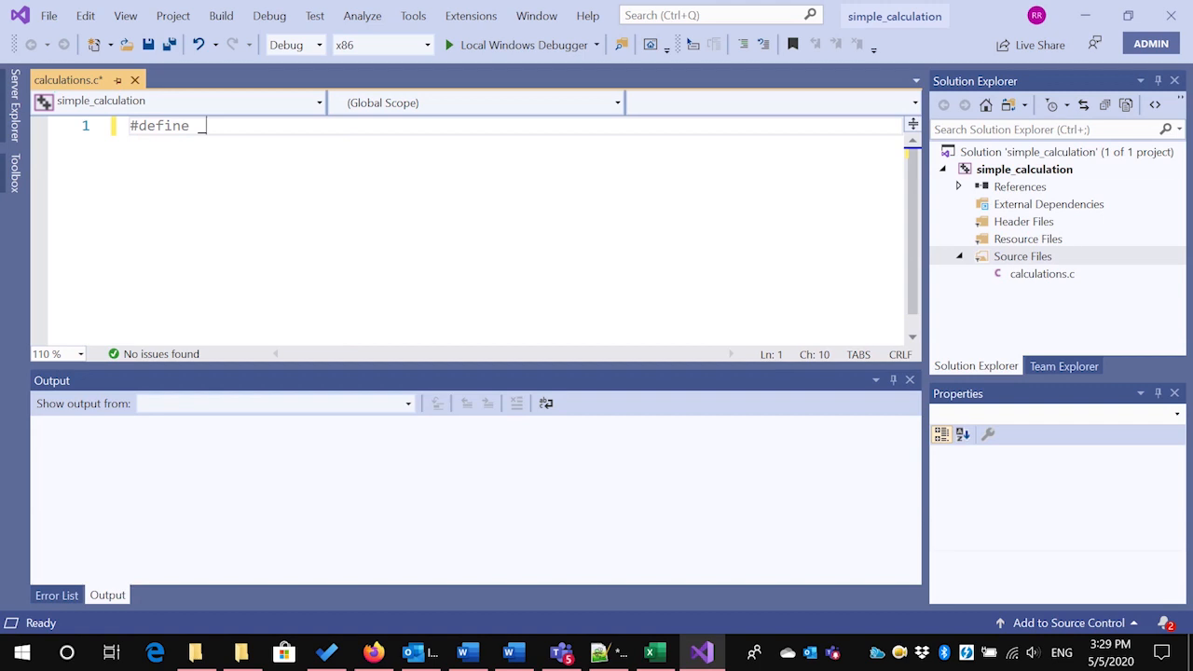
text(_CRT)
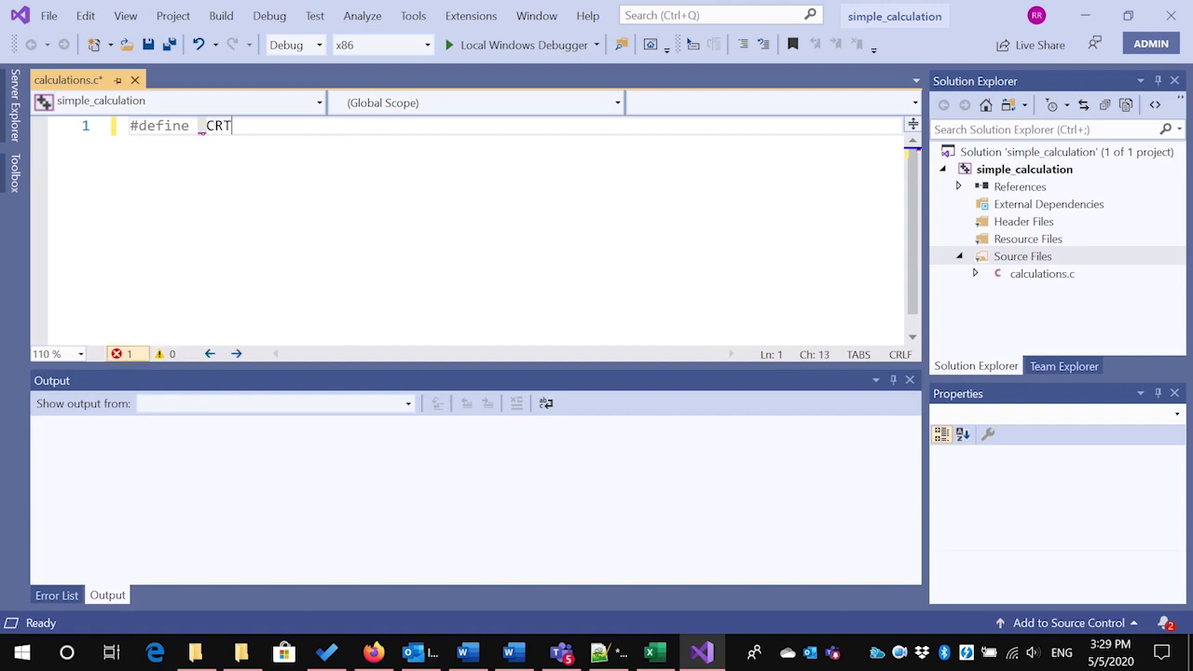
text(_SECURE_)
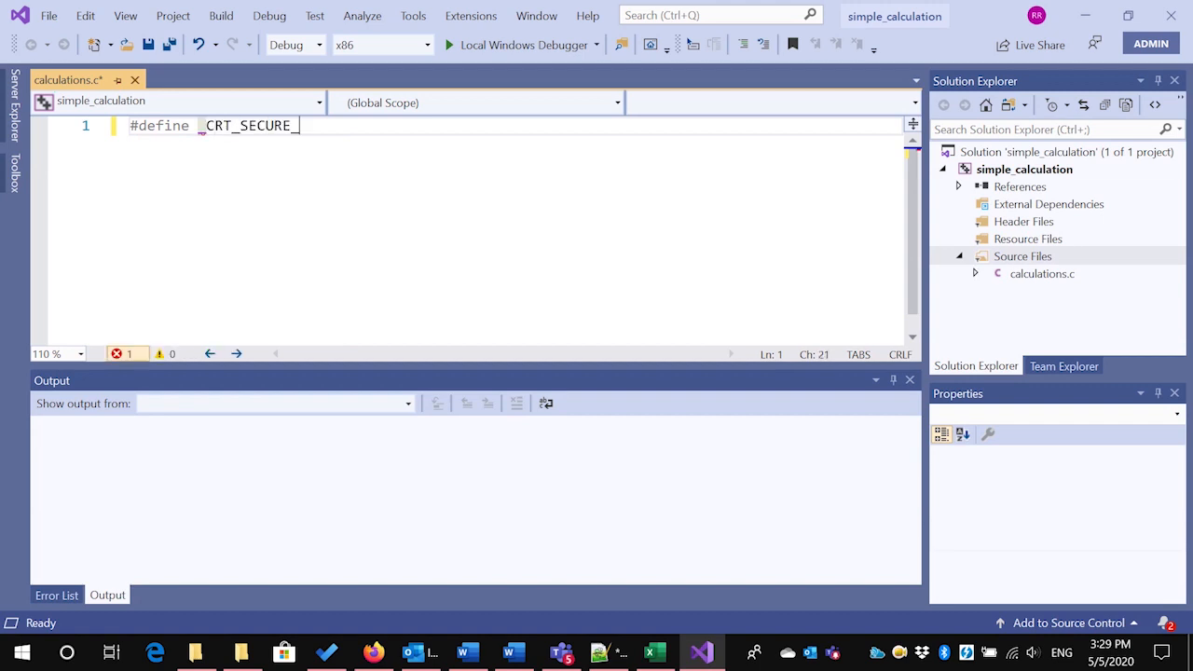
text(NO_WA)
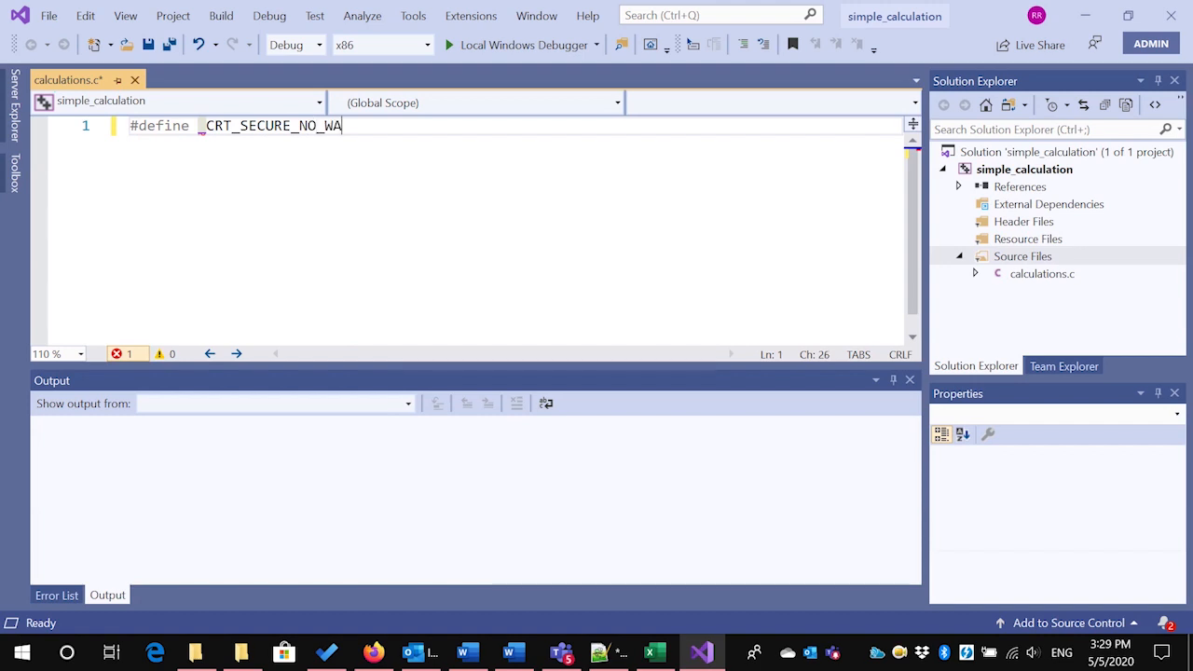
text(RNINGS)
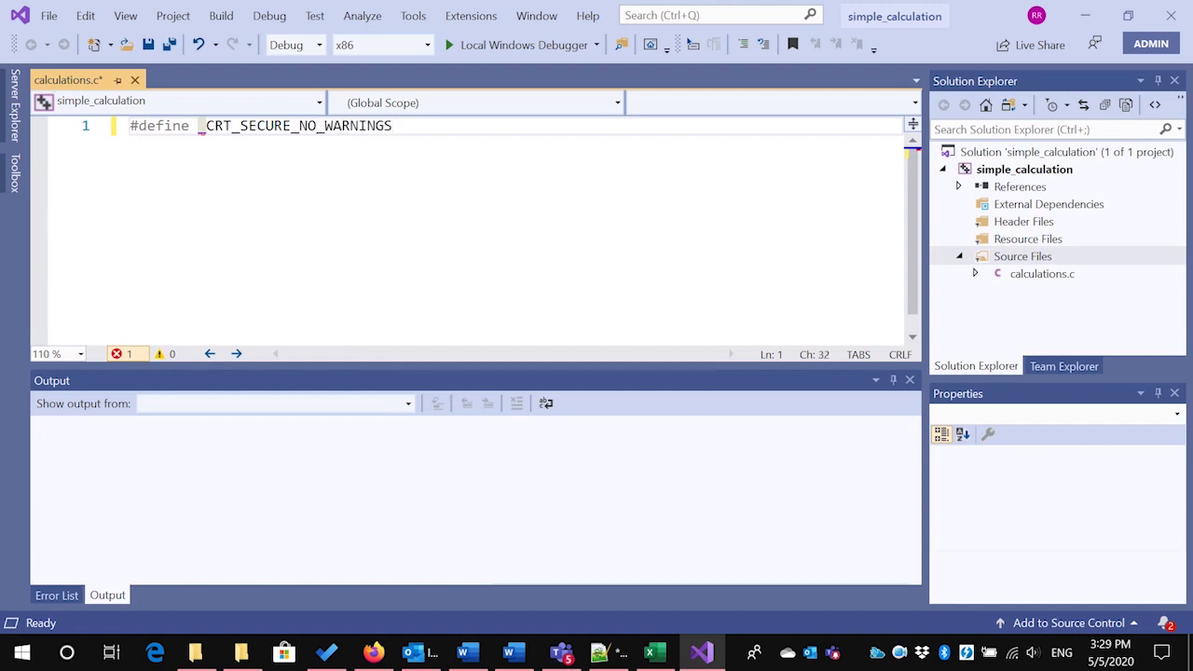
key(Return)
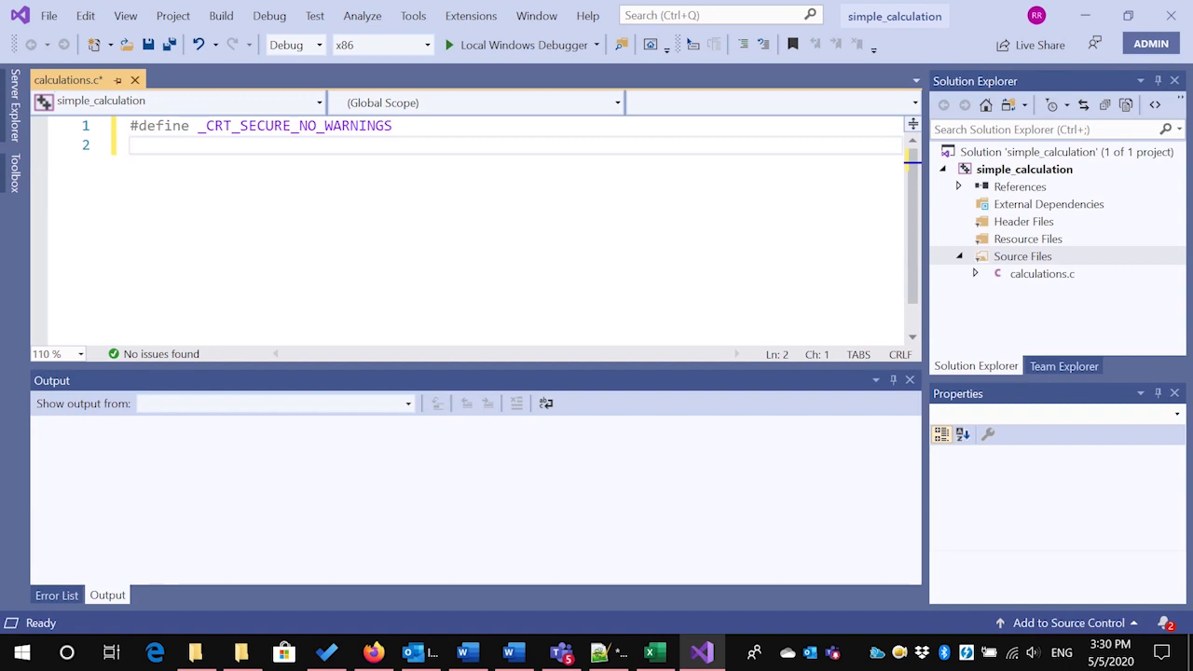
Write #include <stdio.h> on line 2, leaving blank lines after it
text(#include <stdio>)
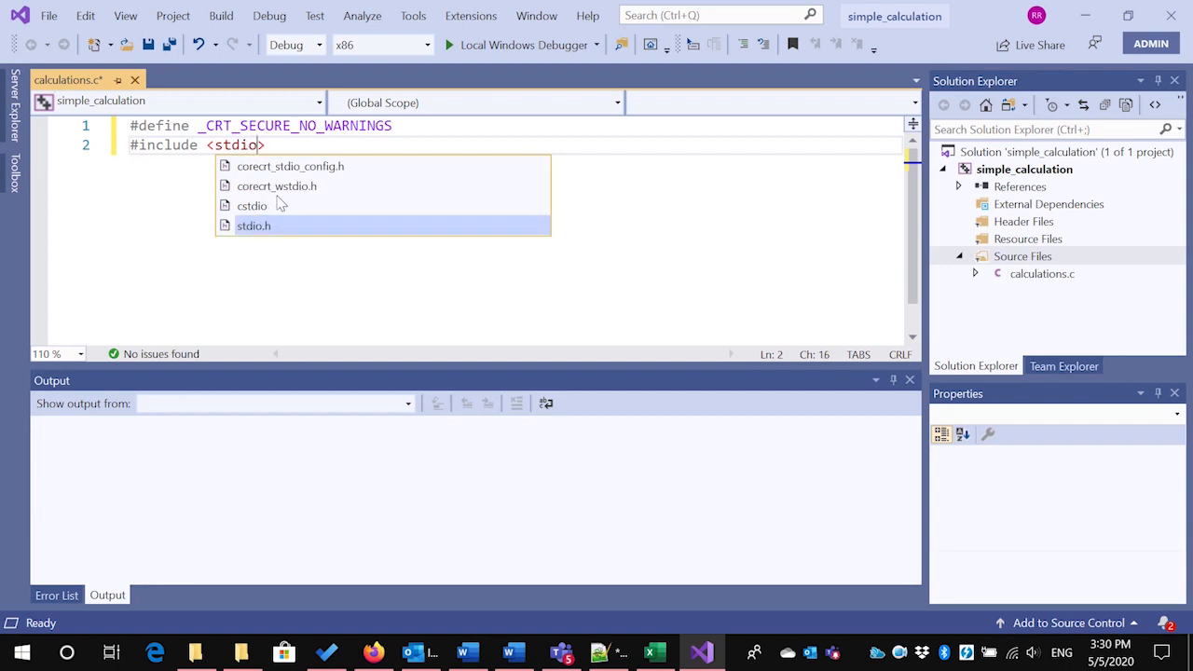
text(.h)
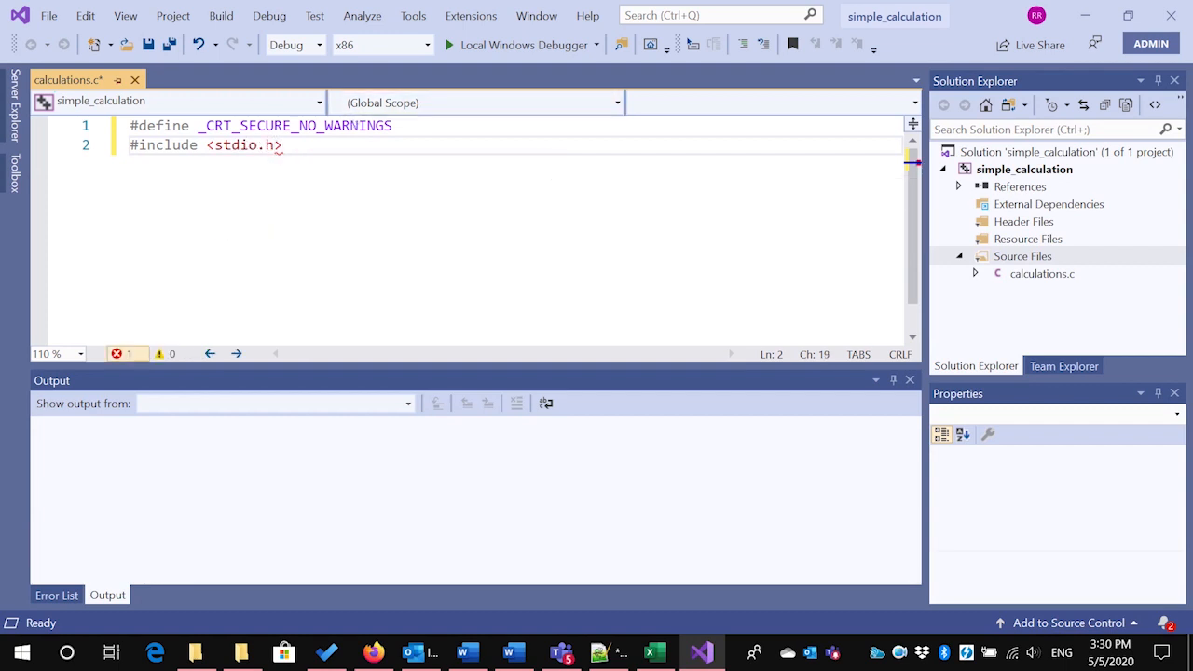
key(enter)
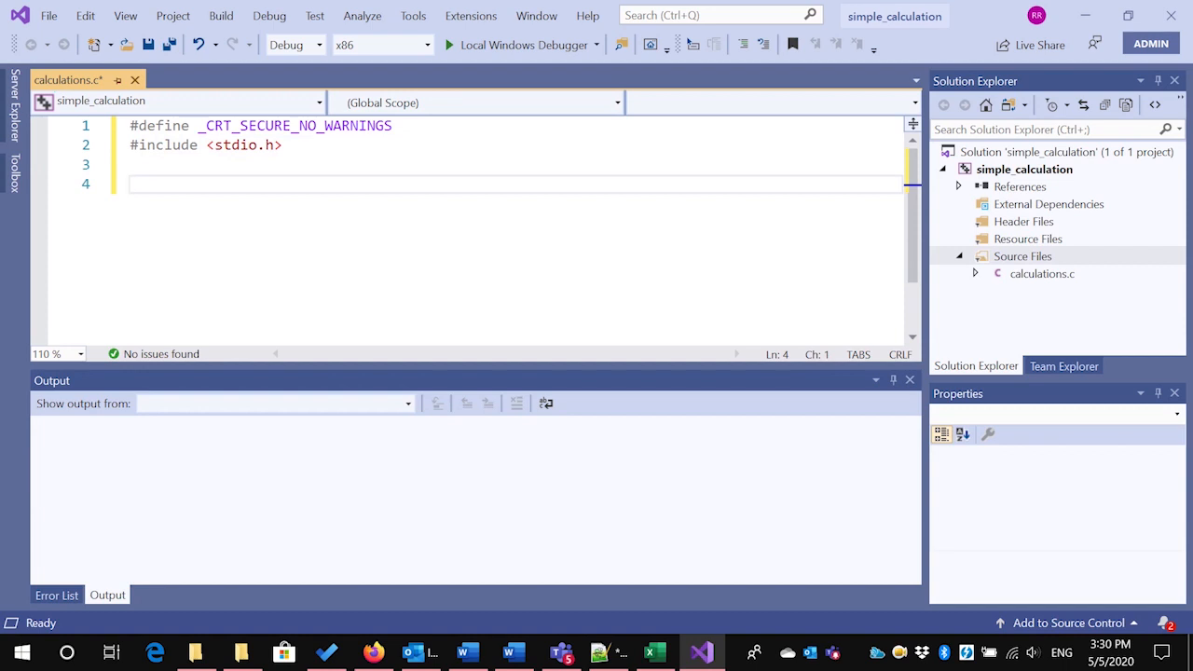
Write int main(void) with return 0; and place the cursor on the blank line above return
text(int main)
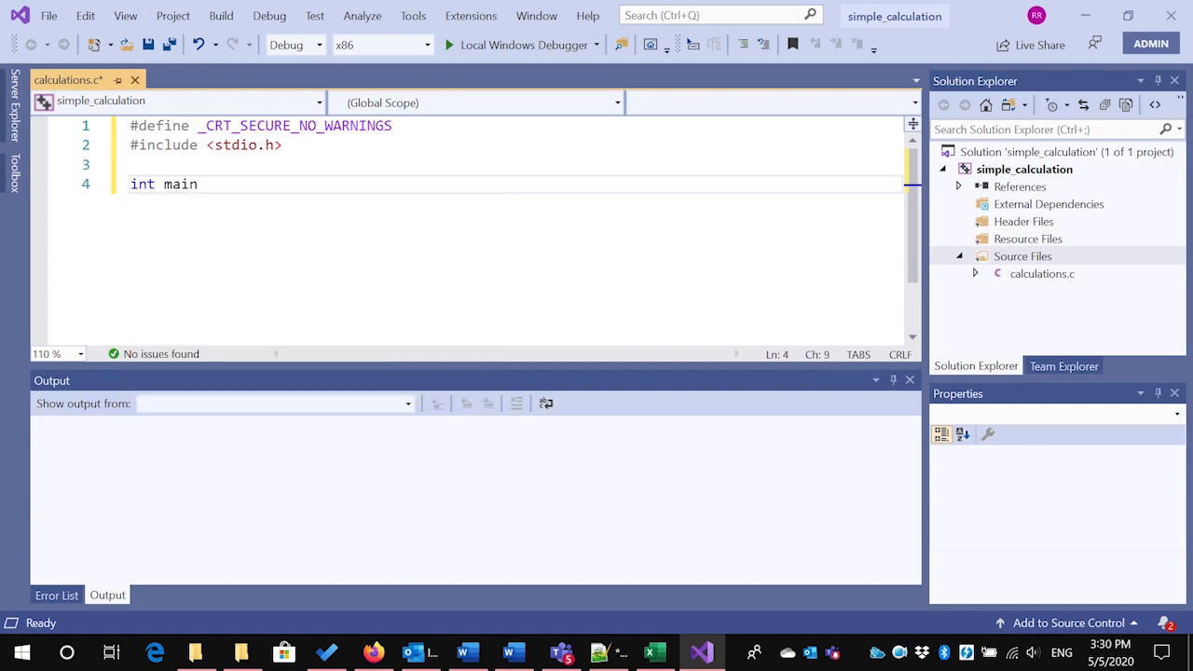
text((void))
text({)
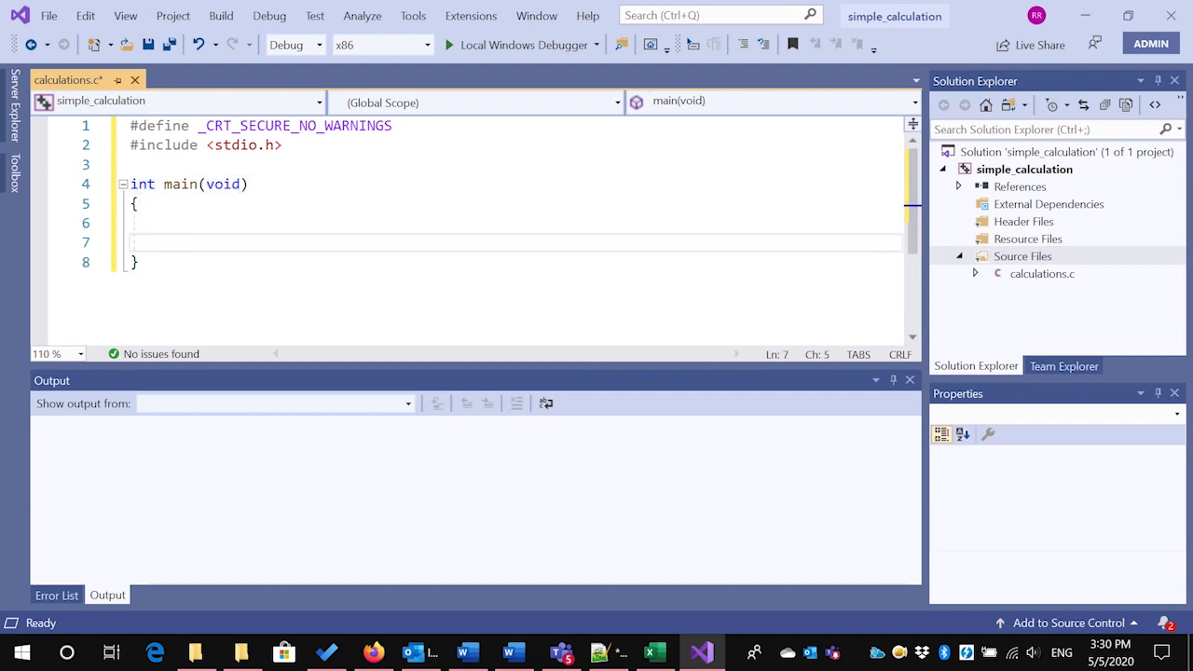
text(return 0)
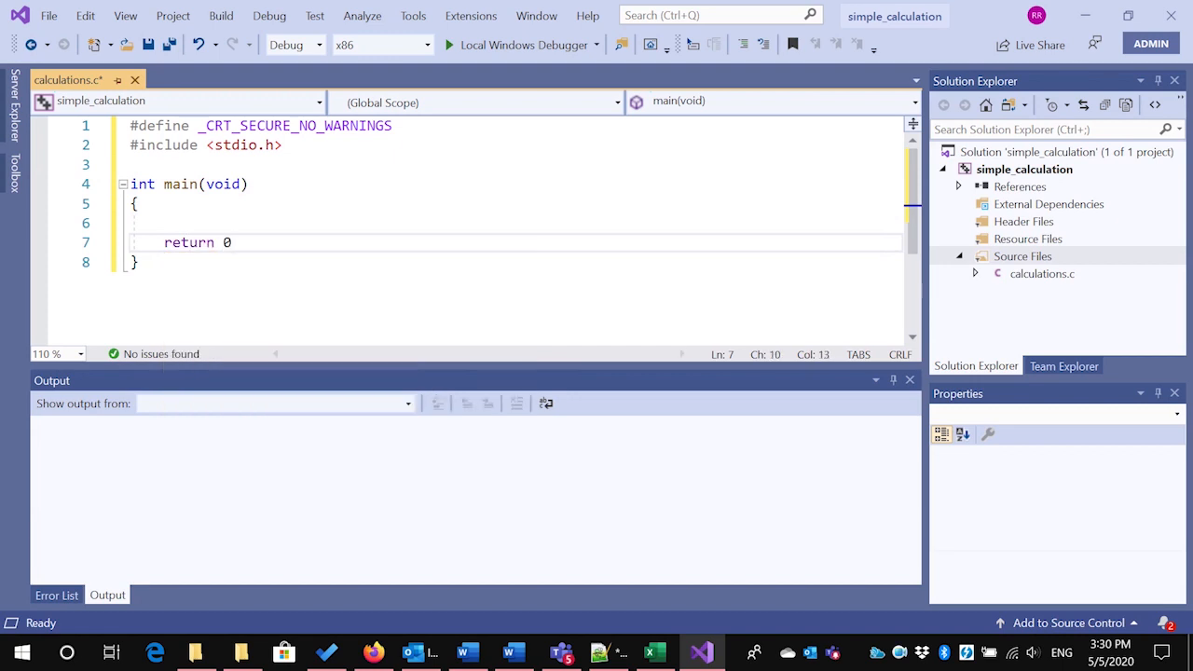
text(;)
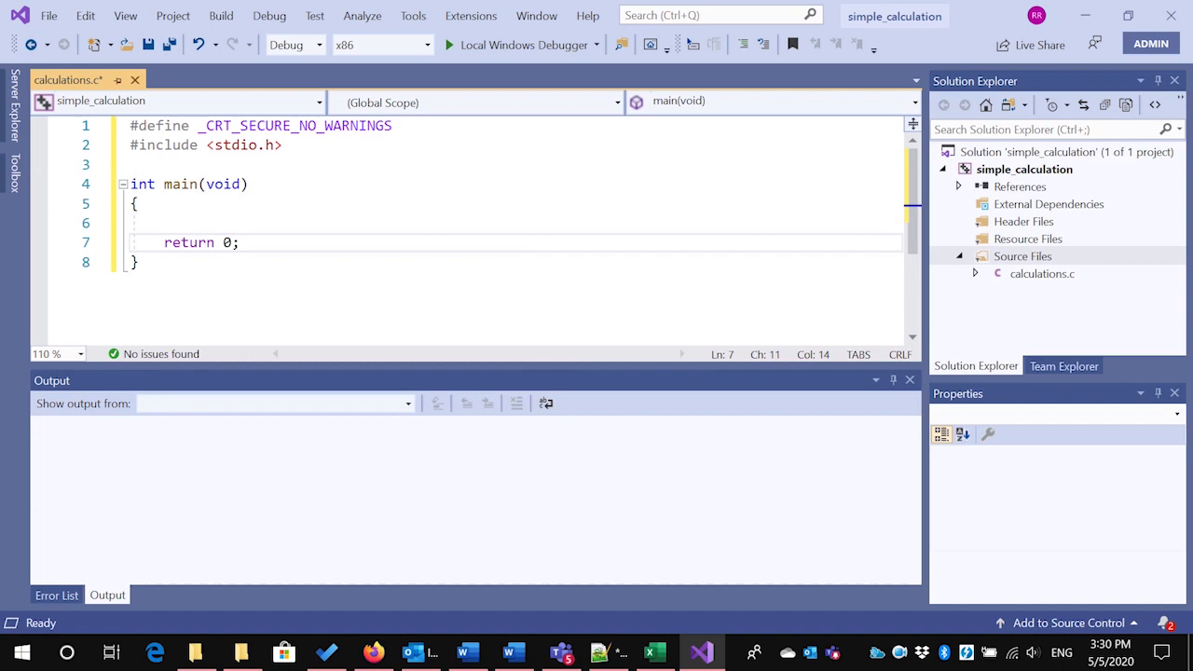
click(239, 243)
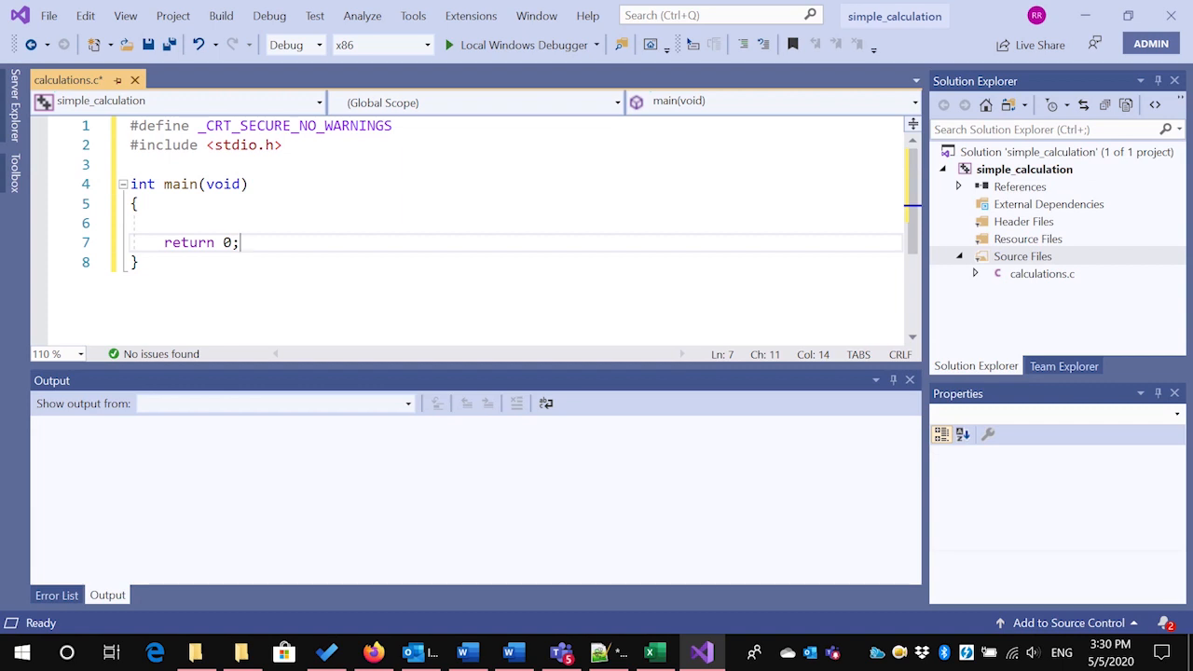
click(166, 224)
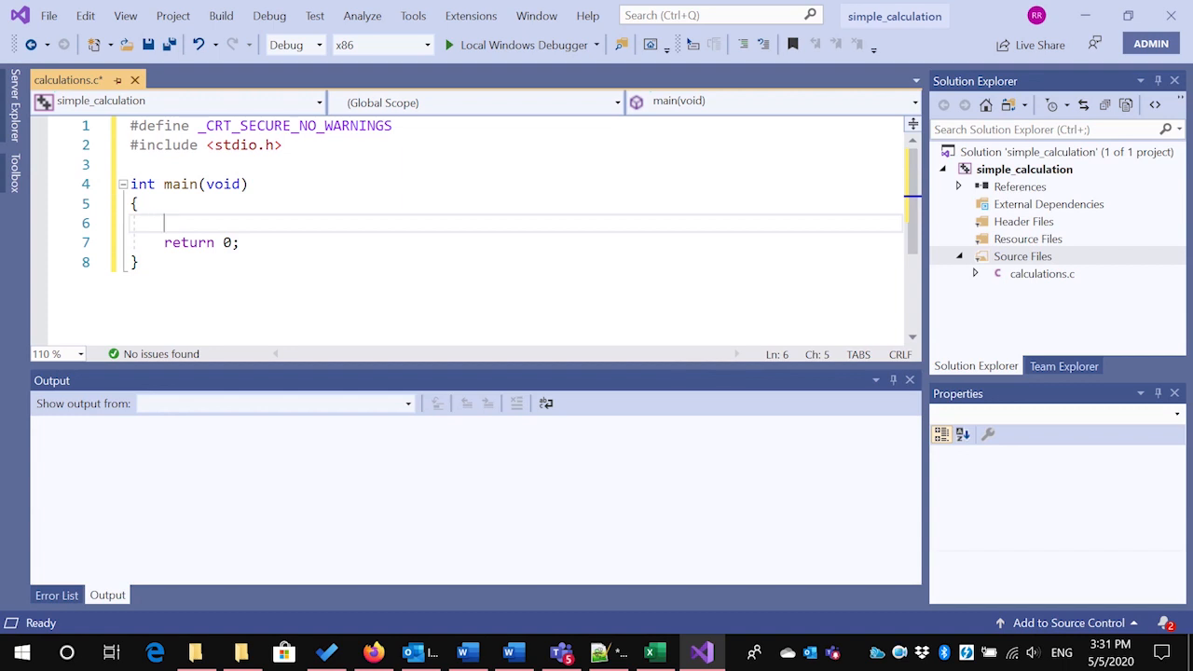
Write const double PI = 3.14159265359; in main, trimming stray digits, and start a new line
text(const)
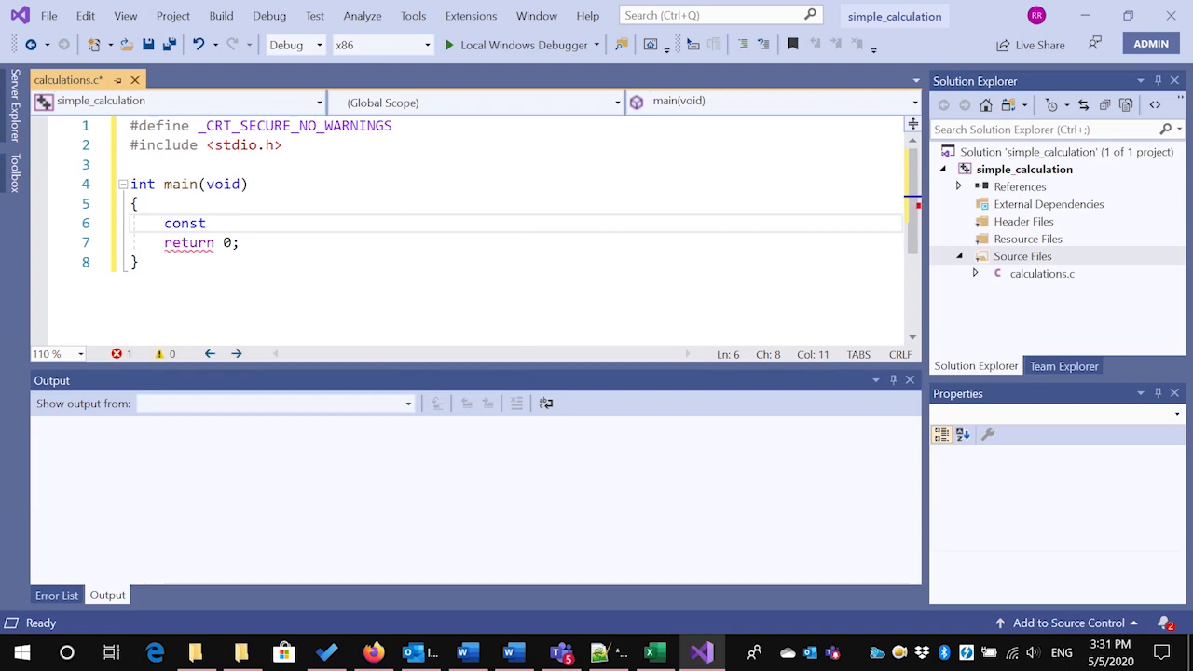
text(double)
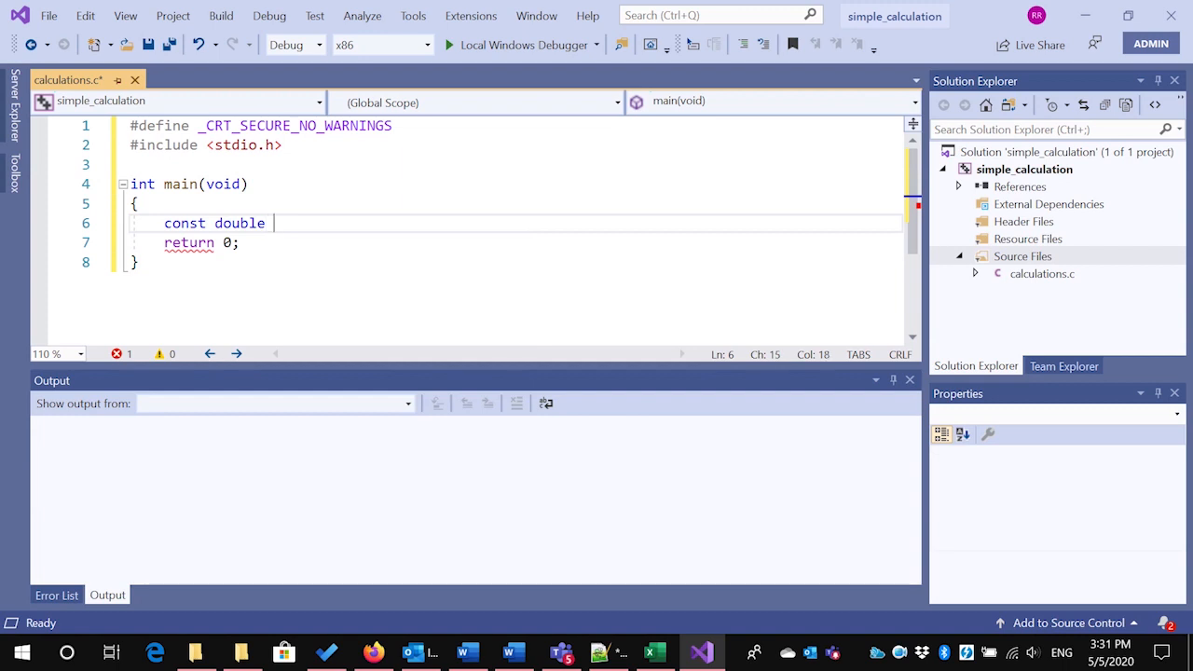
text(PI)
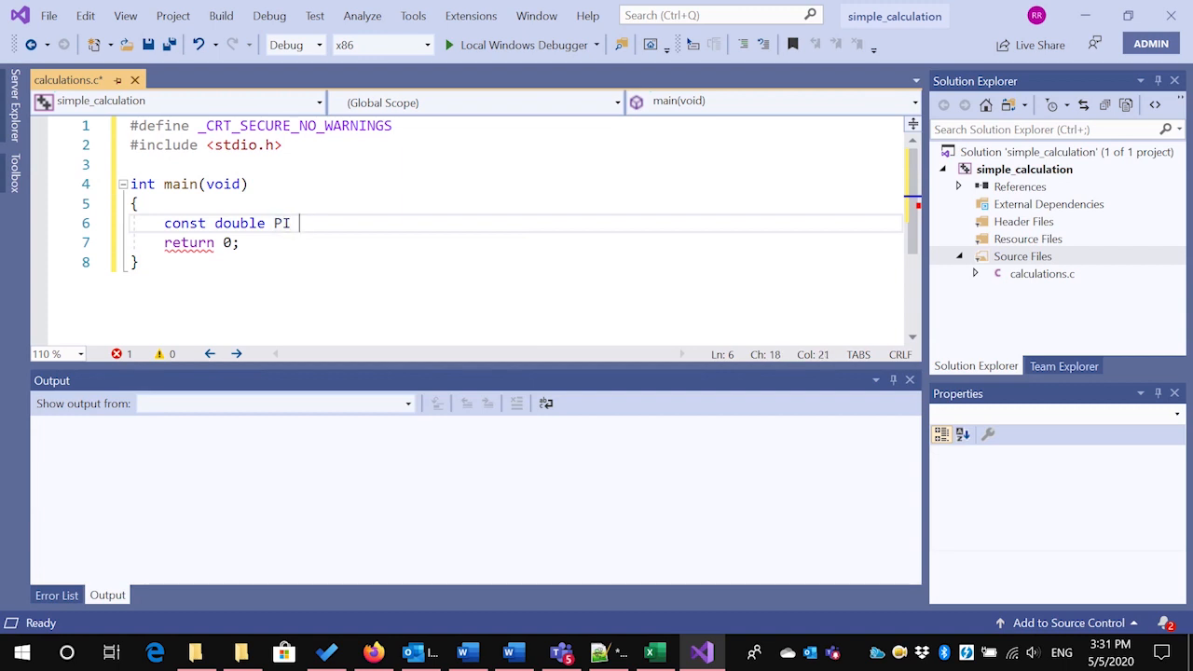
text(=)
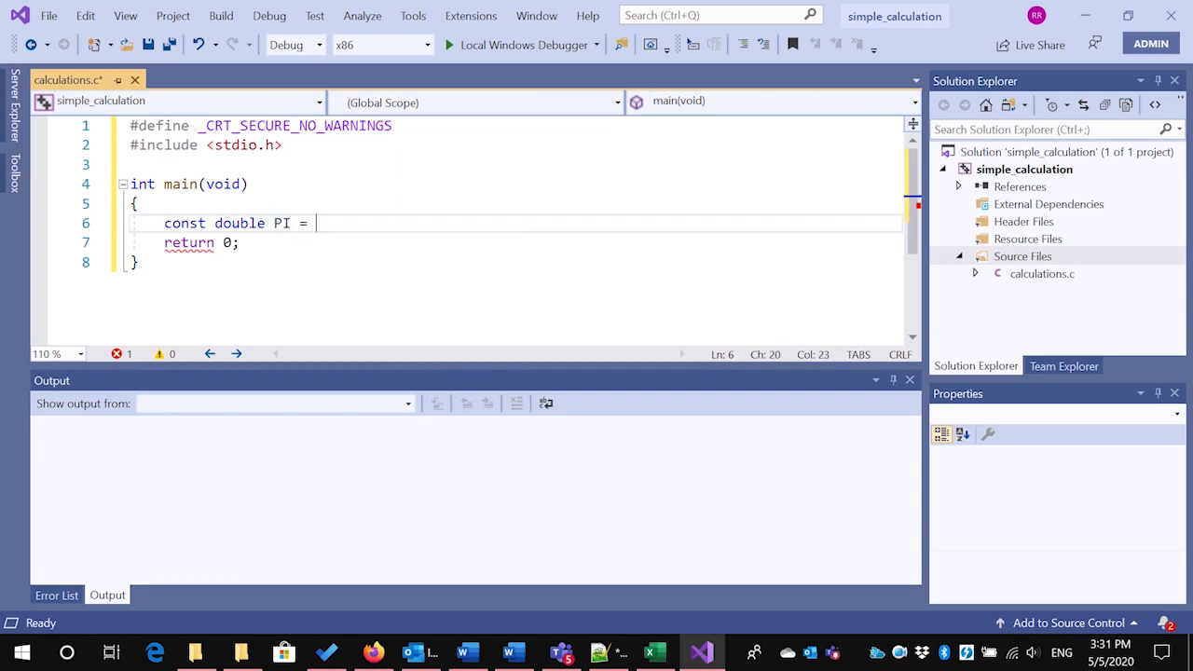
text(3.1415)
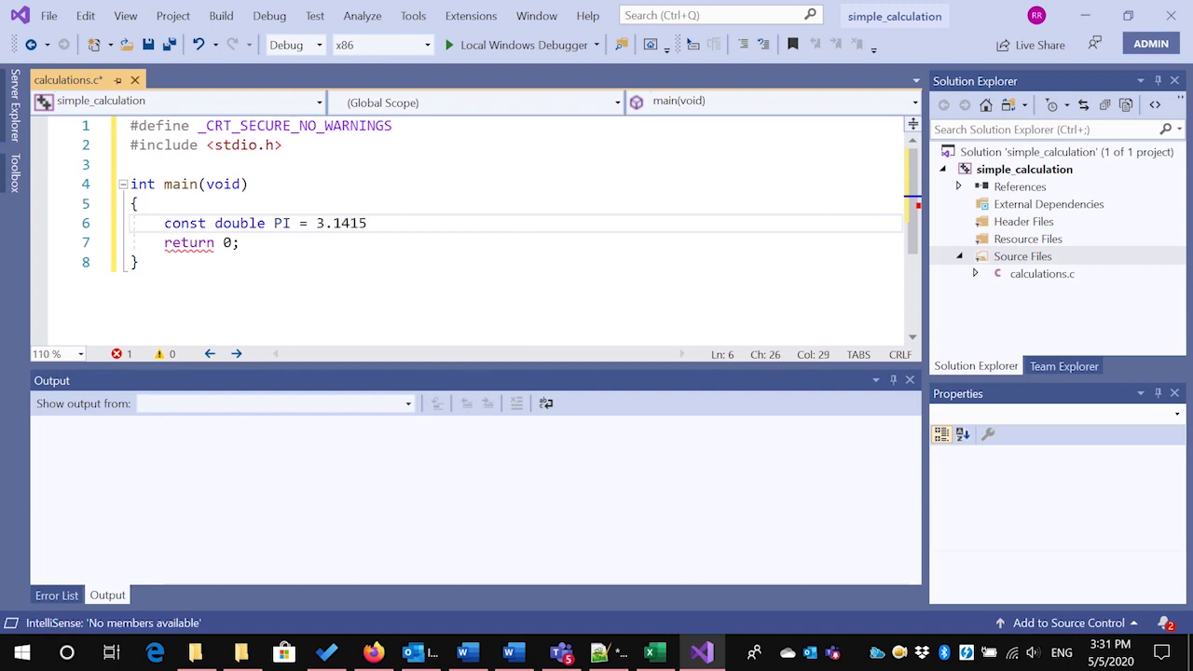
text(92)
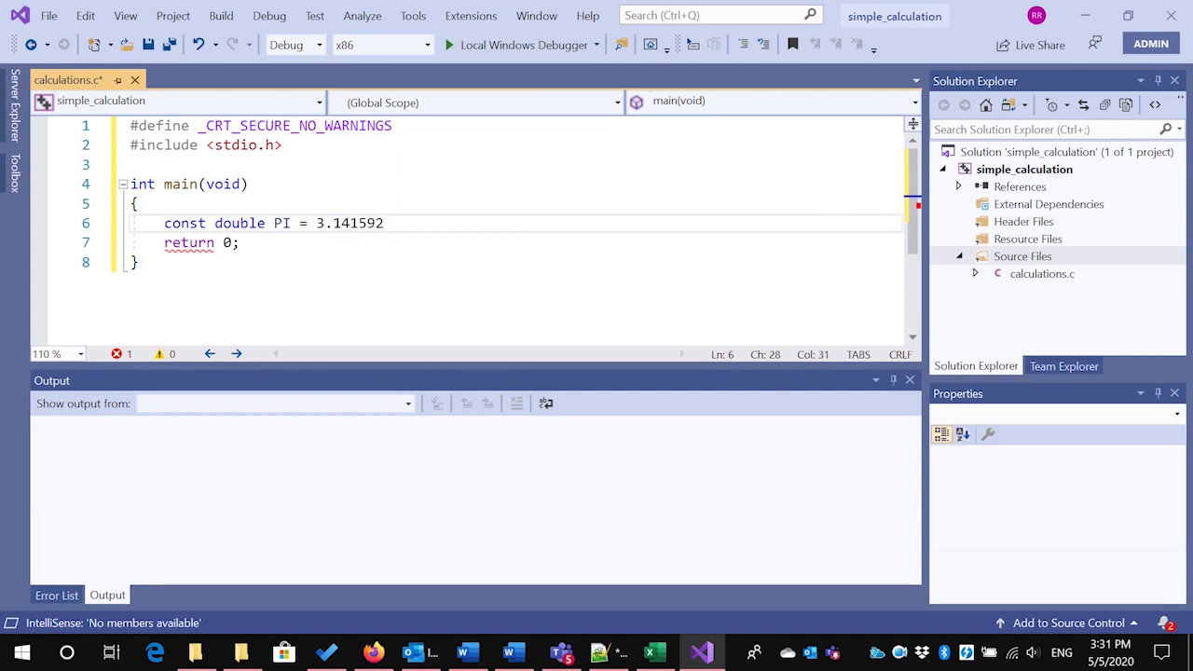
text(653)
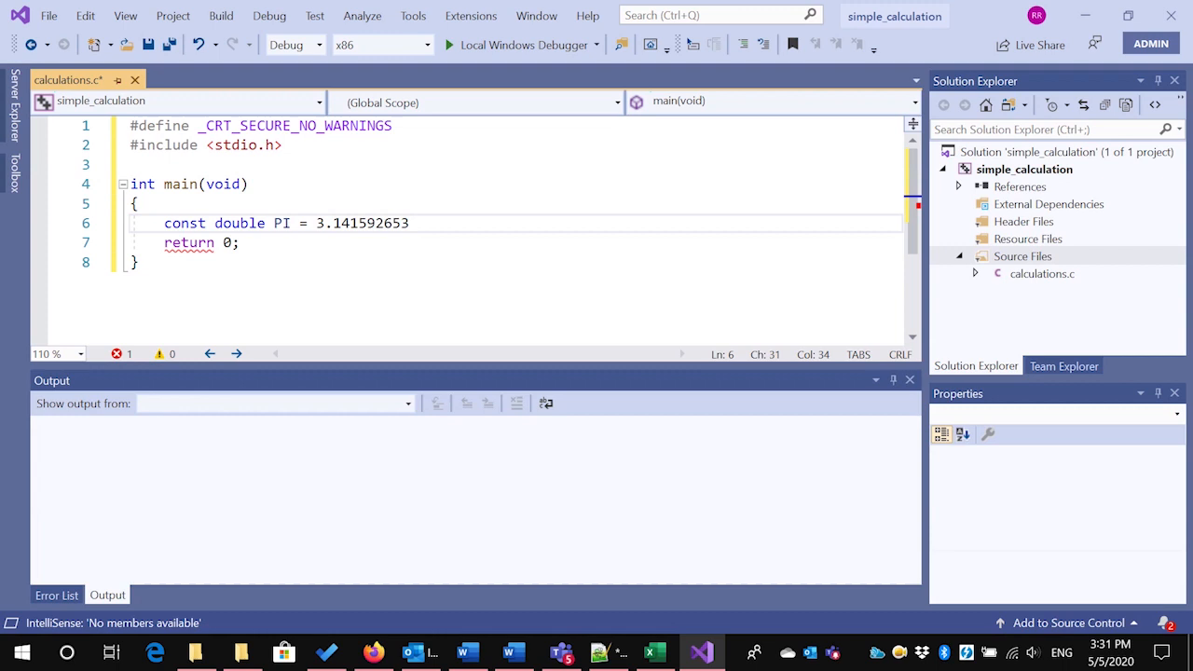
text(5)
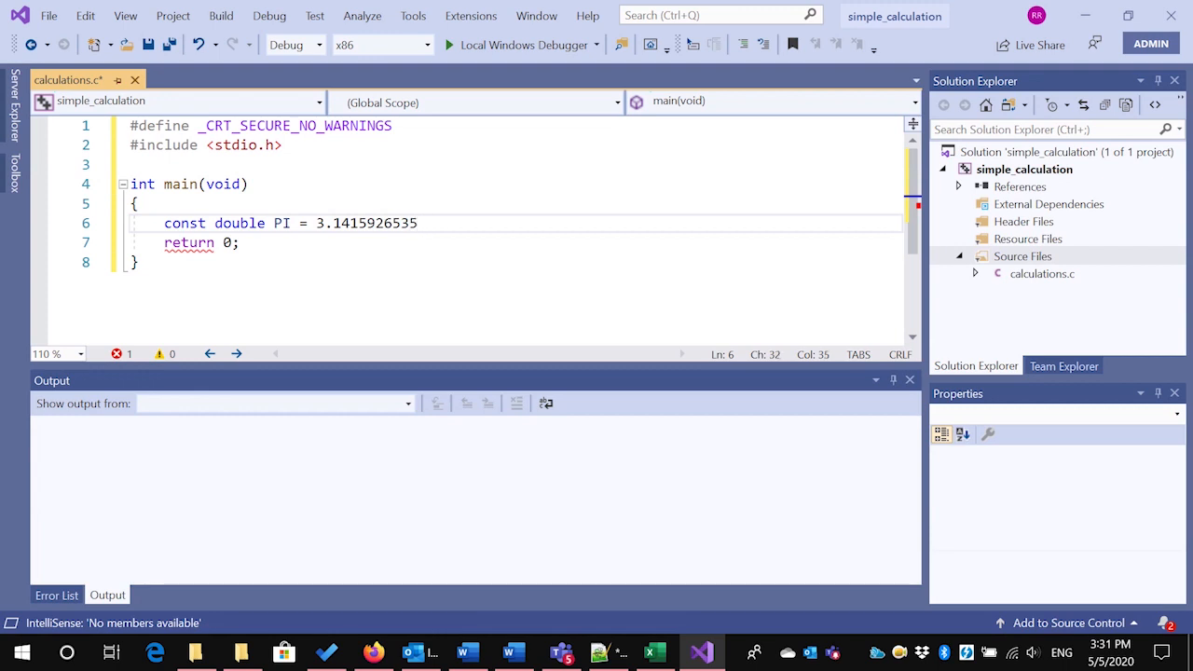
text(89)
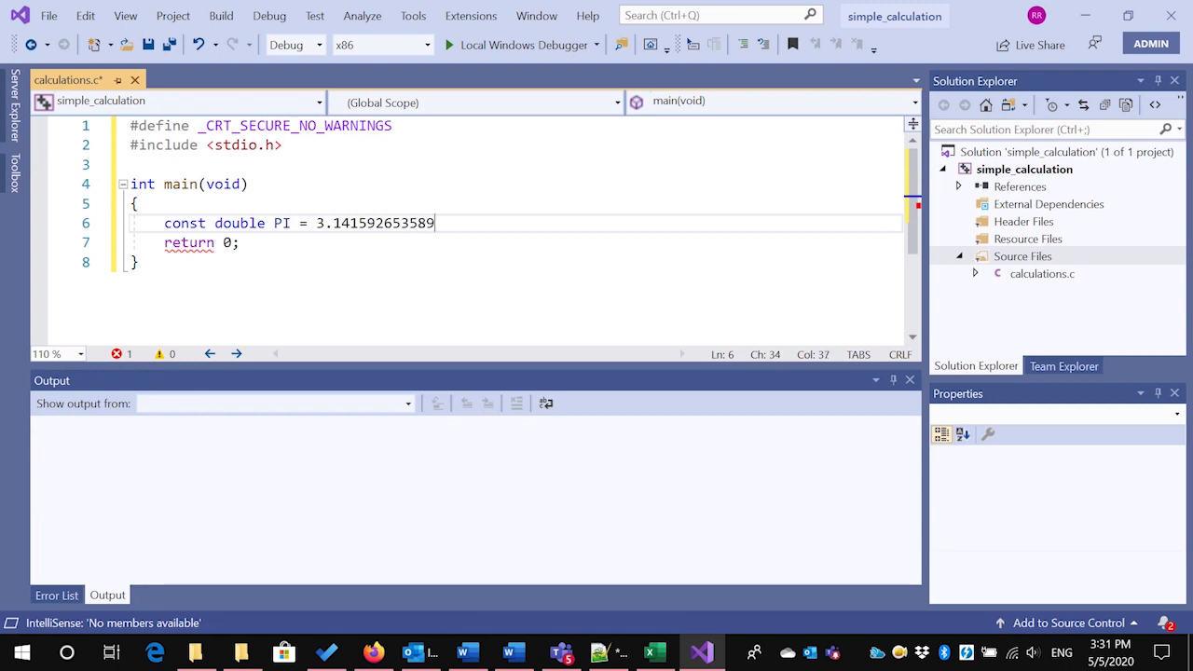
text(7)
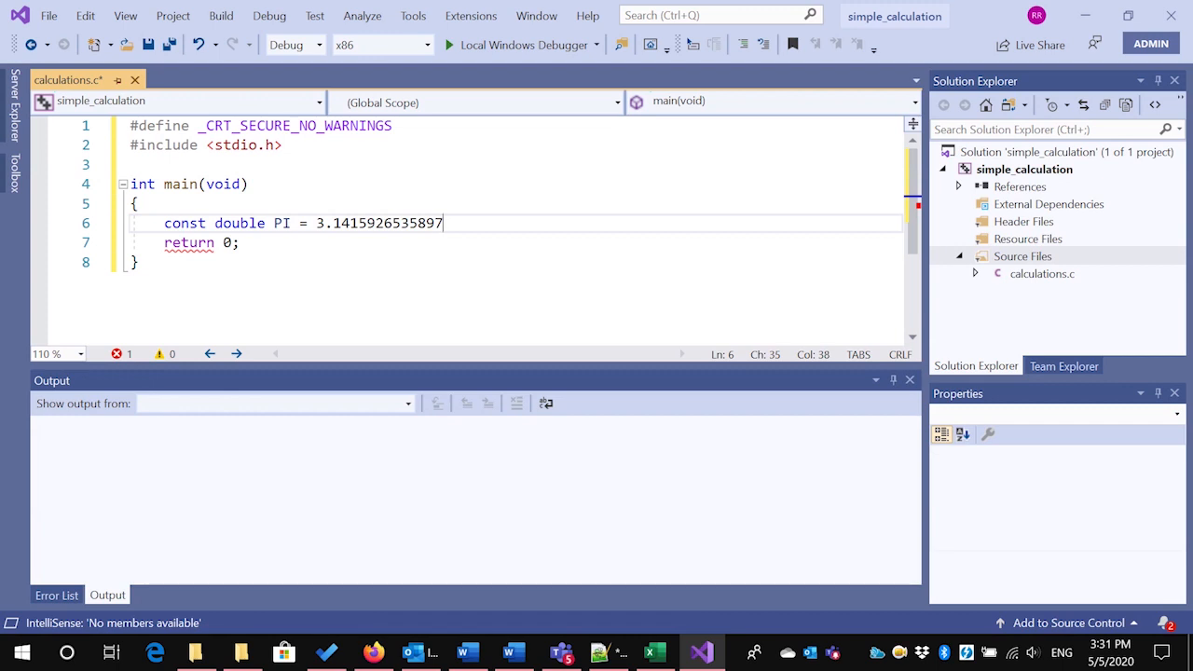
key(BackSpace)
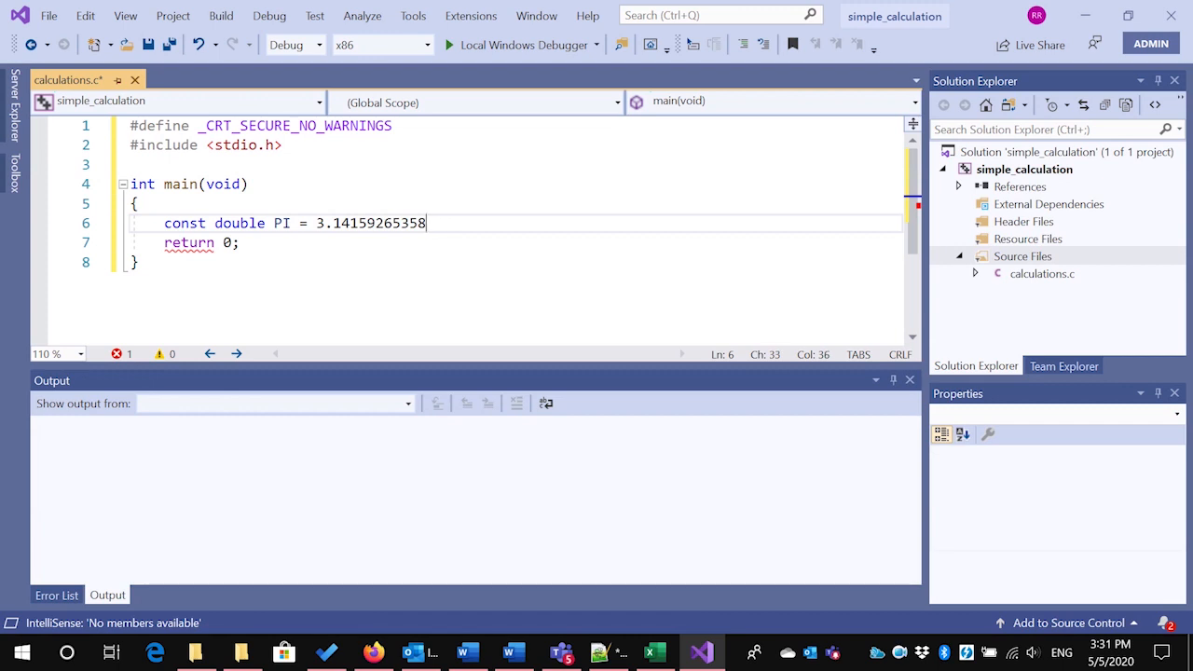
key(Backspace)
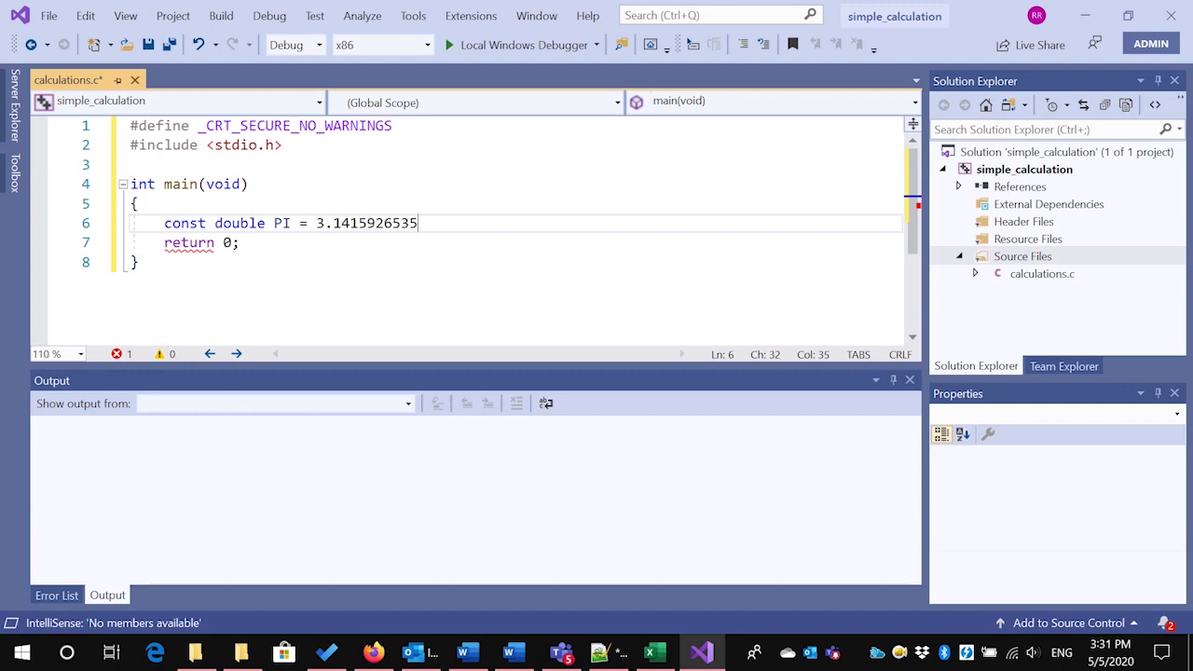
text(9;)
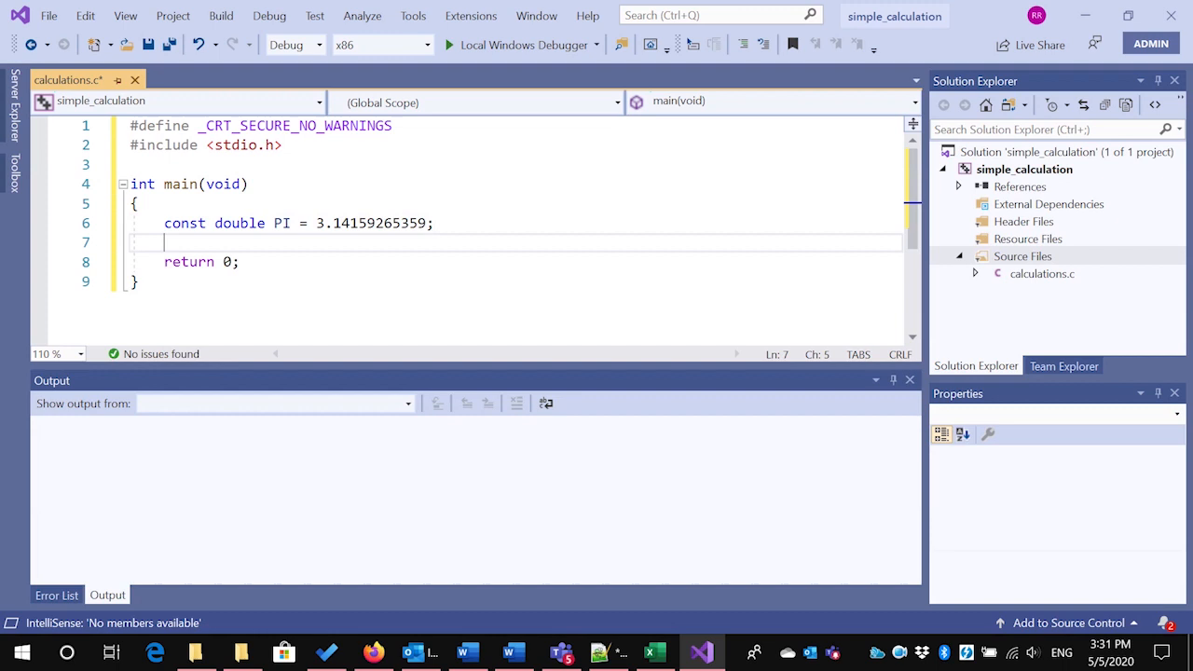
mouse_move(282, 224)
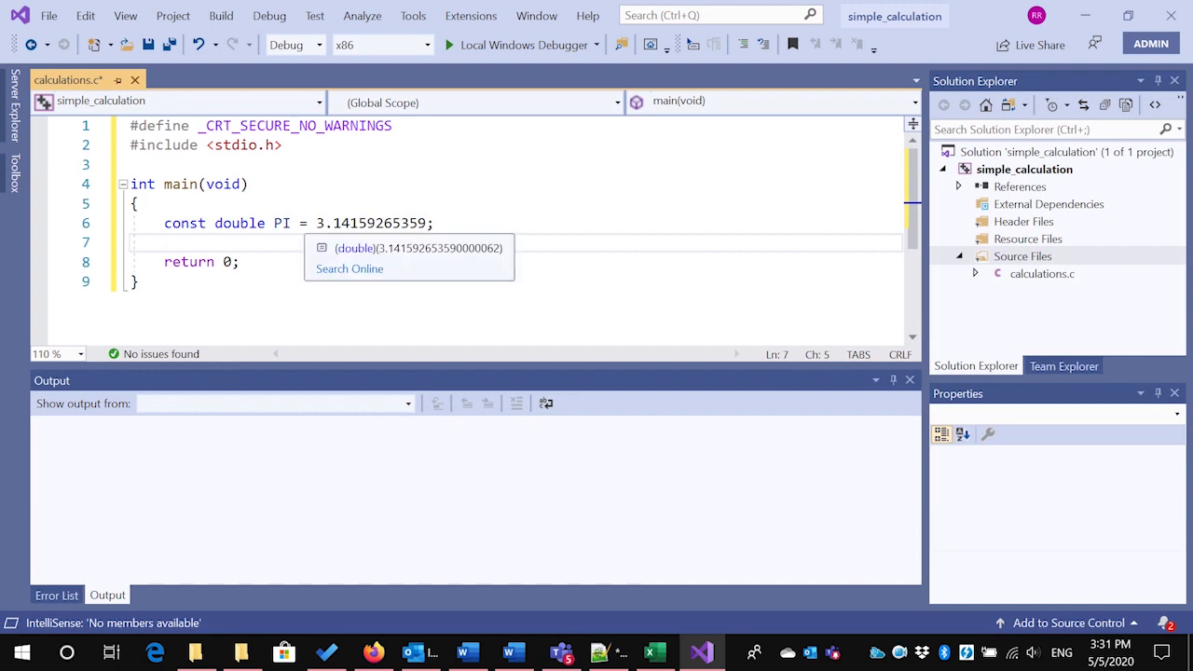
double_click(281, 223)
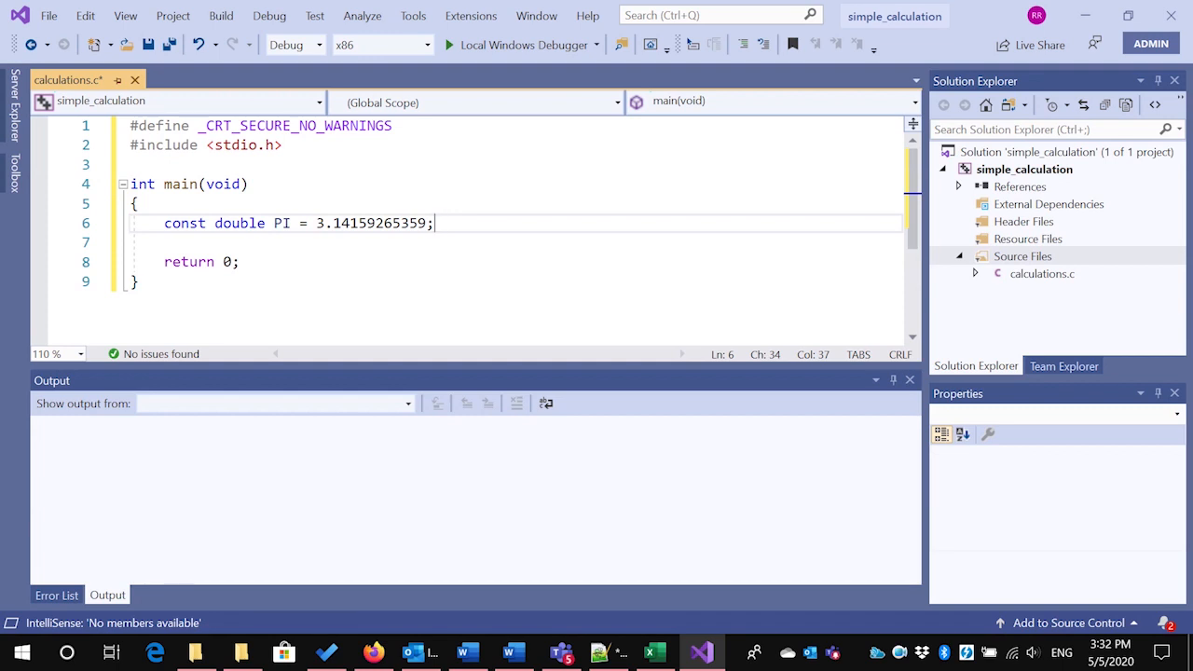
key(Return)
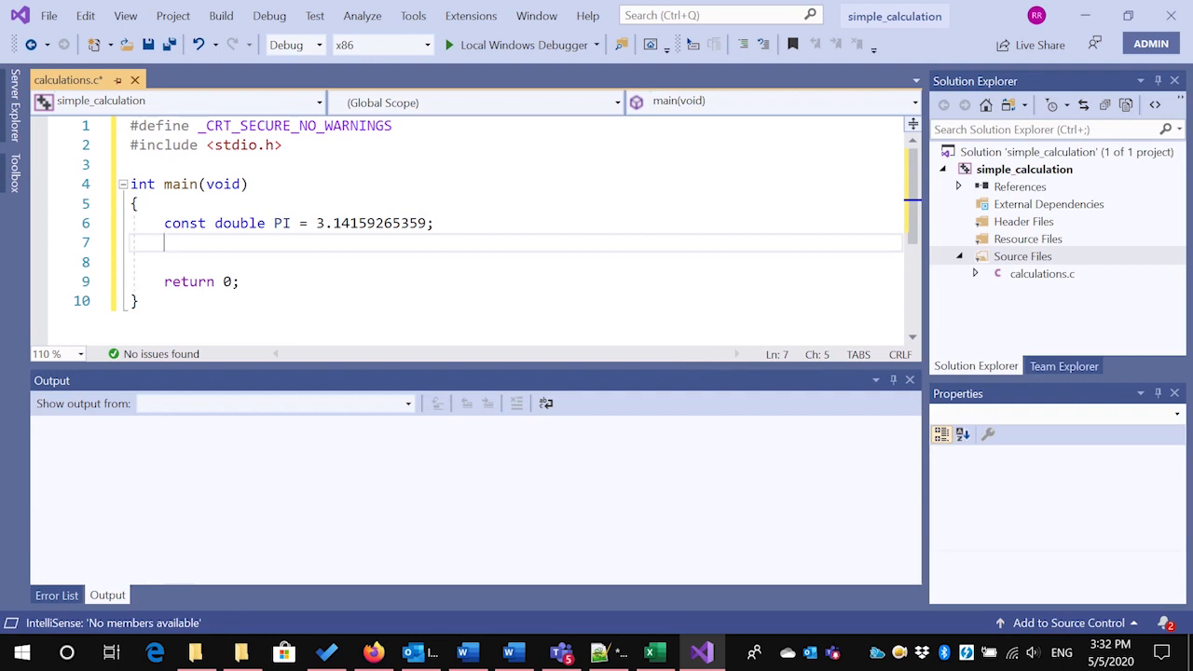
Declare double radius, area; below the PI constant, correcting the raduis typo
text(double ra)
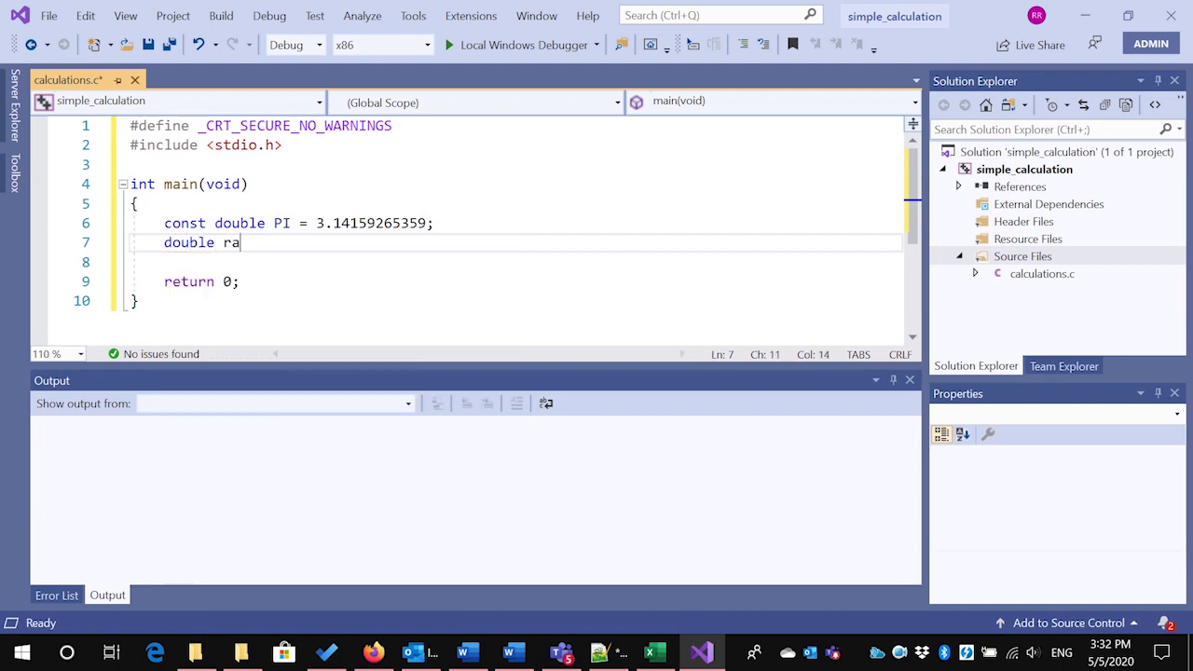
text(duis)
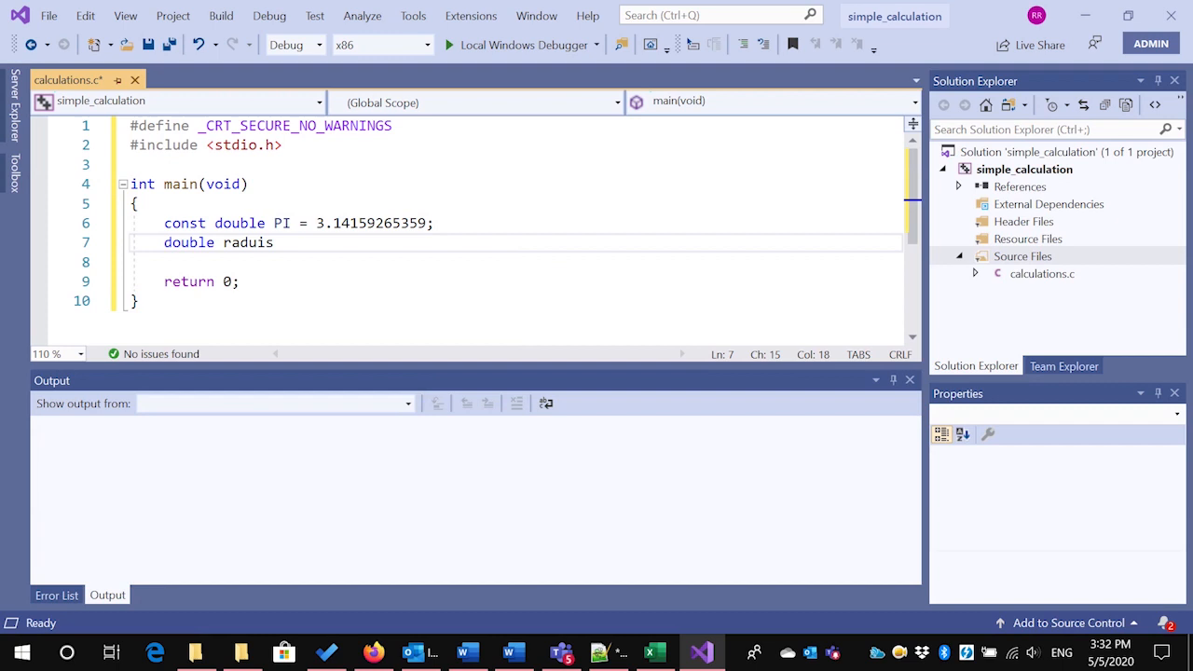
key(Backspace)
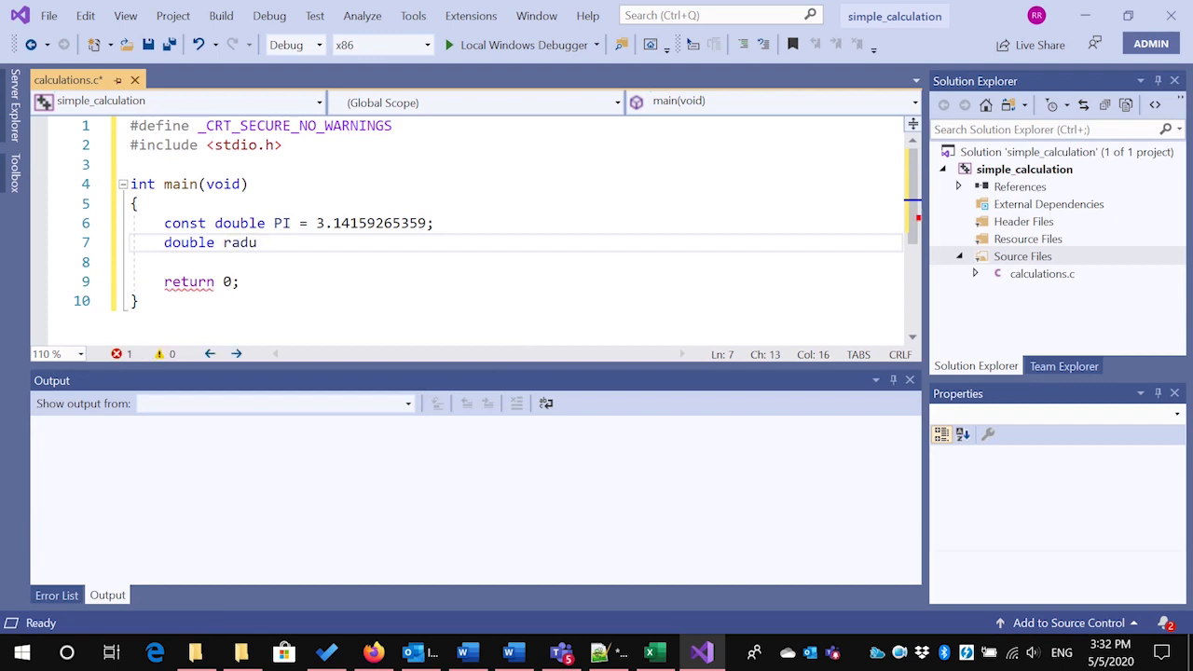
text(is)
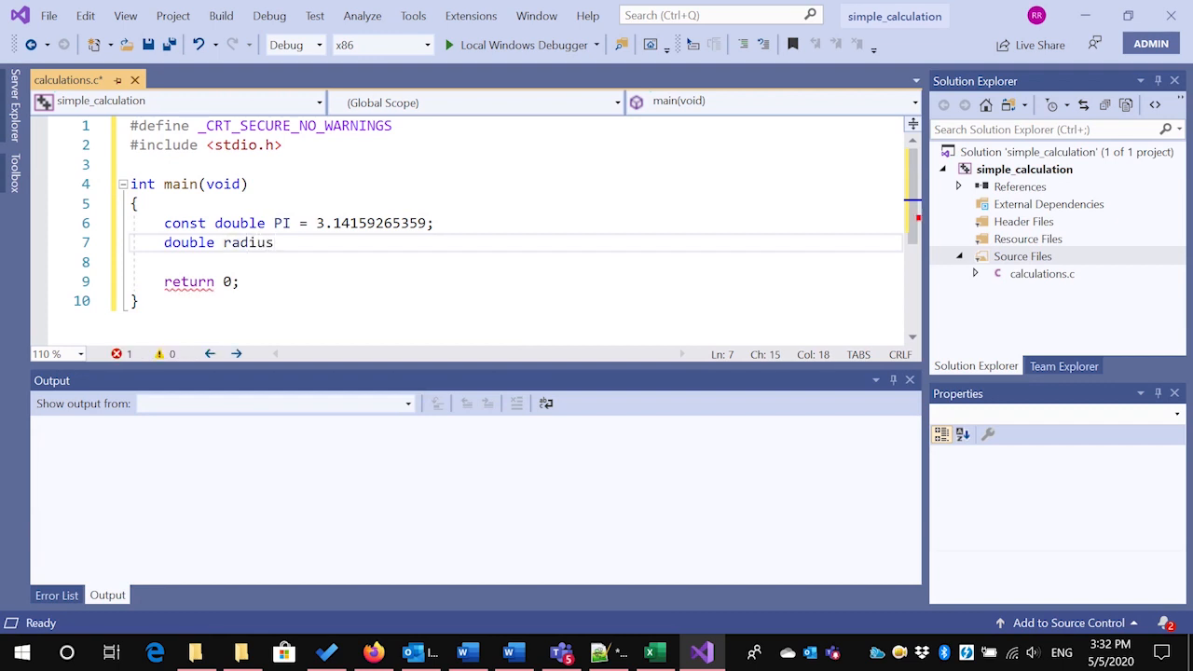
text(, a)
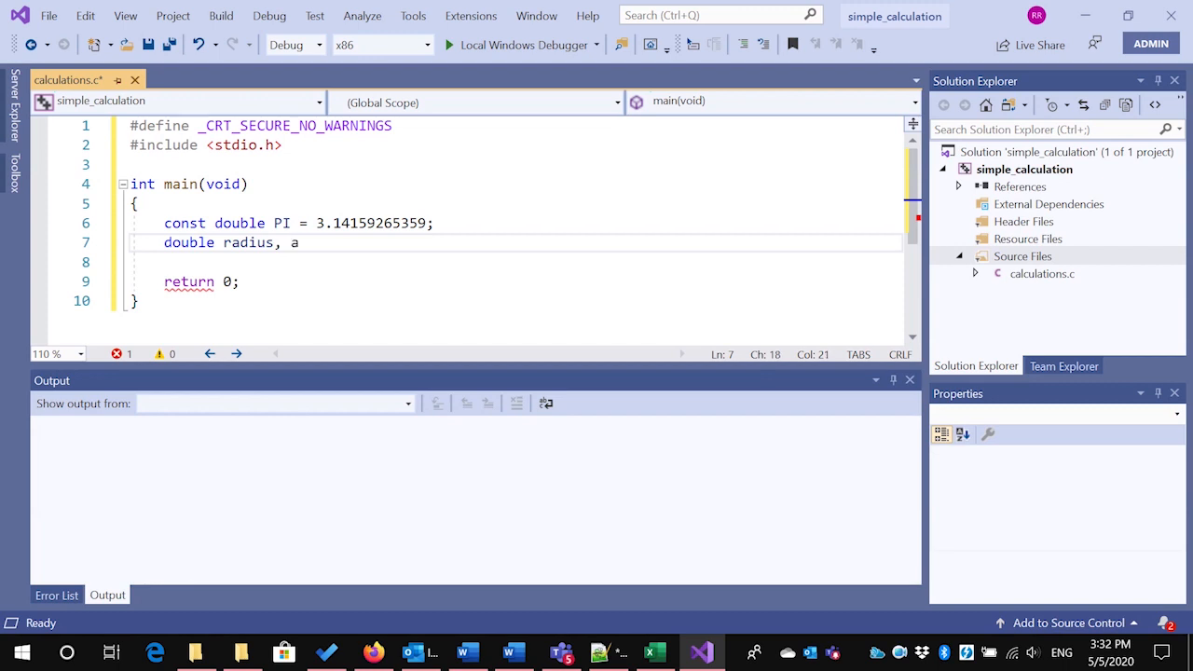
text(rea;)
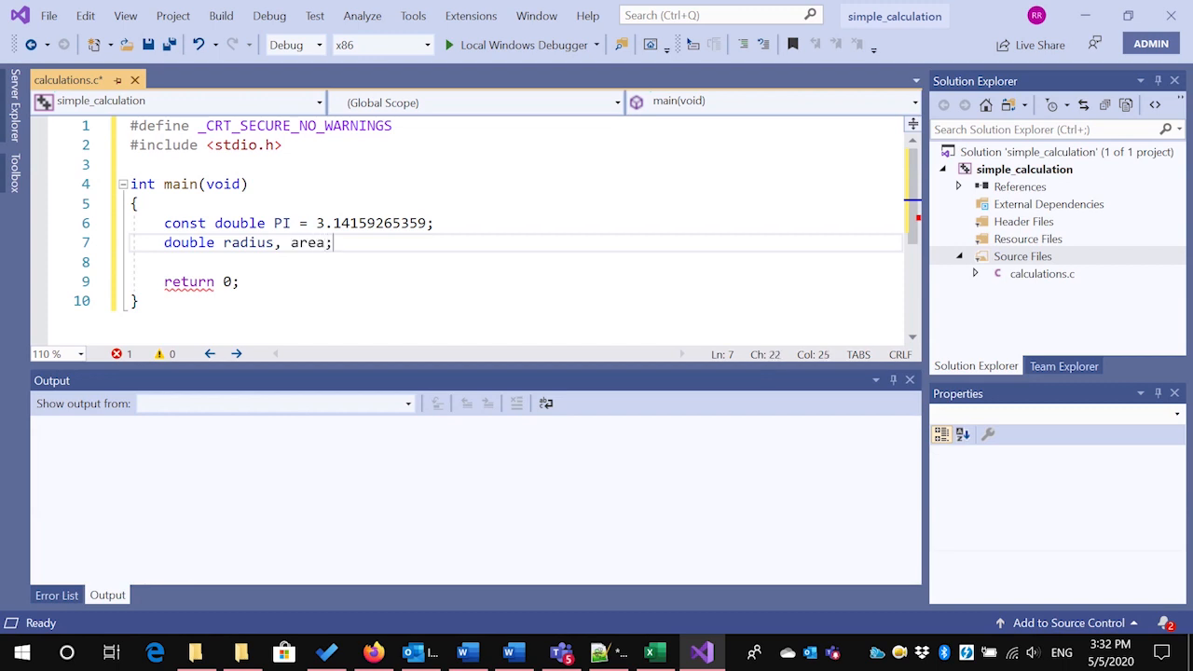
key(Return)
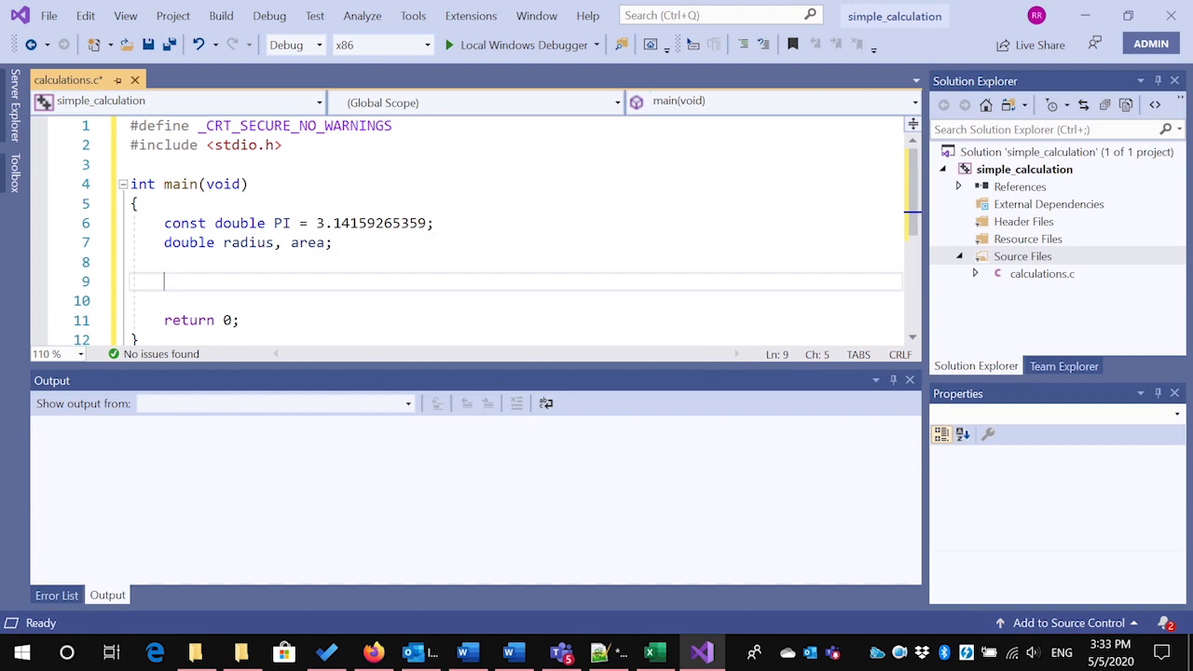
Add scanf("%lf", &radius); after the declarations to read the radius
text(sca)
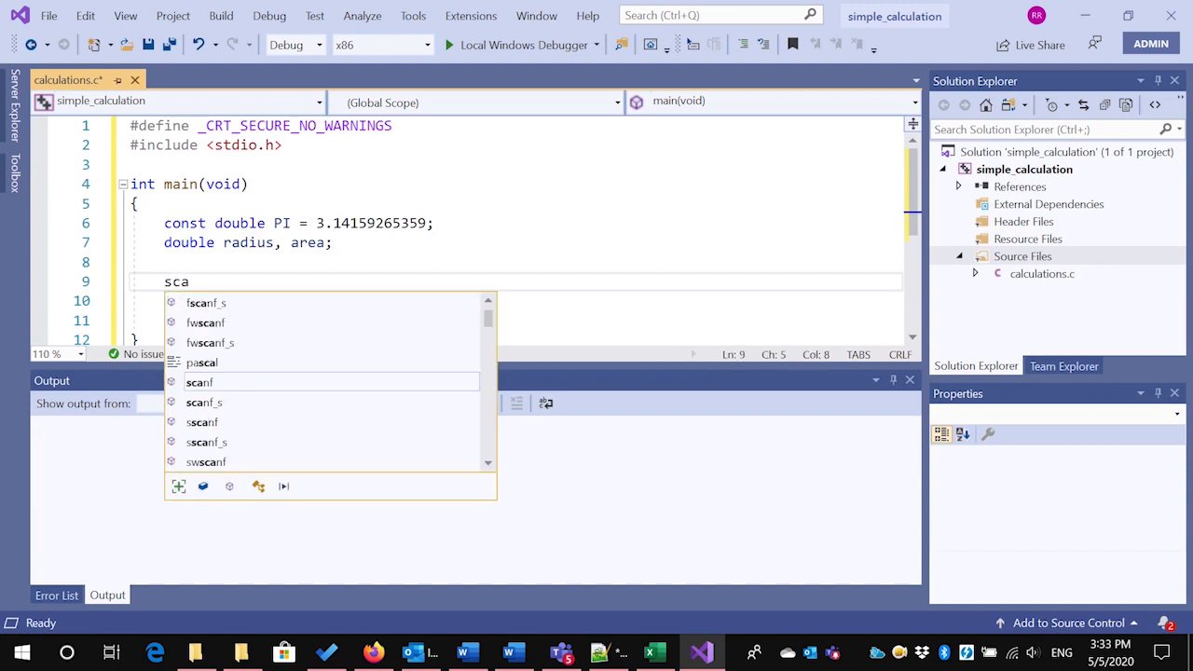
text(nf()
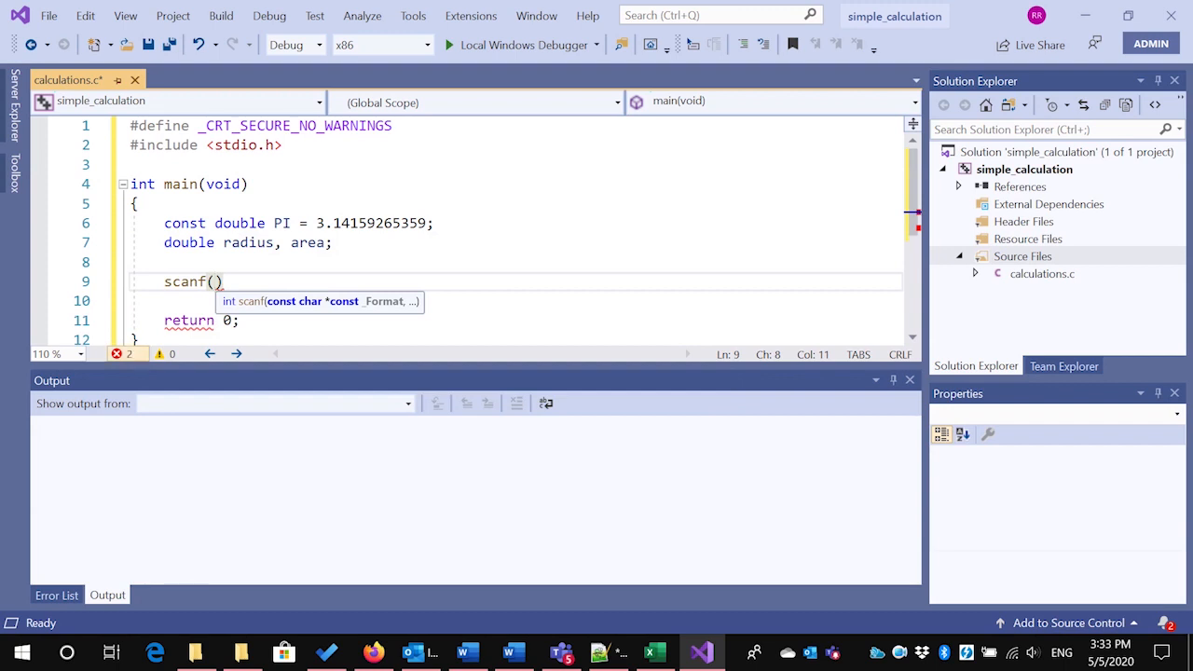
text(")
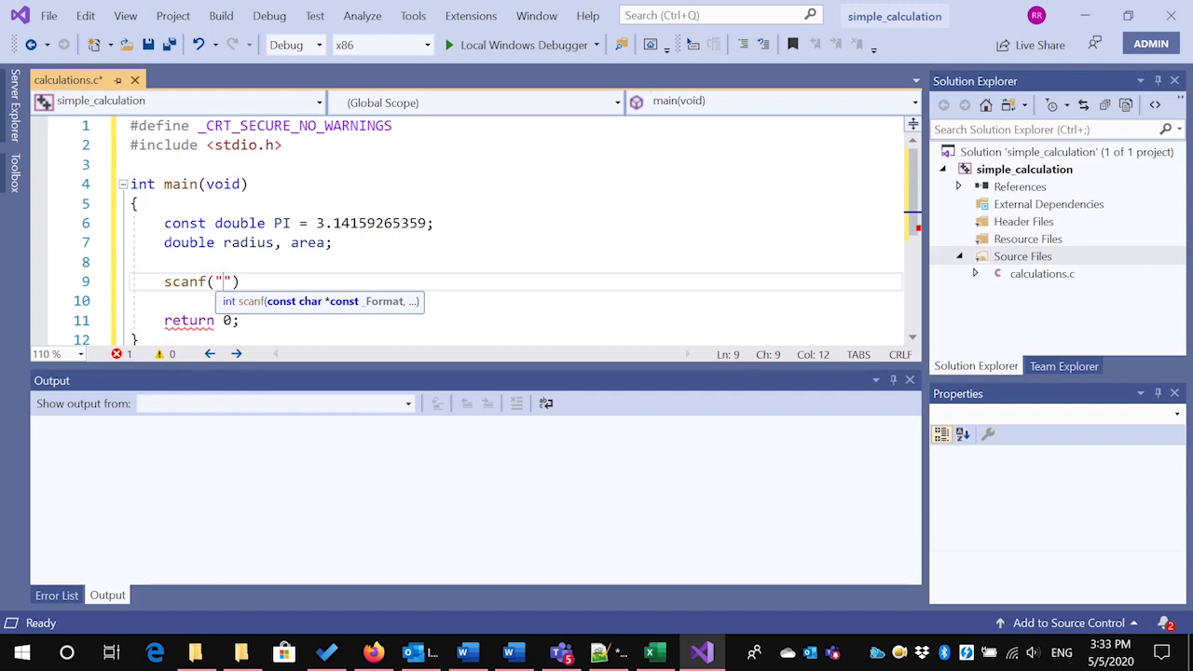
text(%)
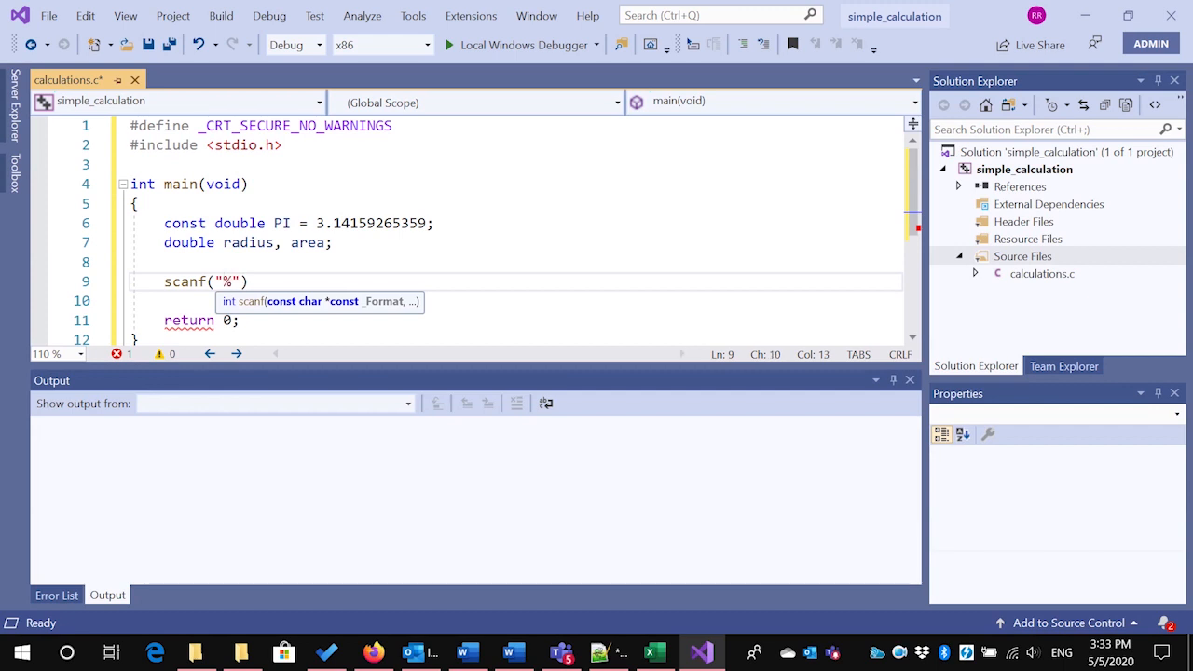
text(lf)
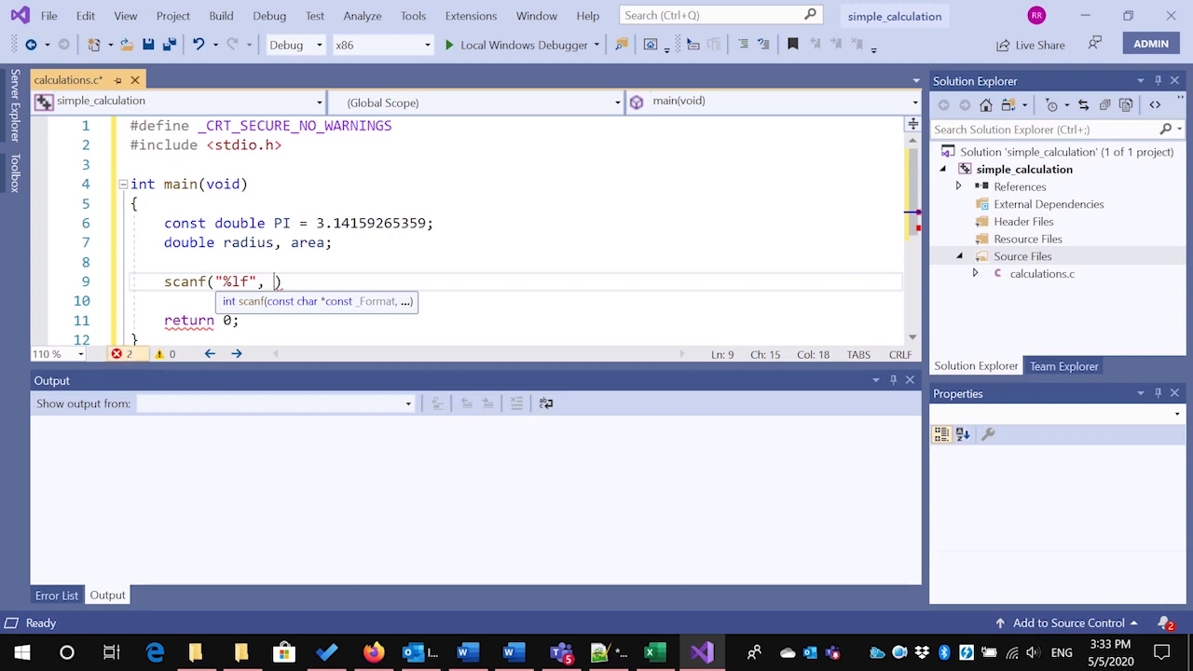
text(&)
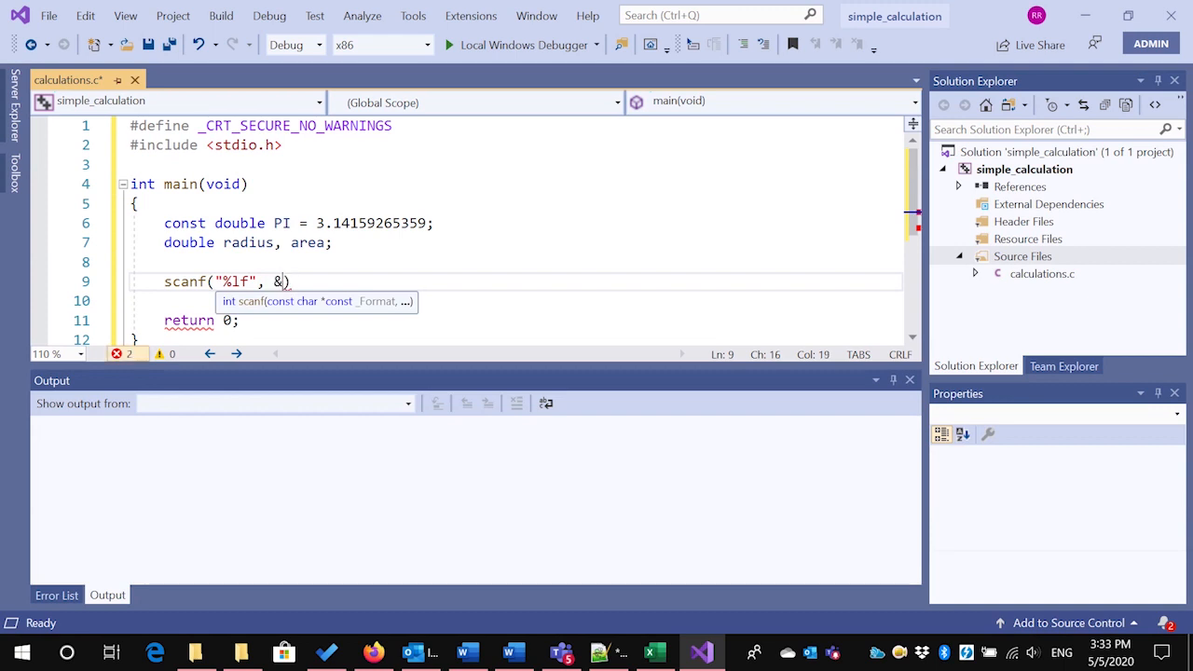
text(radius)
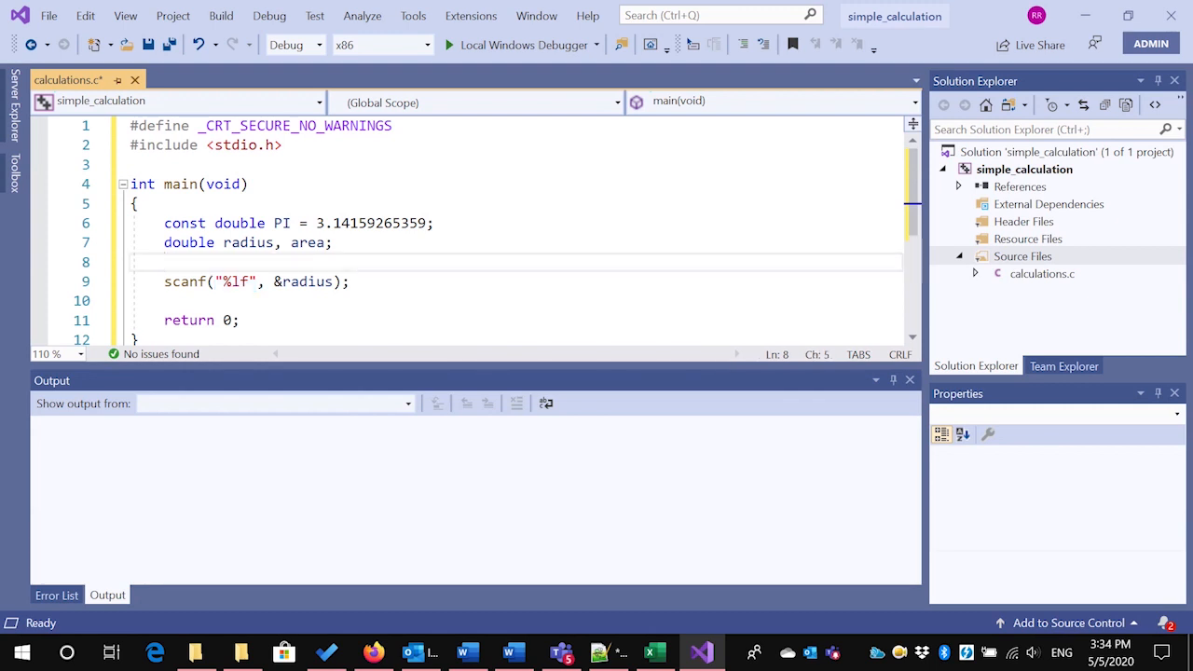
Insert printf("Enter the radius: "); prompt above the scanf call
key(Return)
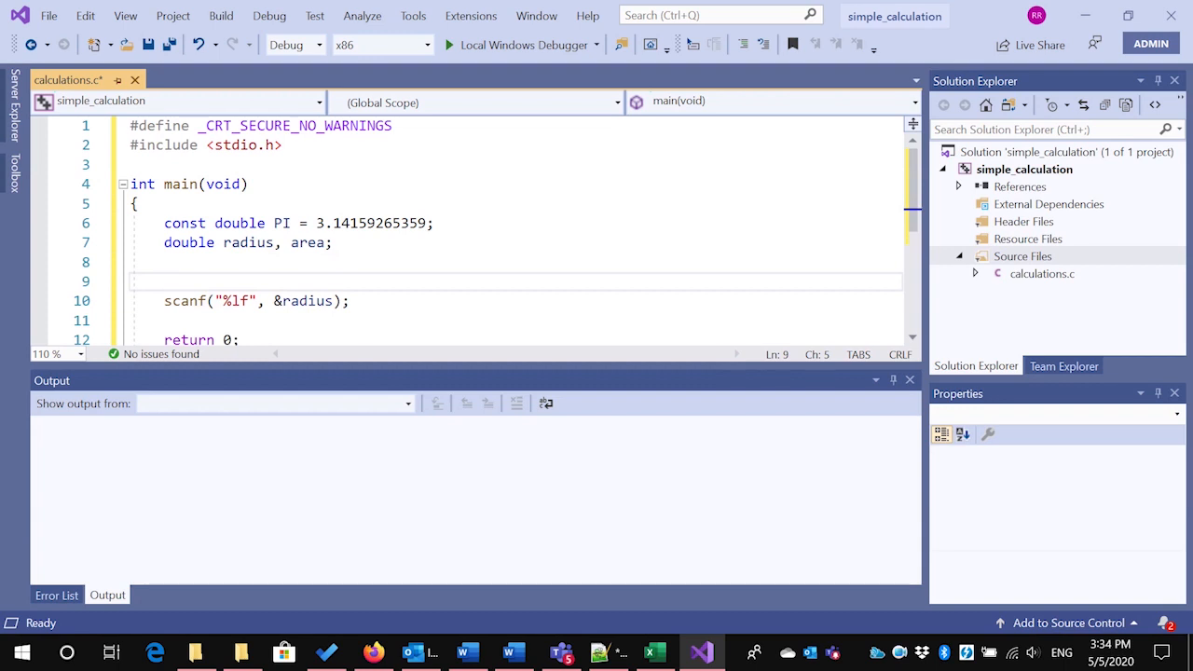
text(p)
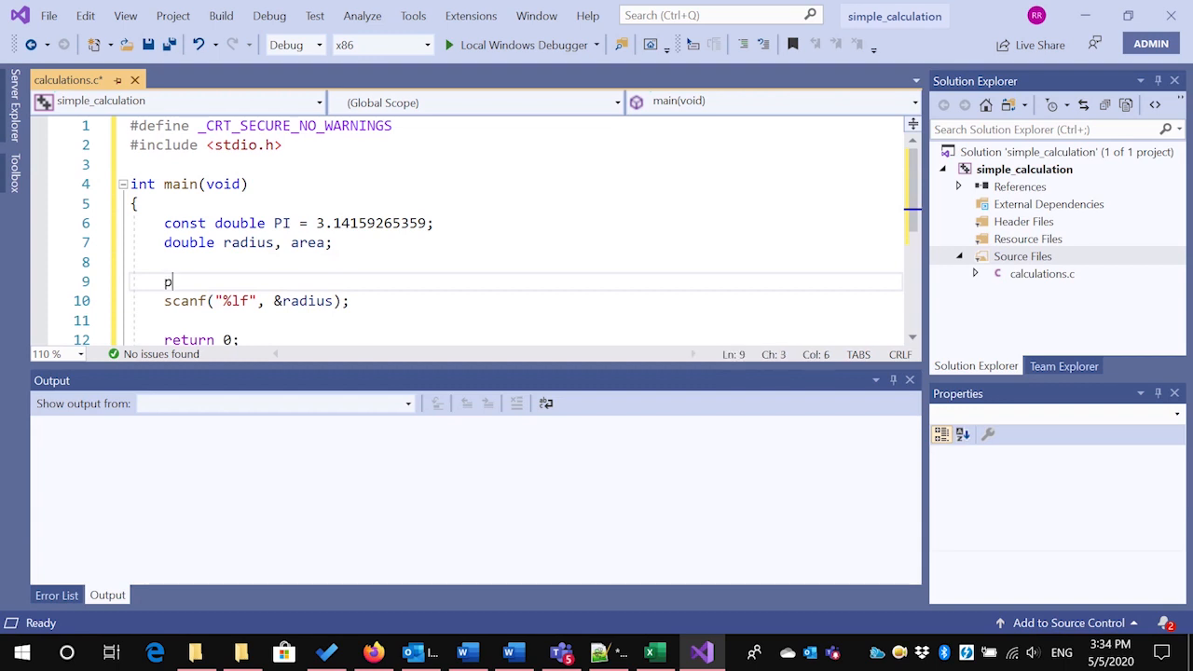
text(rintf())
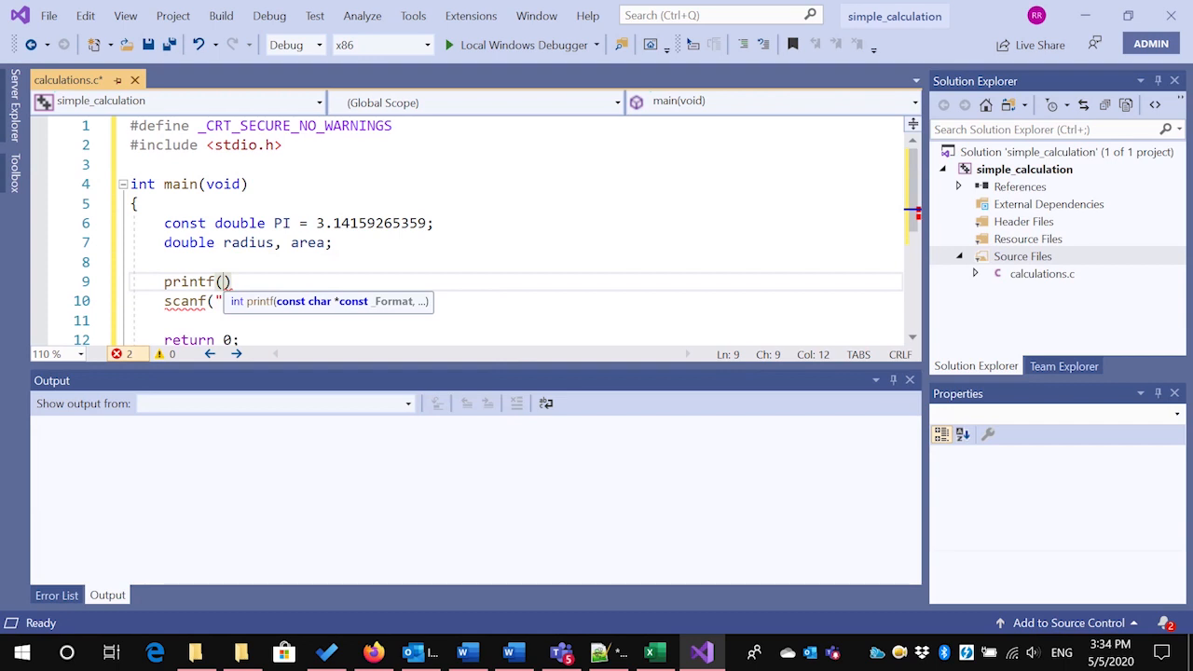
text(")
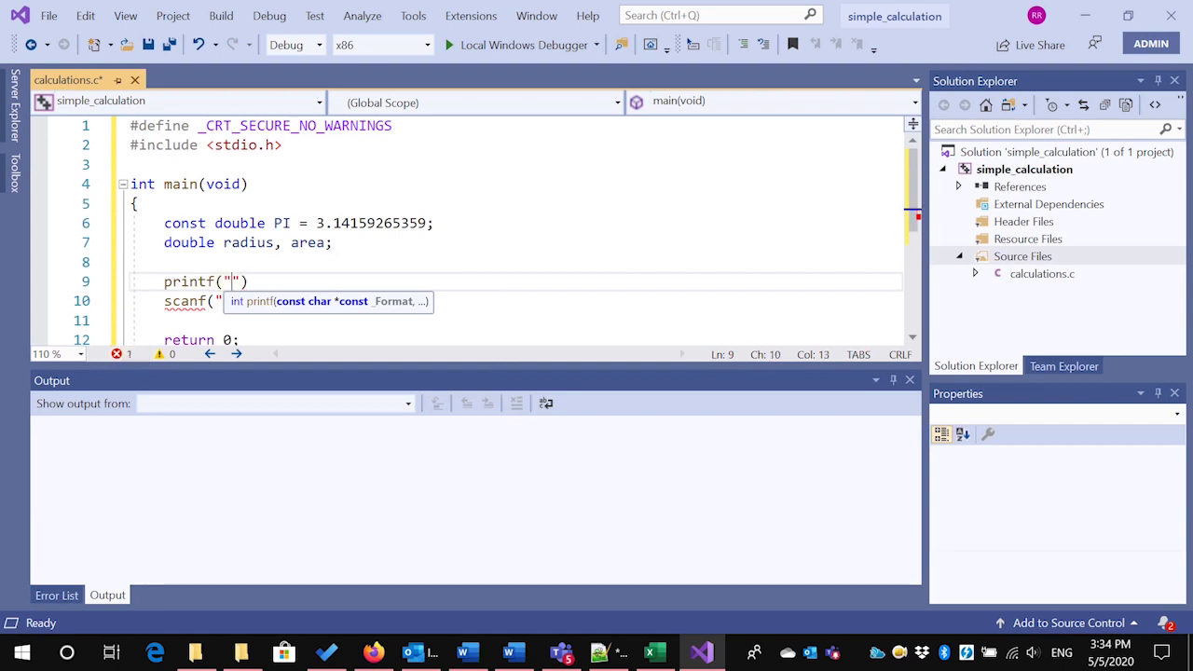
text(Enter the ra)
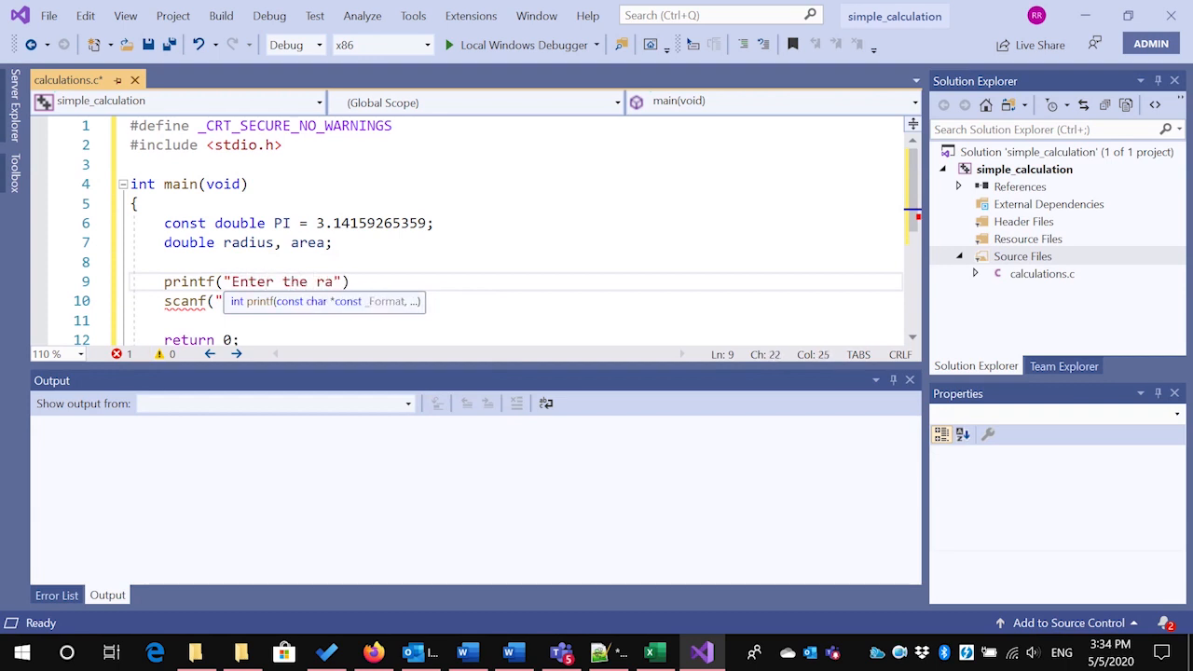
text(dius)
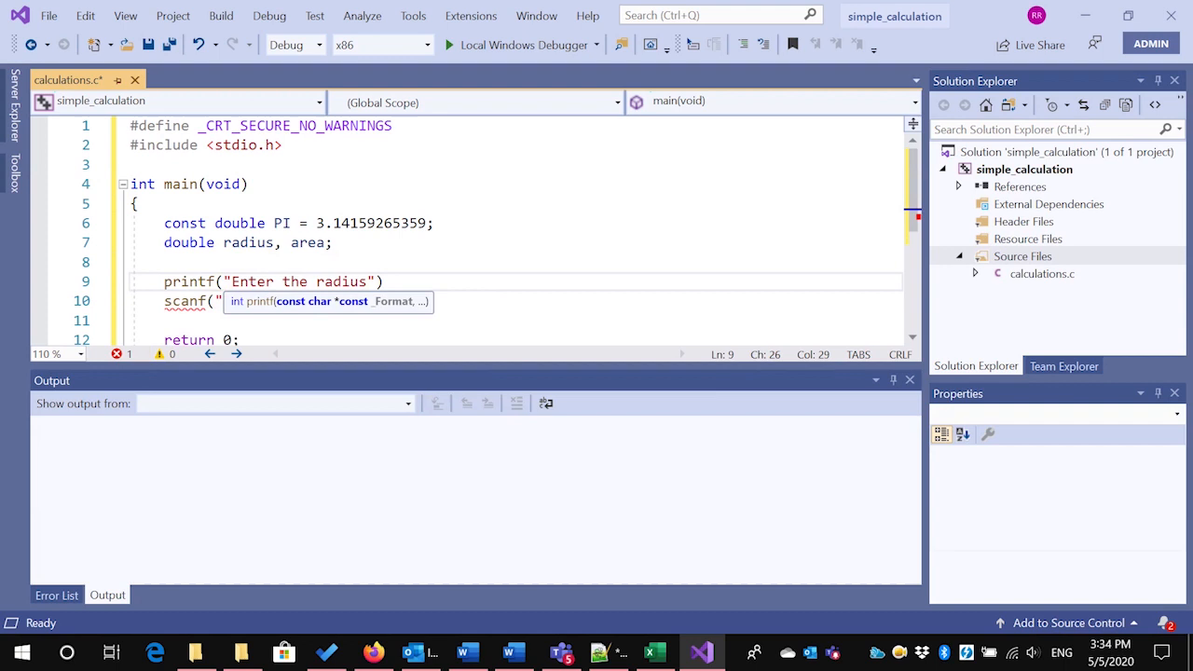
text(:)
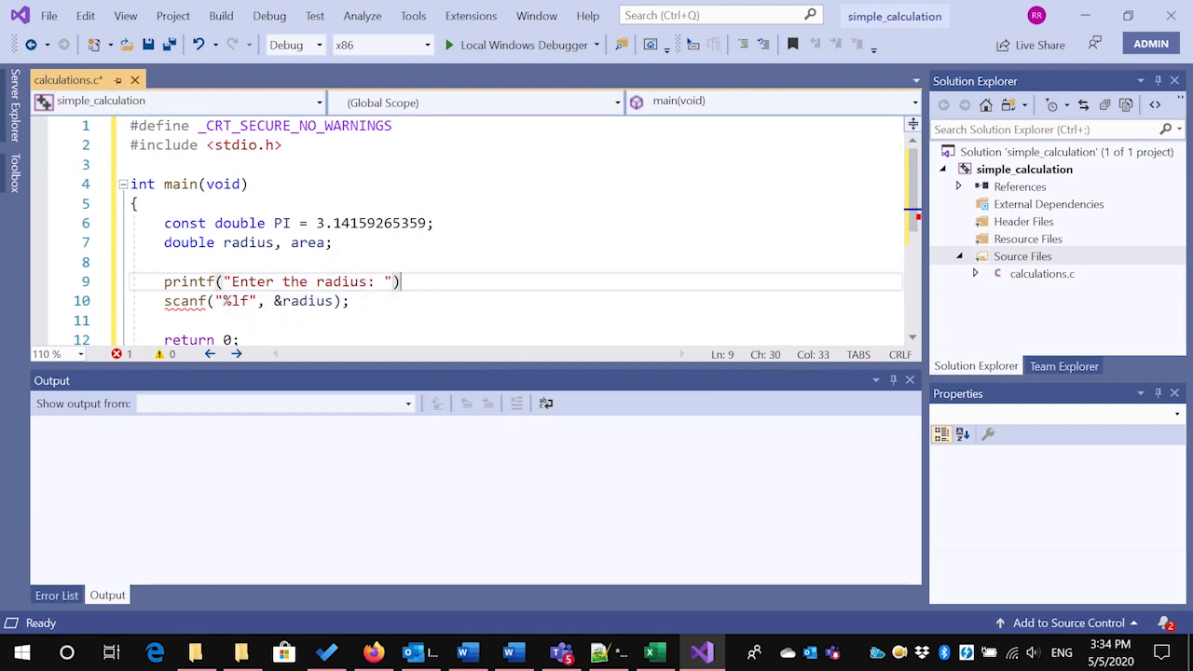
text(;)
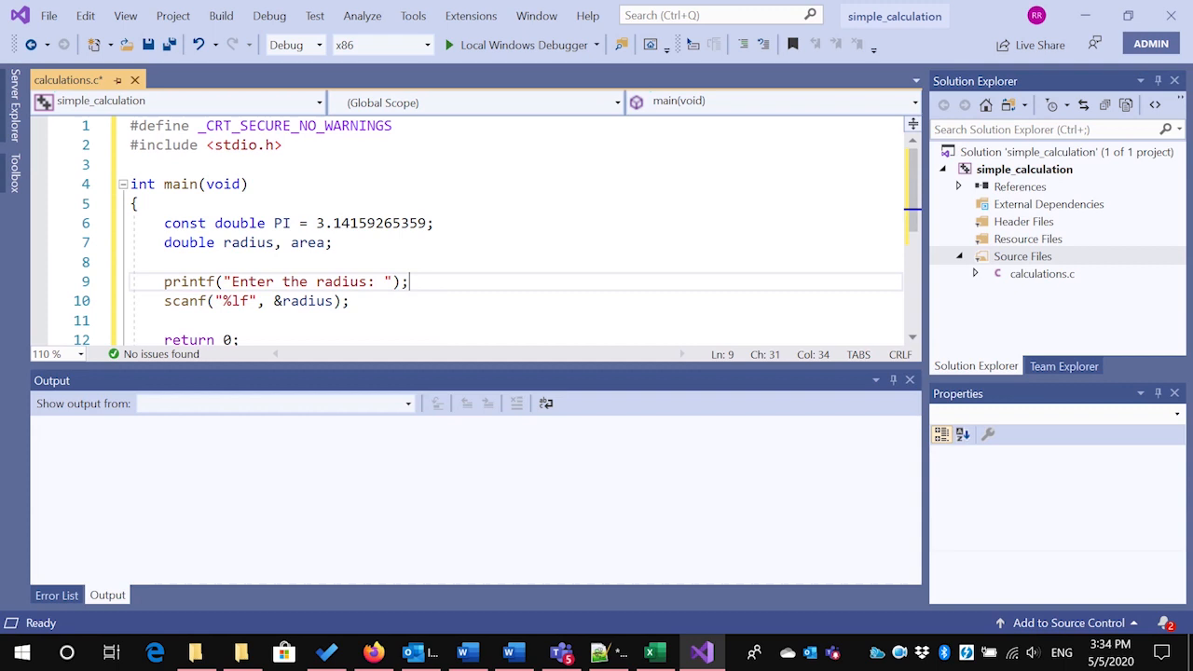
mouse_move(236, 300)
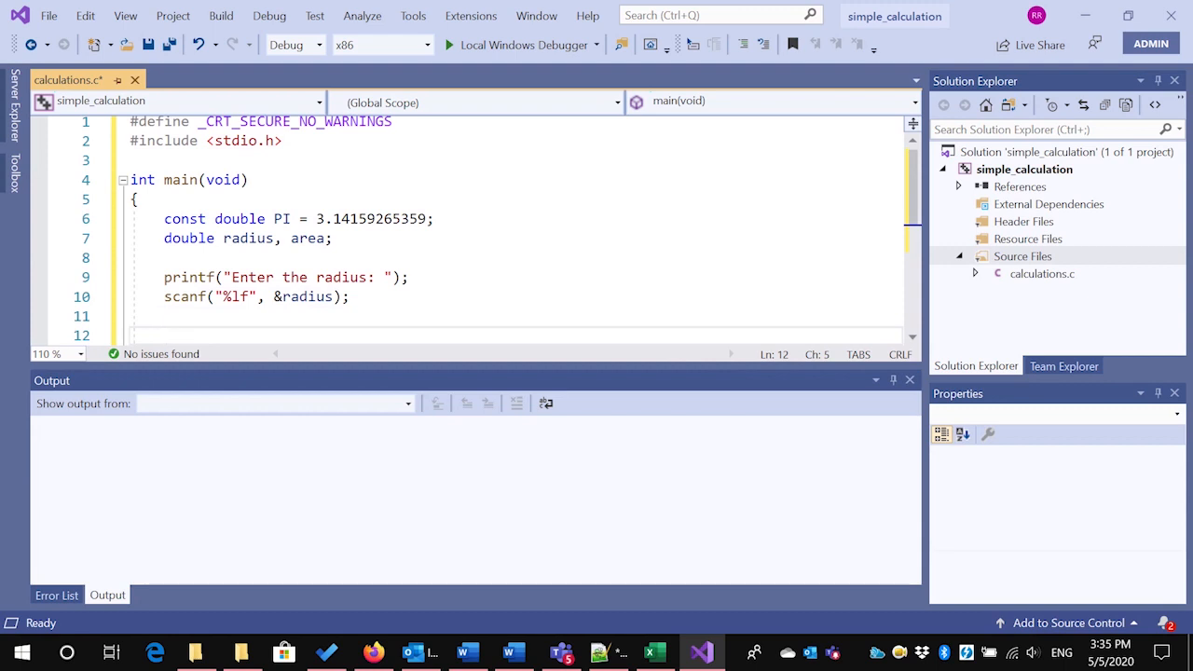
Compute area = PI * radius * radius; below the scanf line
text(area =)
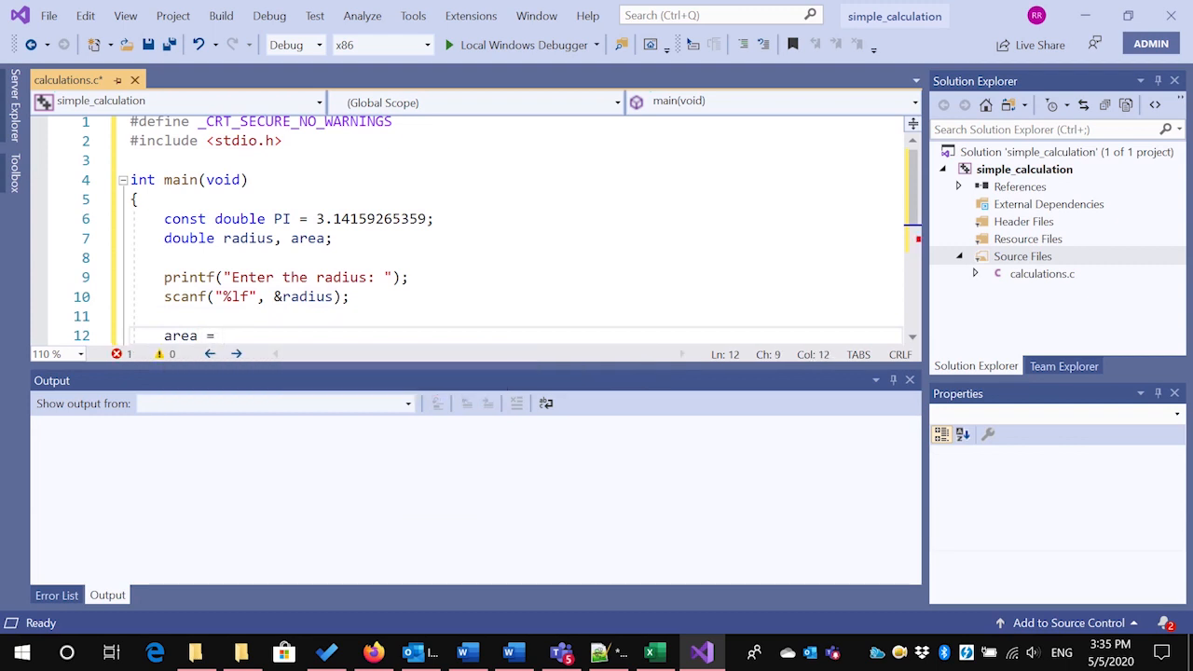
scroll(down, 3)
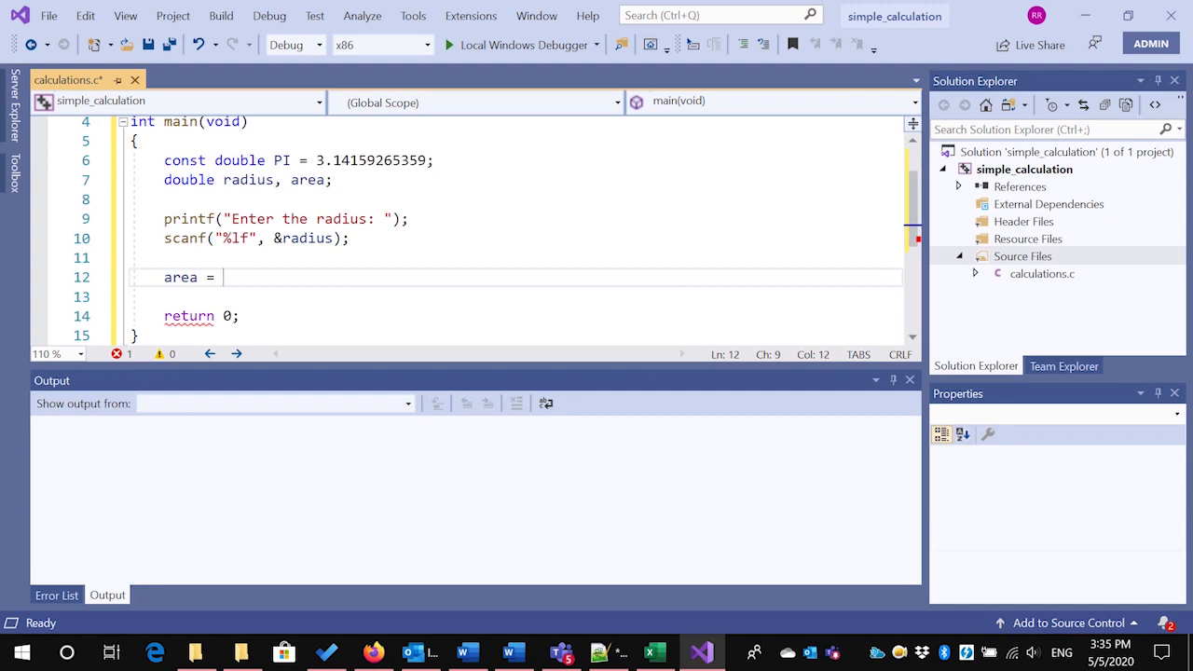
text(PI *)
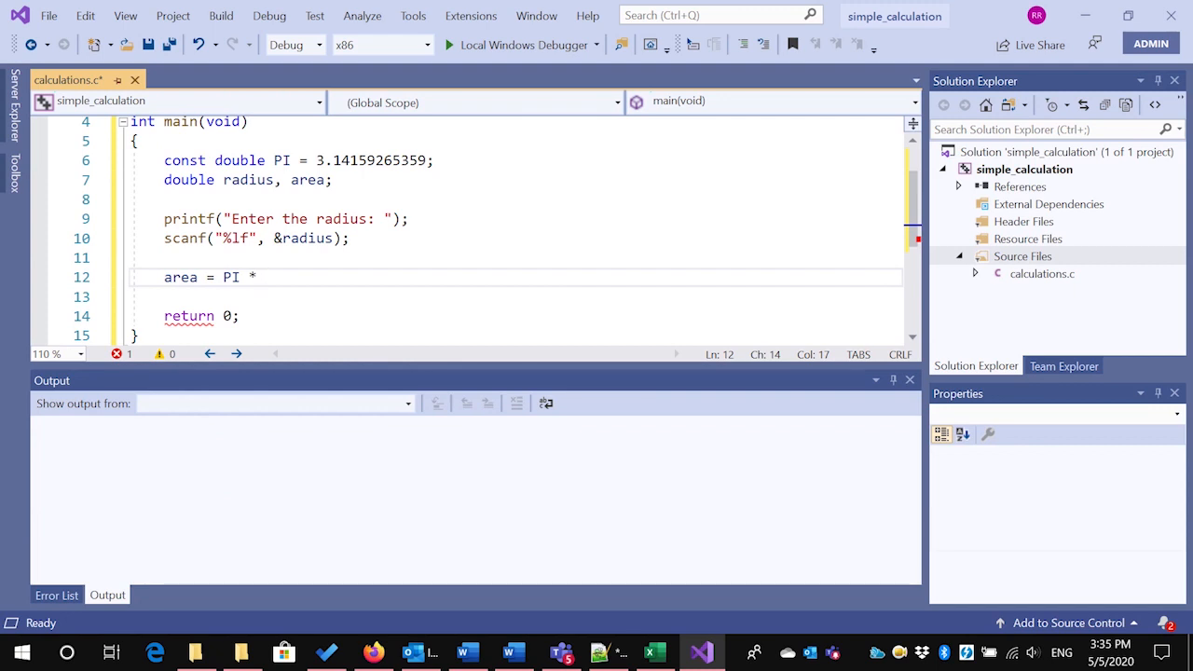
text(radius *)
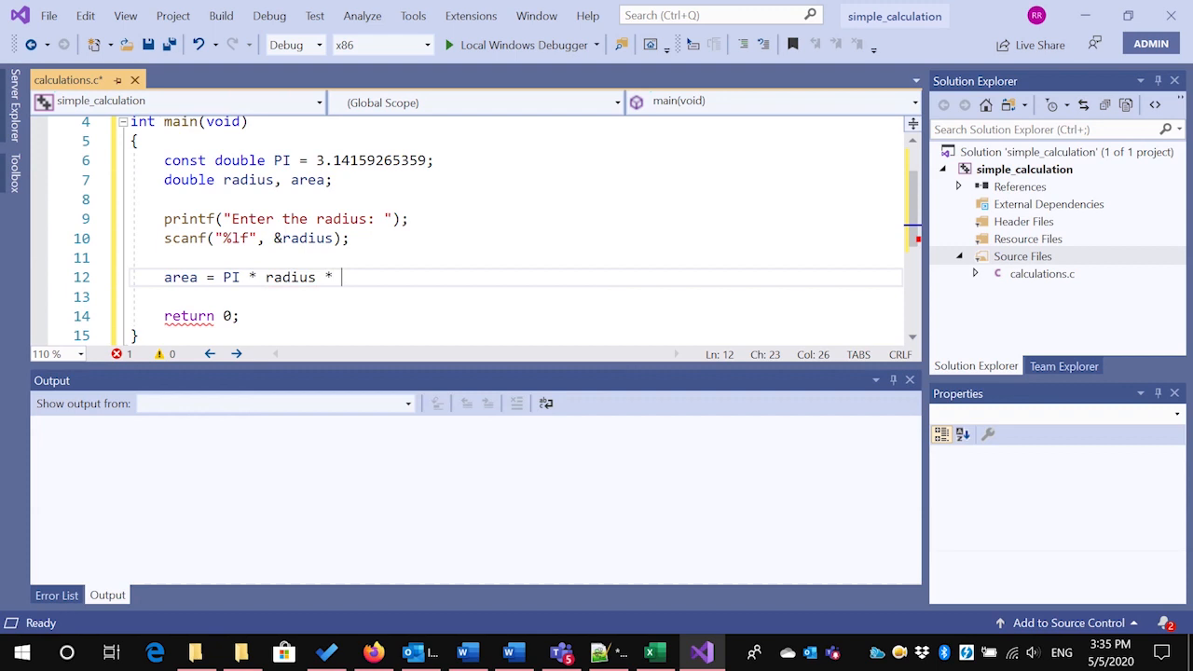
text(radius)
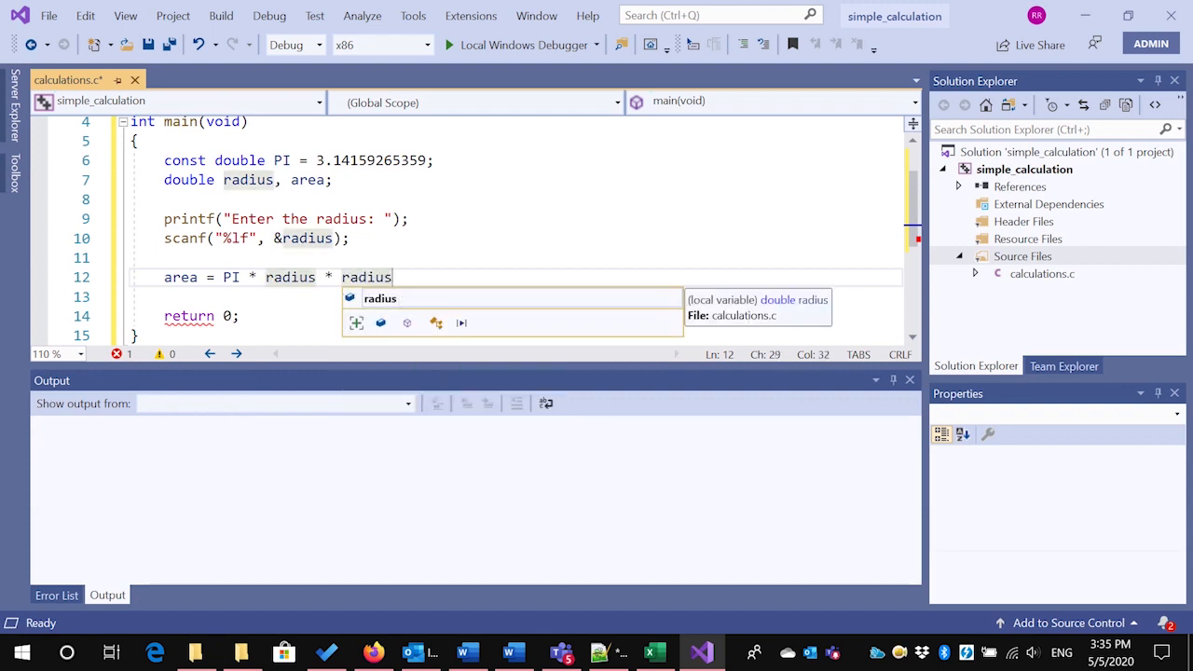
text(;)
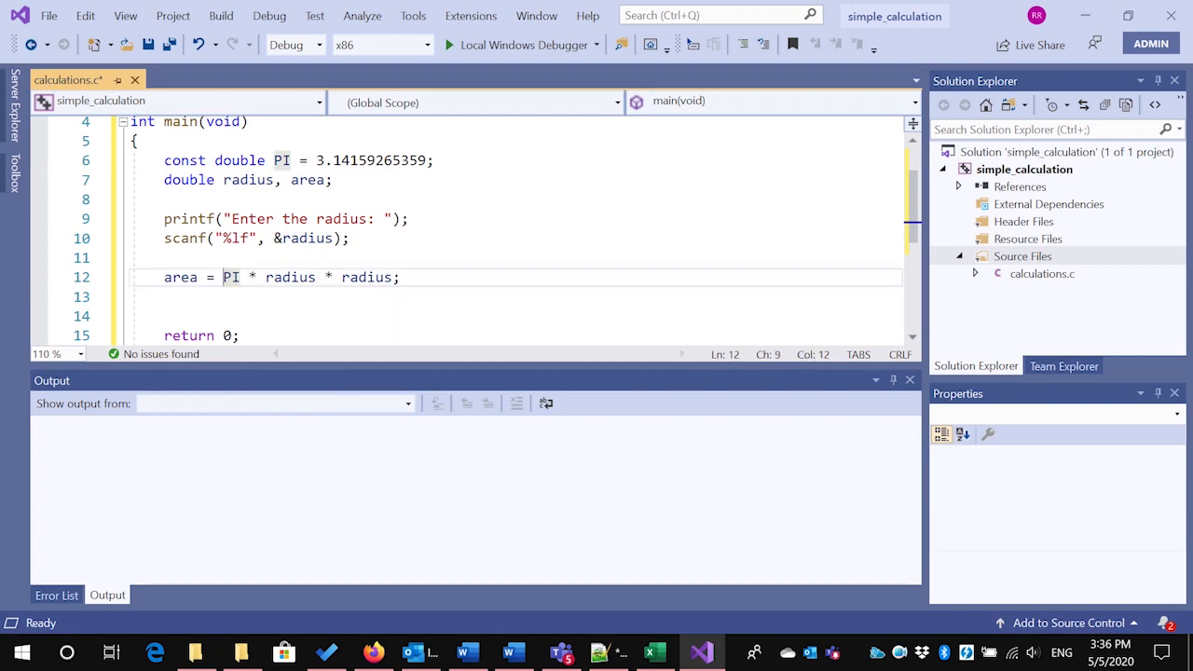
Highlight the PI * radius * radius expression to review it, then clear the selection
drag(224, 276, 317, 276)
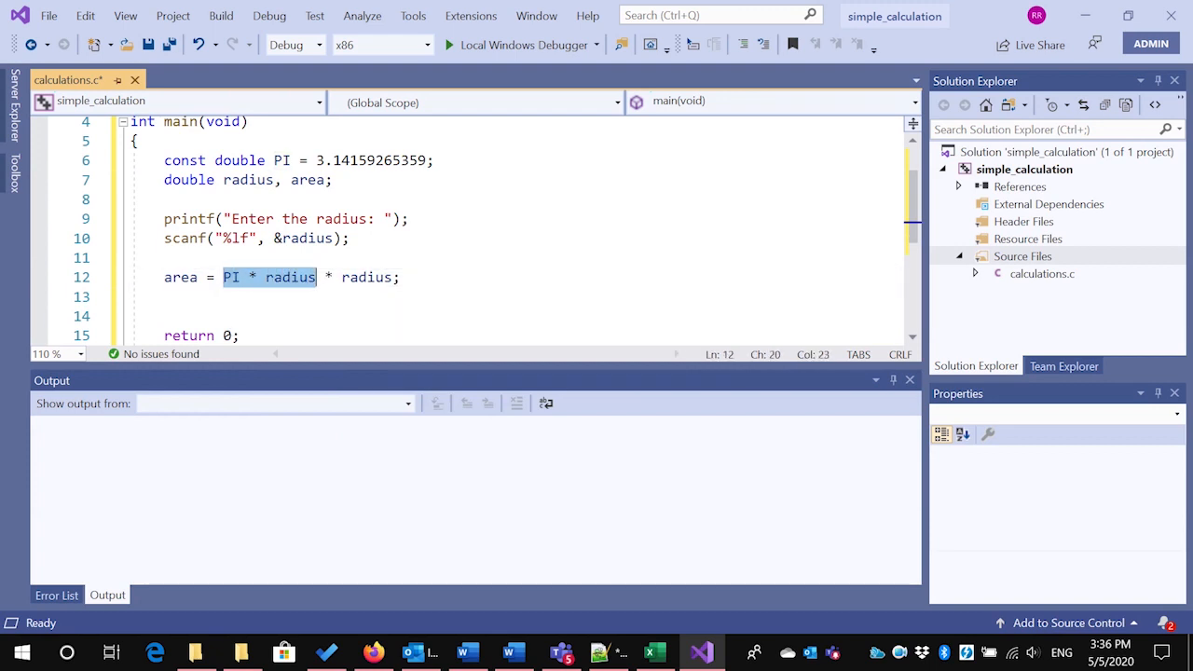
drag(317, 276, 399, 276)
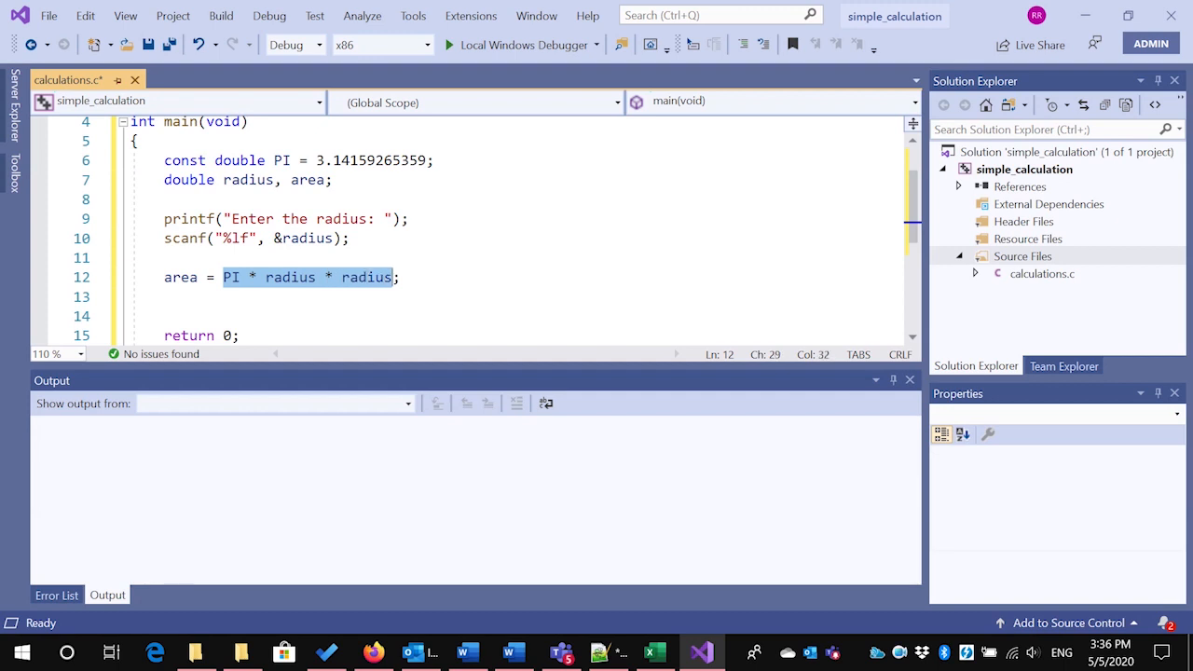
mouse_move(365, 276)
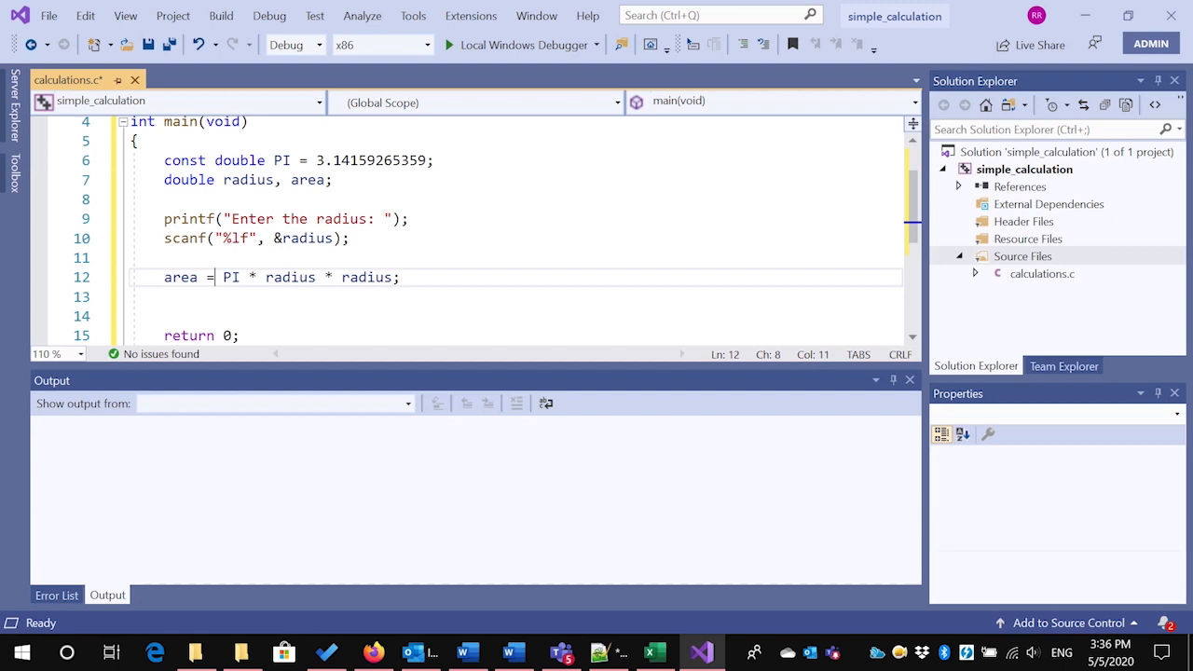
double_click(178, 276)
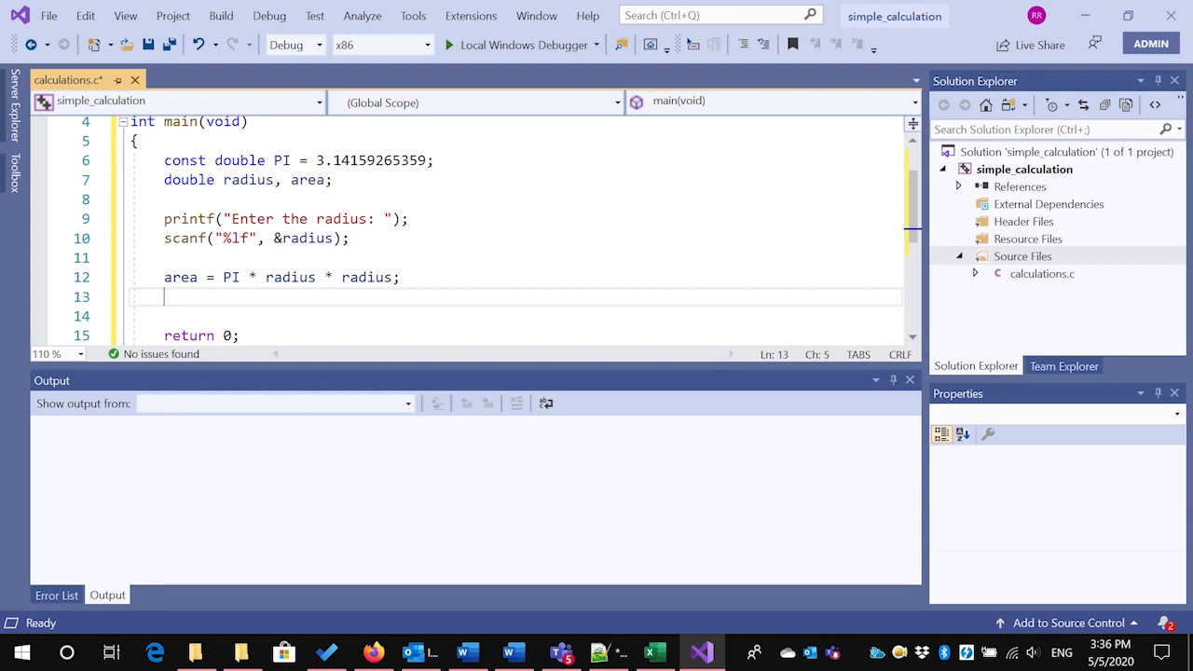
Print the result with printf("The area is: %.2lf", area);
text(print)
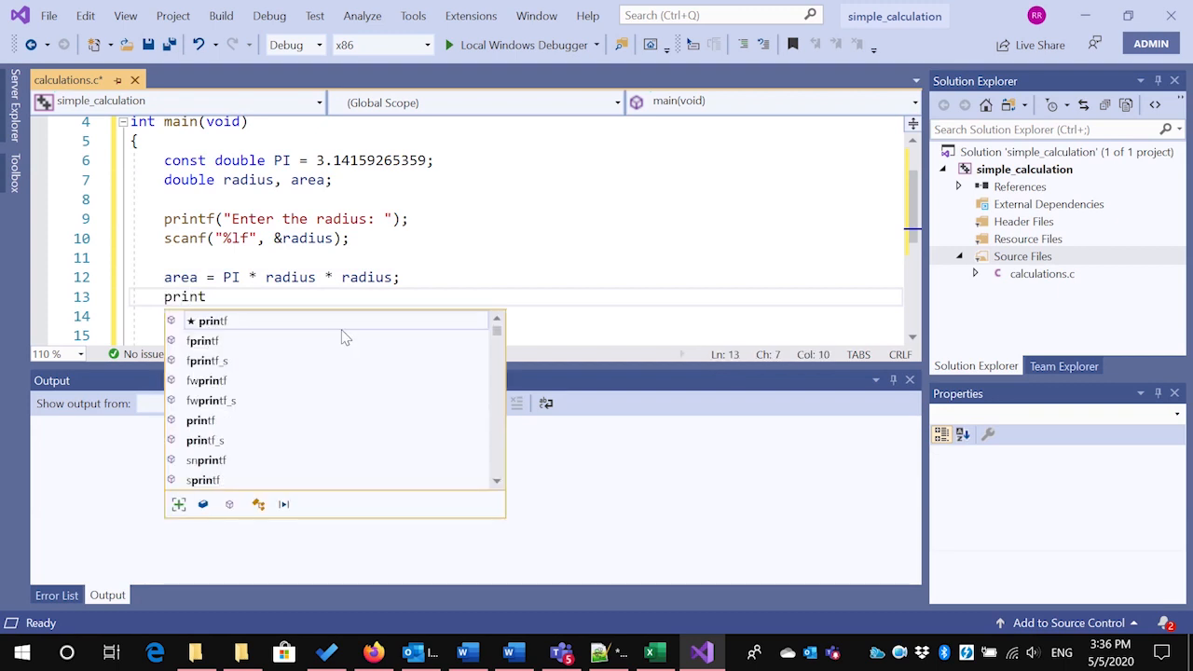
text(f(")
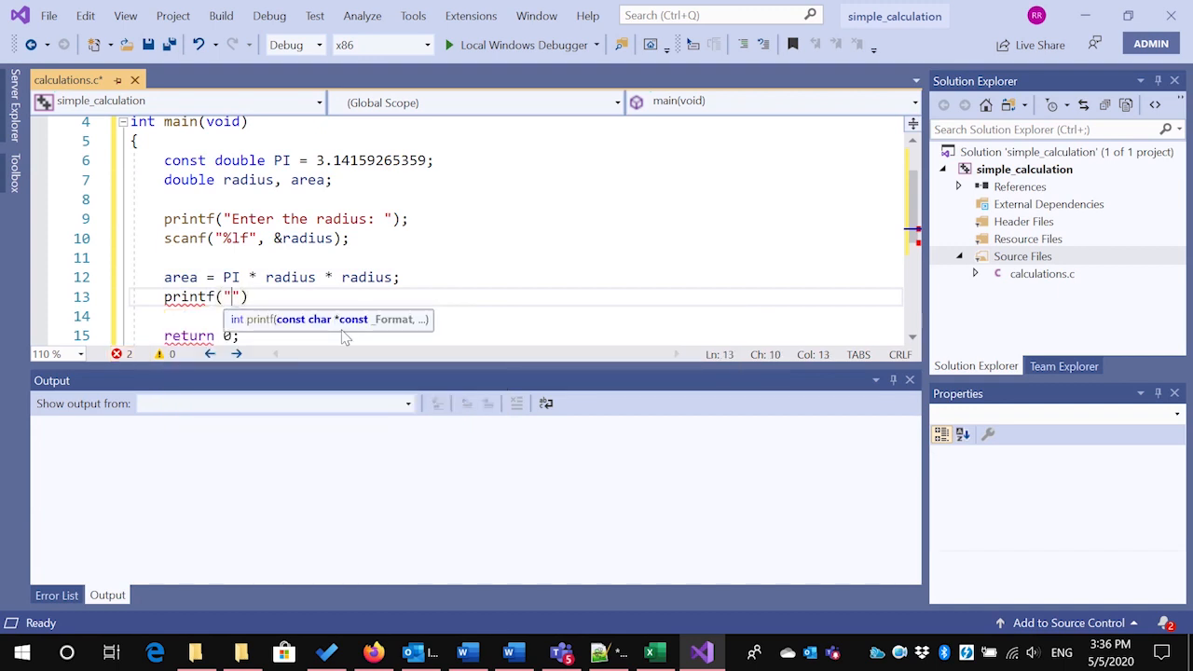
text(The area)
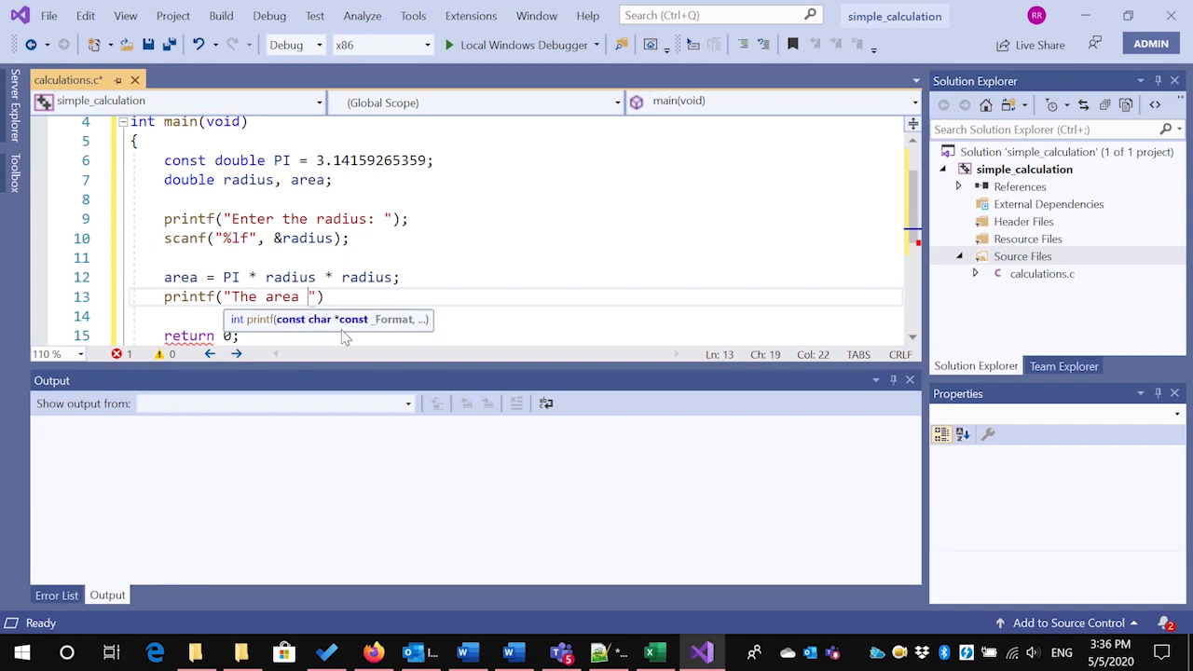
text(is)
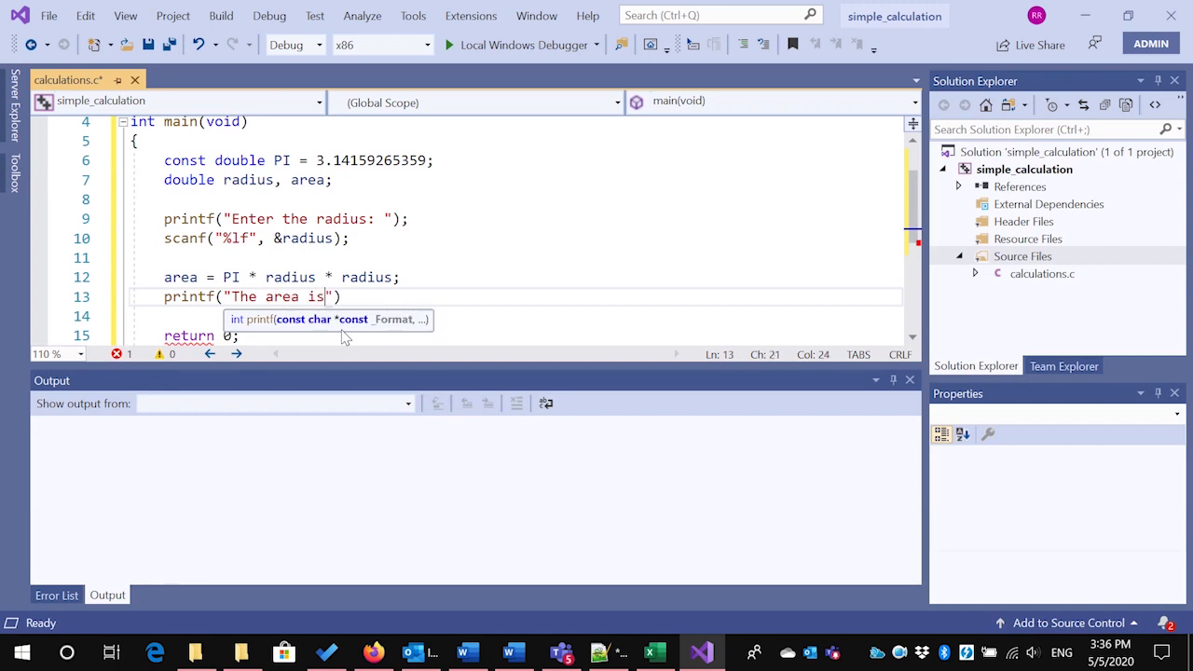
text(:)
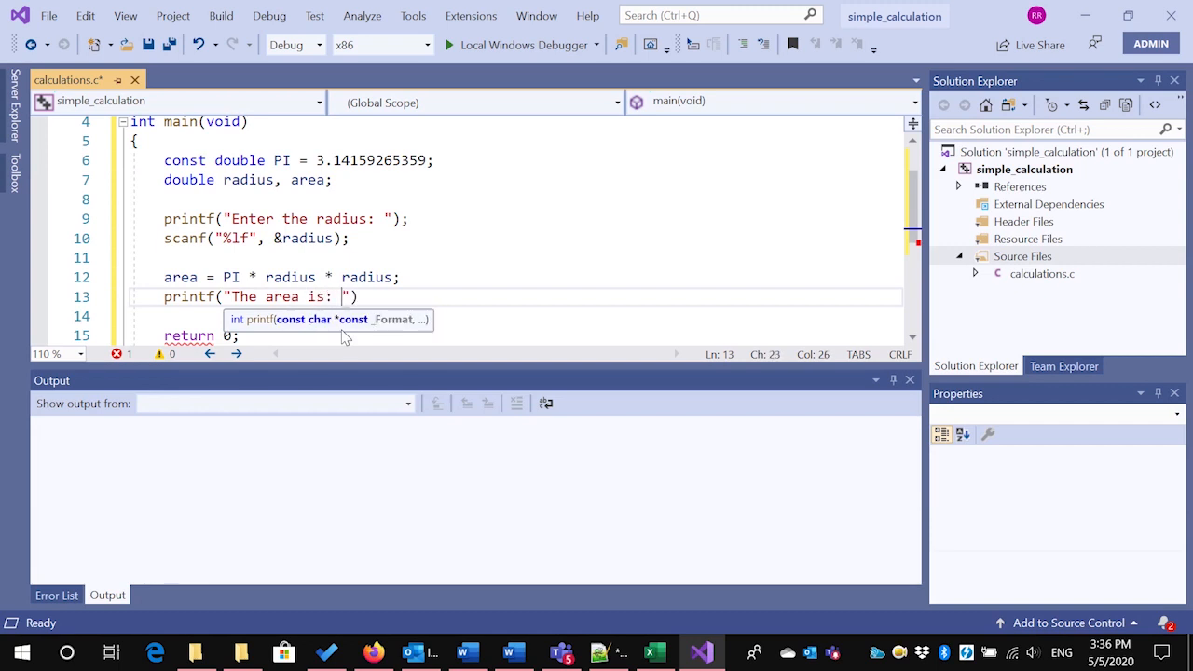
text(%)
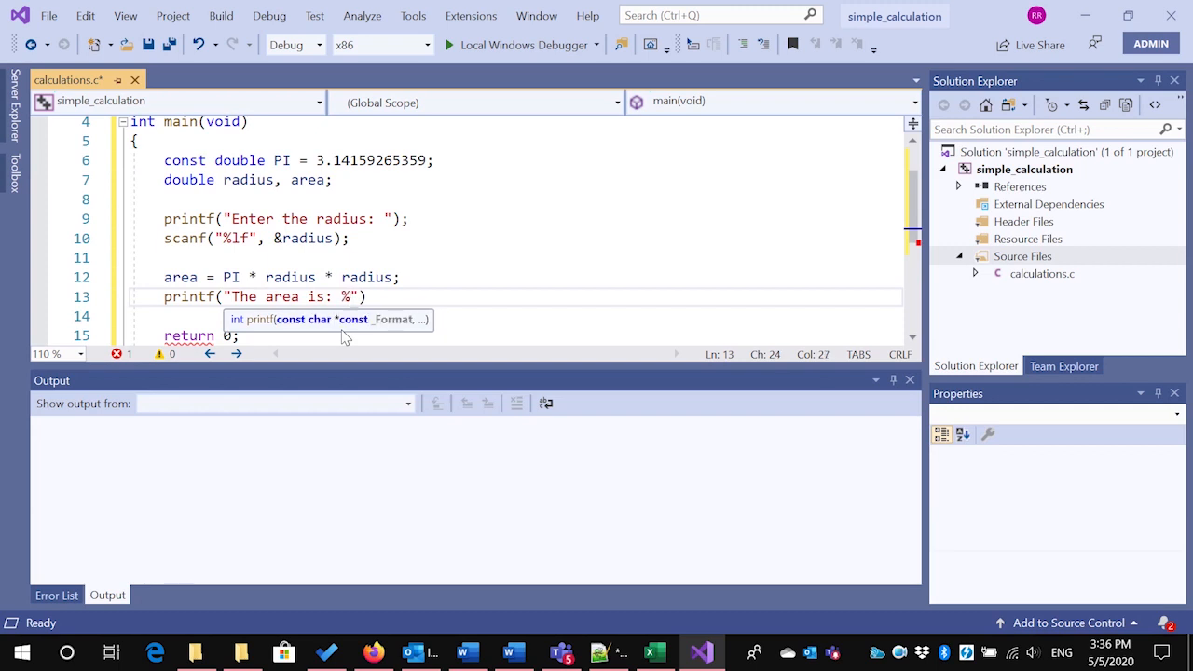
text(l)
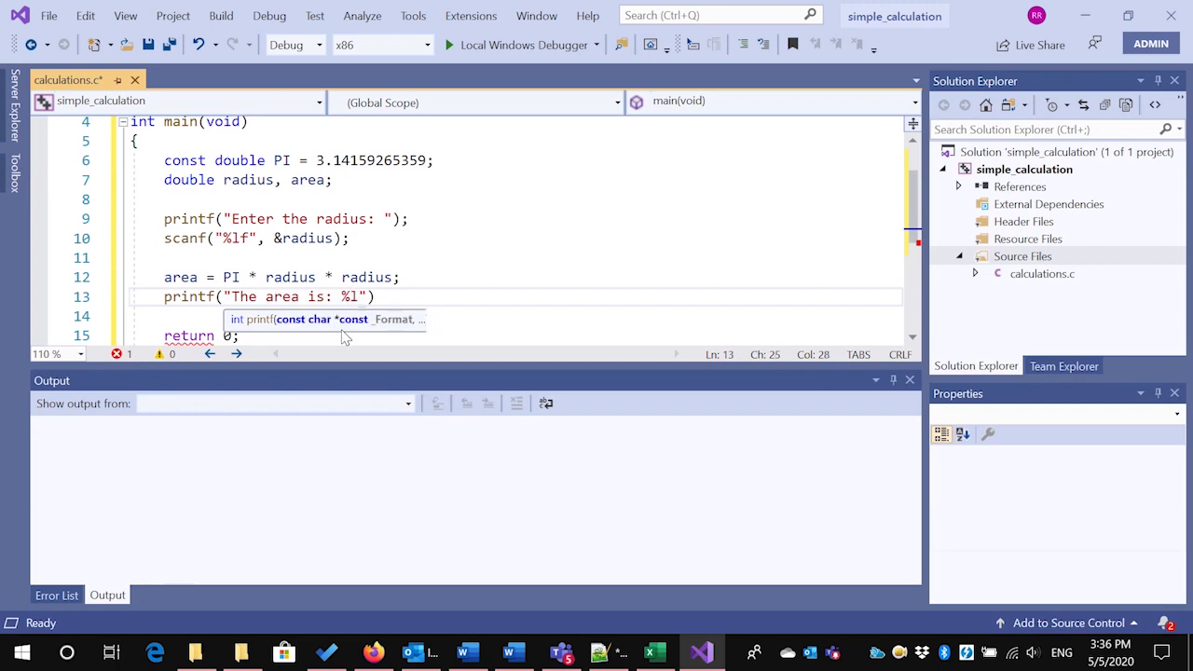
text(f)
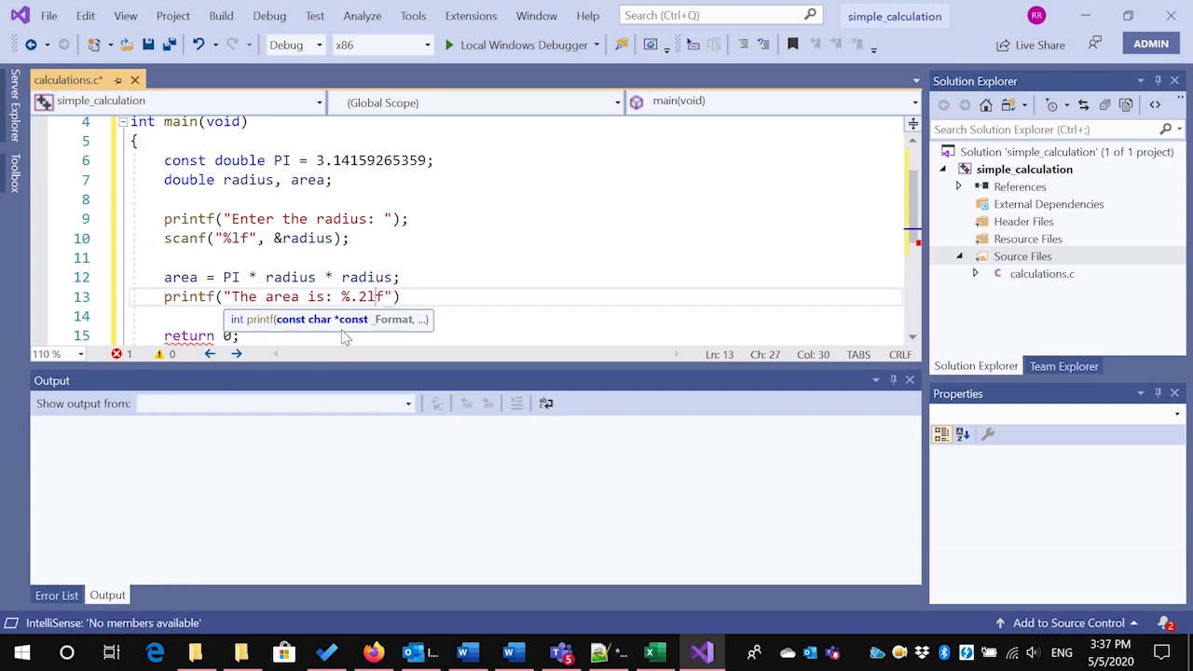
text(,)
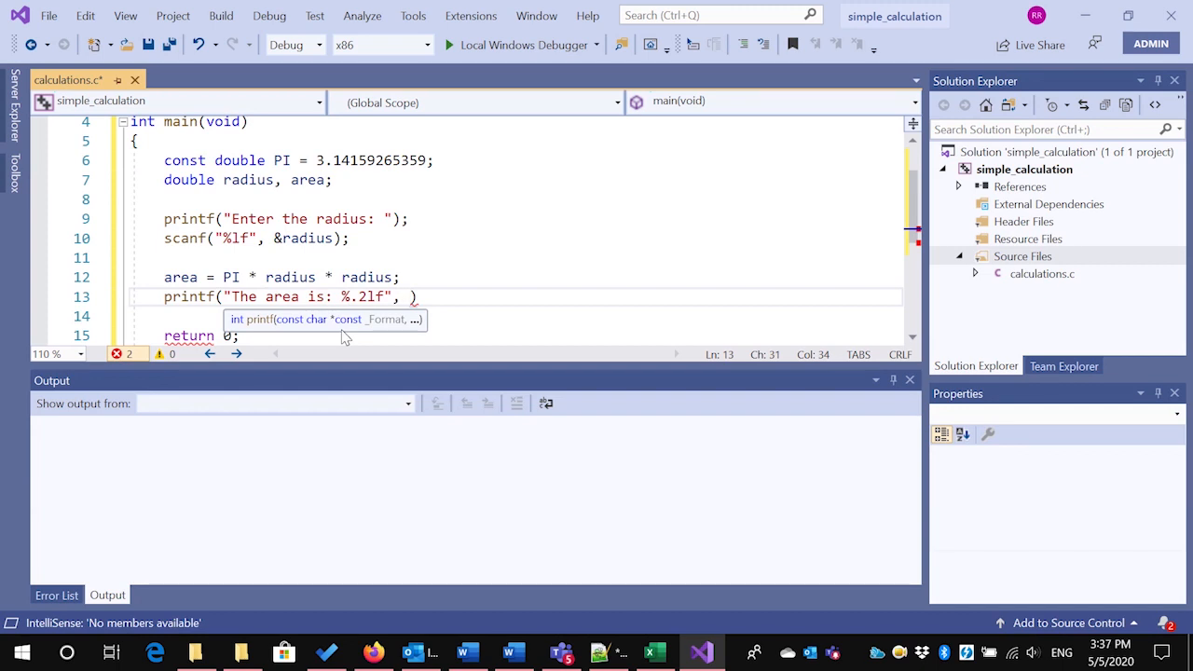
click(242, 238)
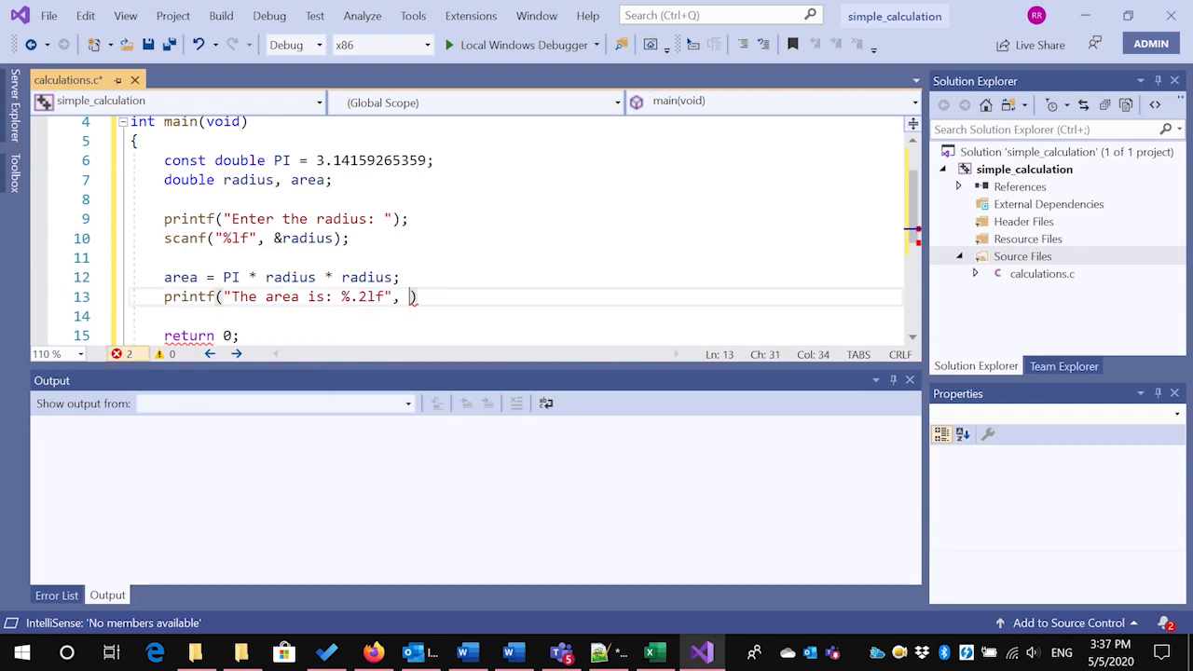
text(area)
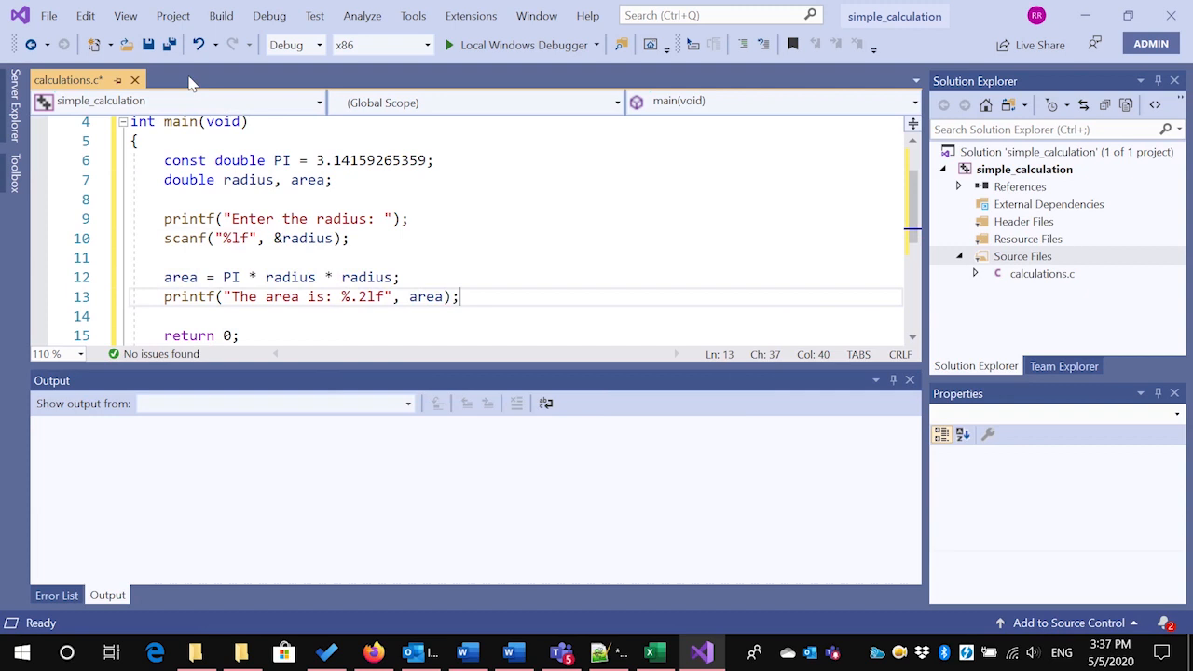
Build simple_calculation, start without debugging and enter radius 3 to get The area is: 28.27
click(220, 14)
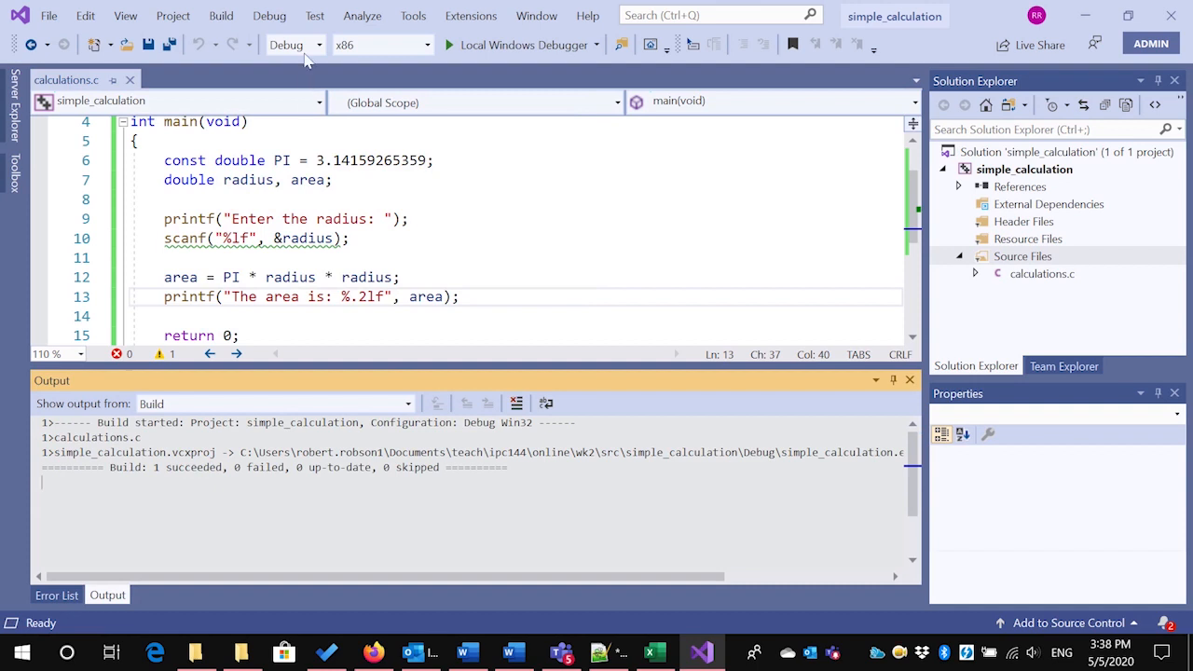
click(269, 15)
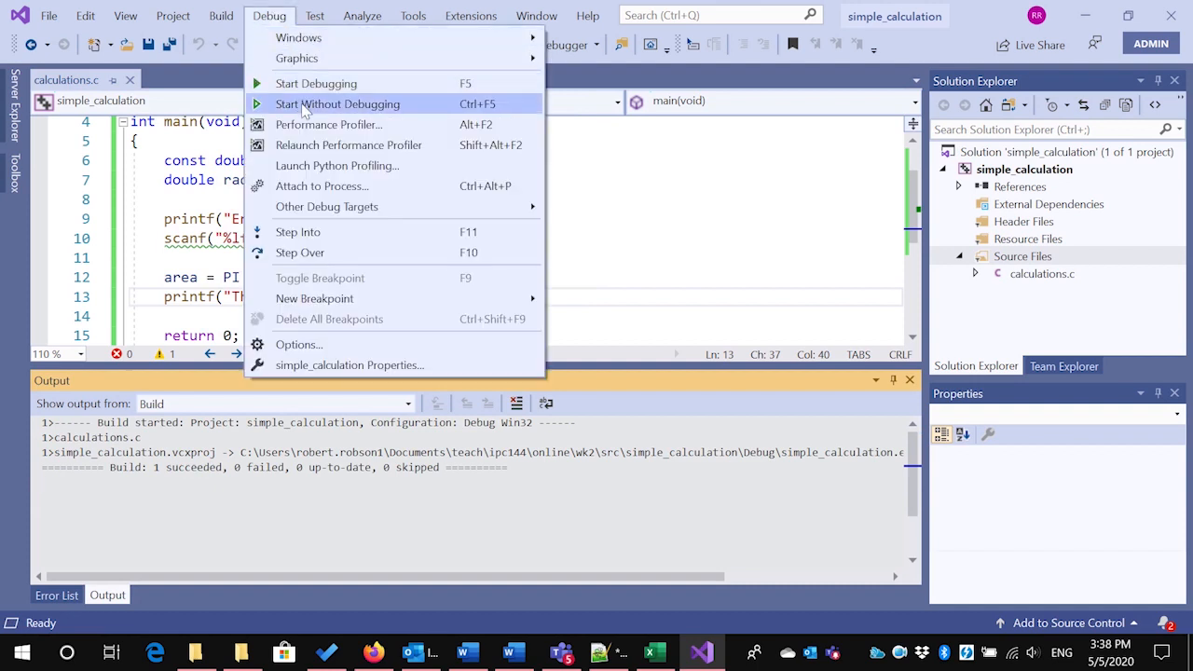
click(337, 104)
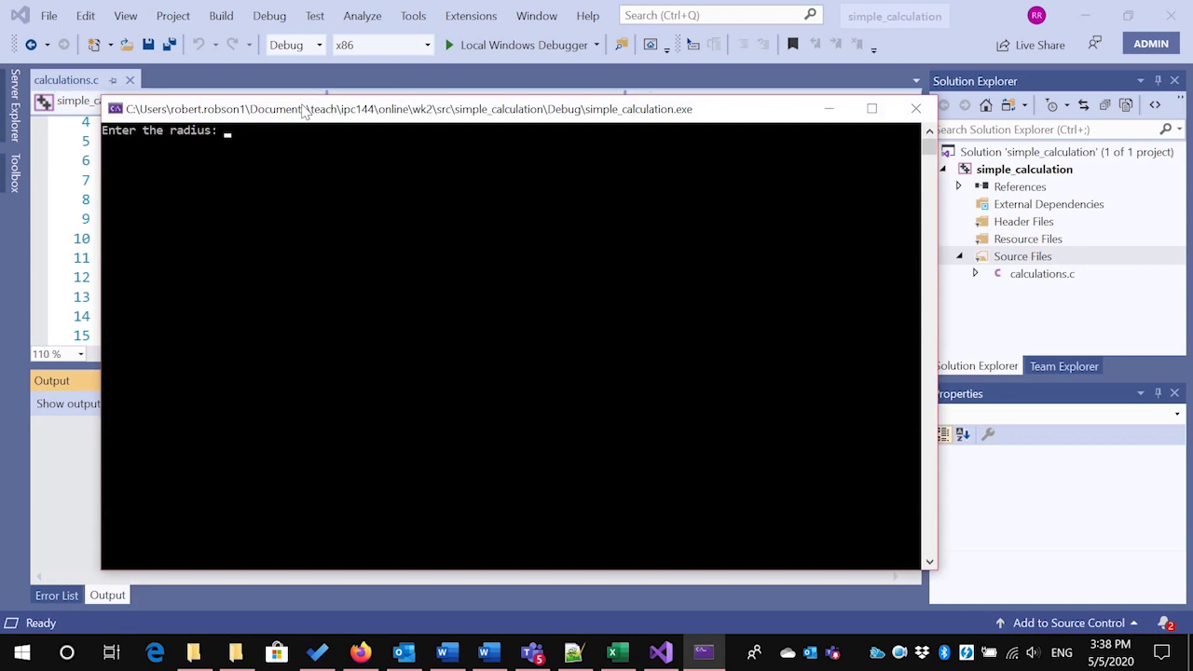
text(3)
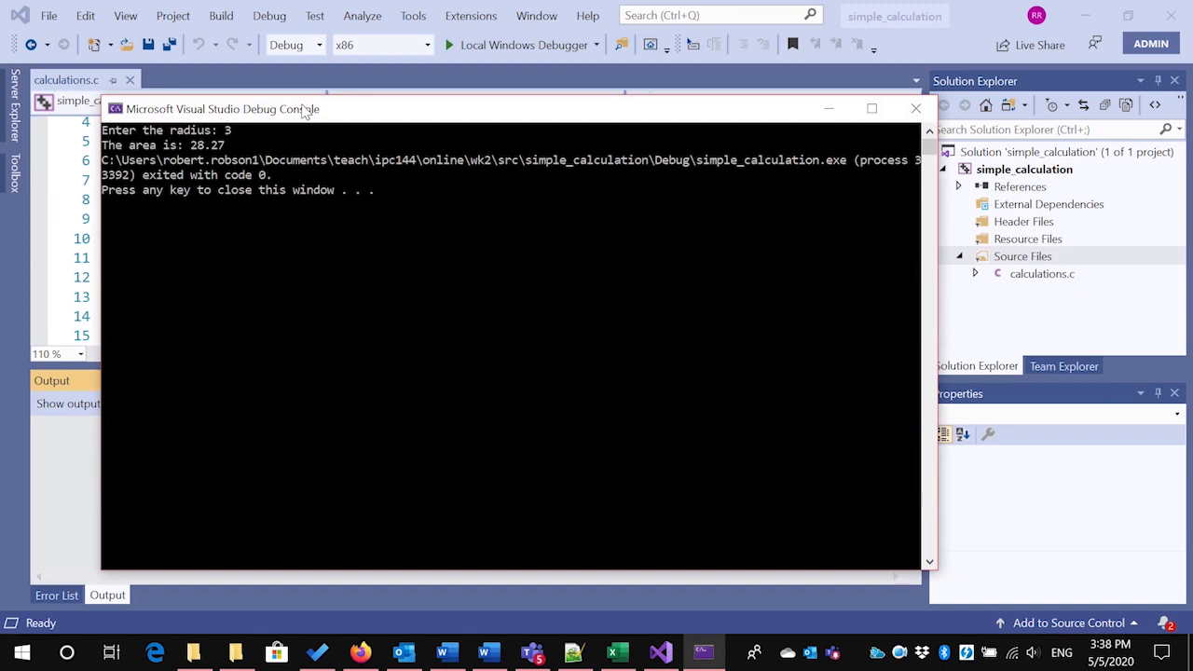
mouse_move(270, 186)
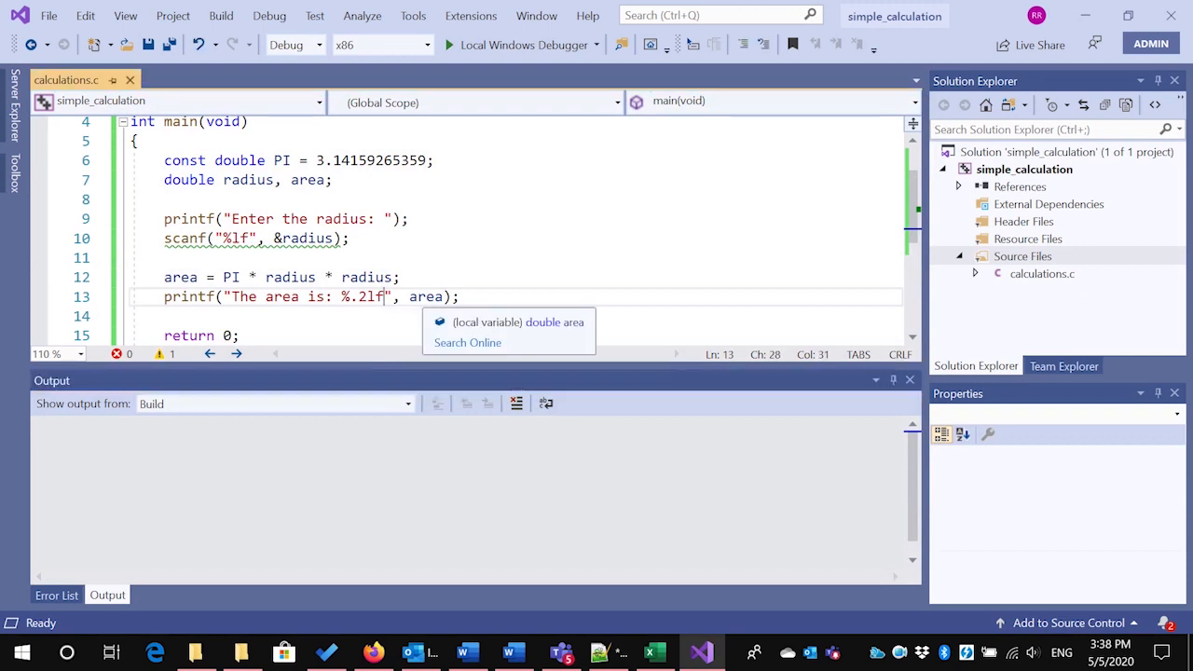
End the area printf format string with \n
text(\n)
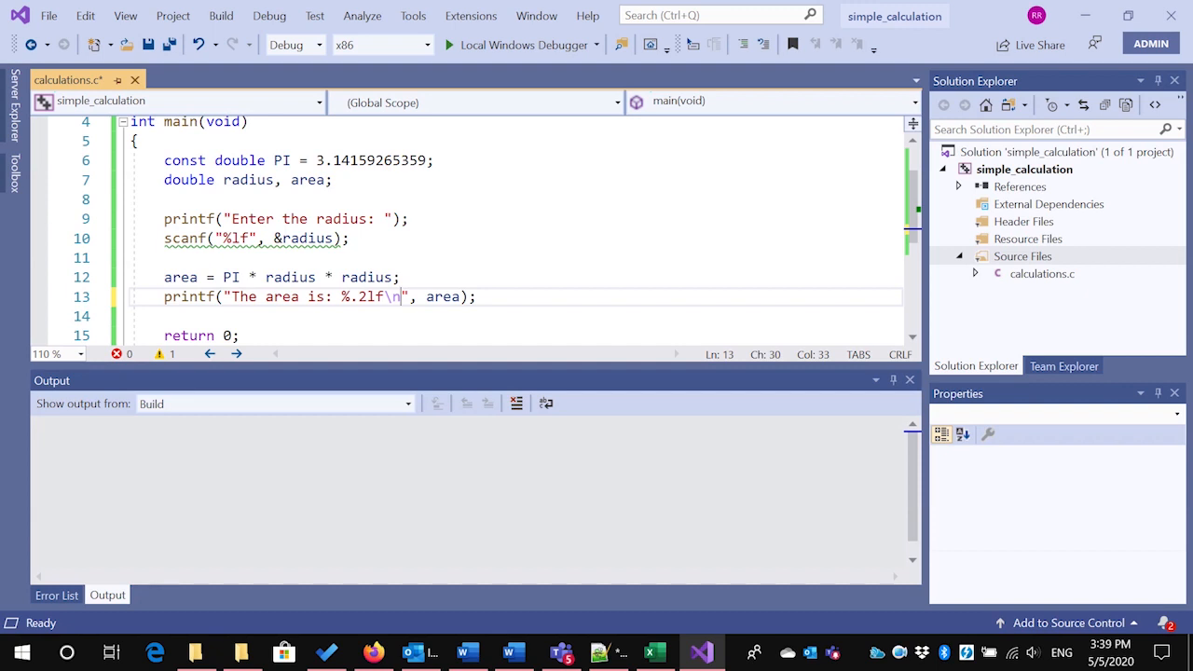
mouse_move(444, 296)
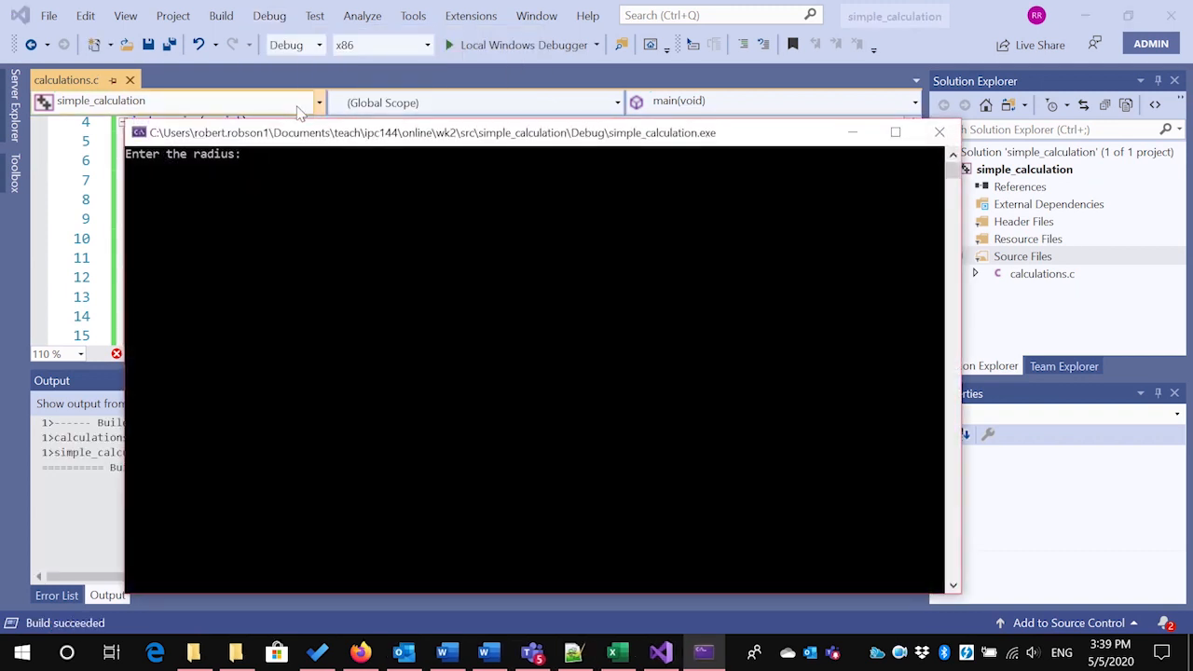
Enter radius 3 in the console to see The area is: 28.27 with a line break
text(3)
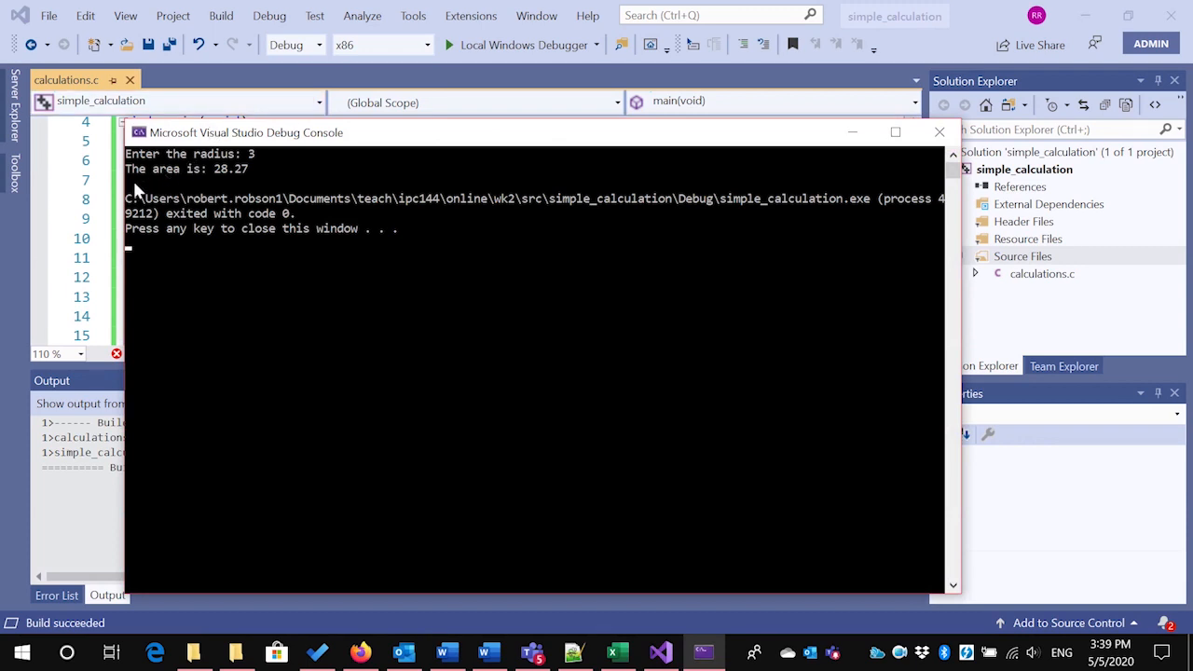
mouse_move(235, 184)
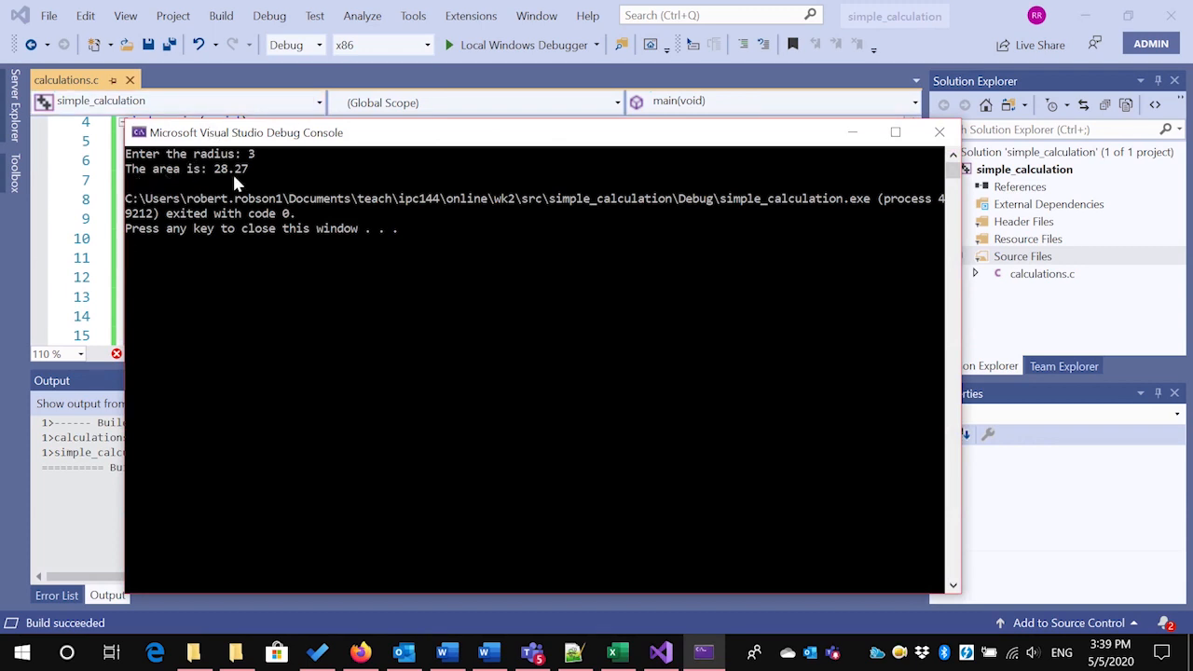
mouse_move(146, 202)
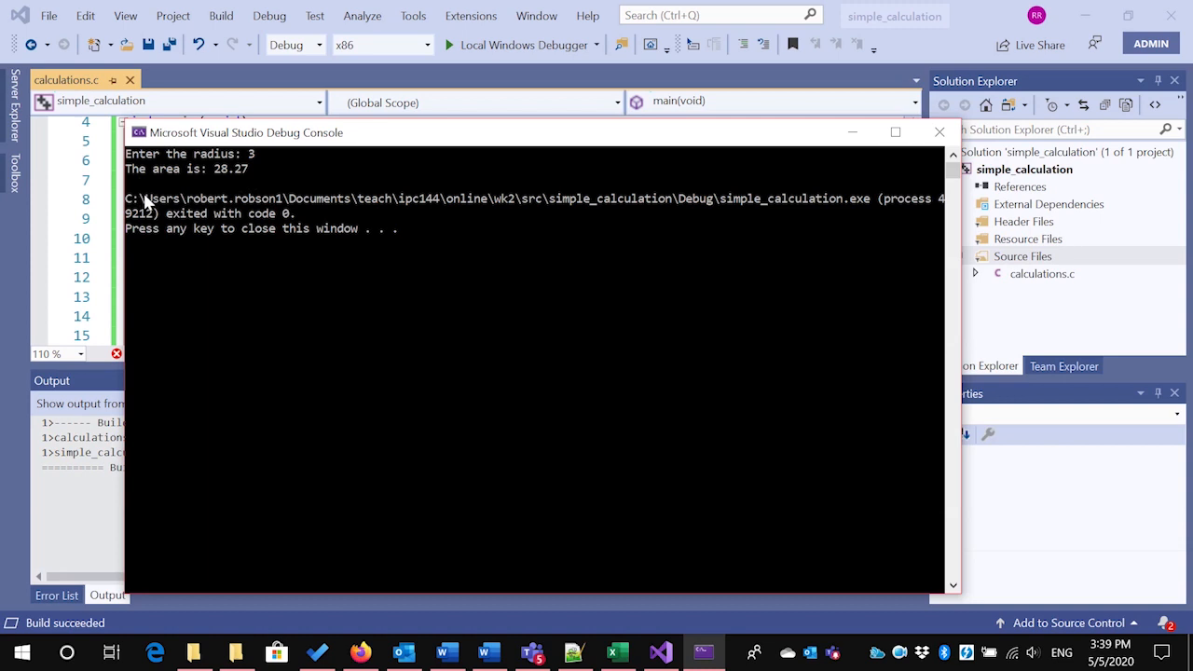
mouse_move(223, 270)
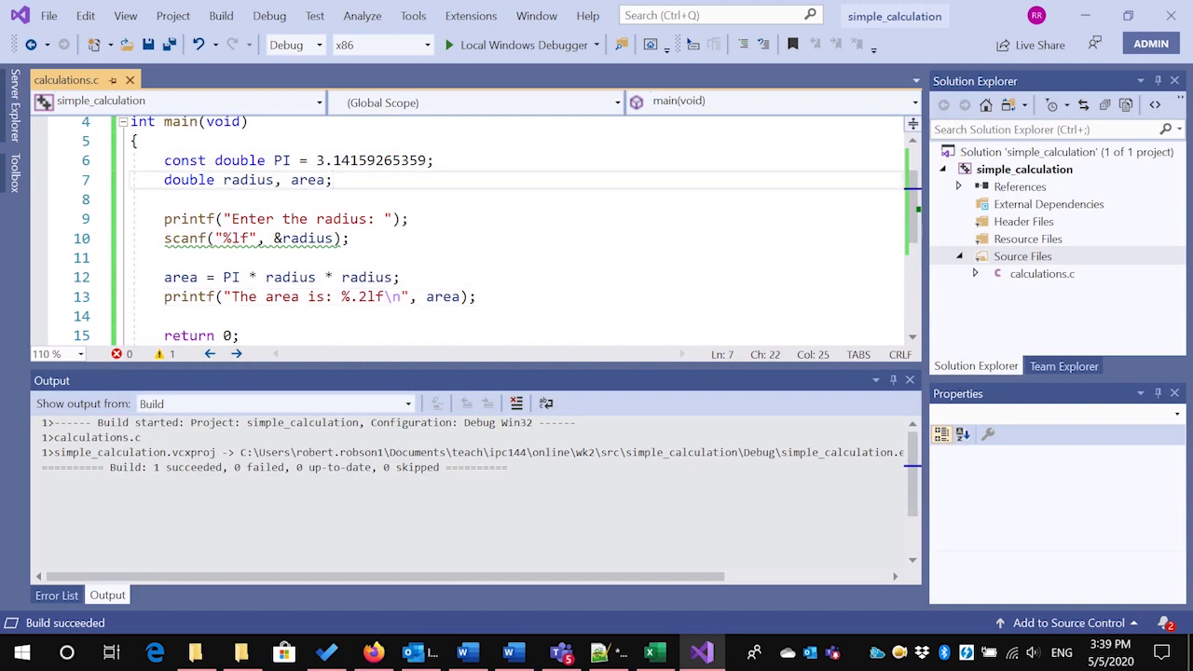
Declare int day = 0x15; below the radius and area declarations
text(i)
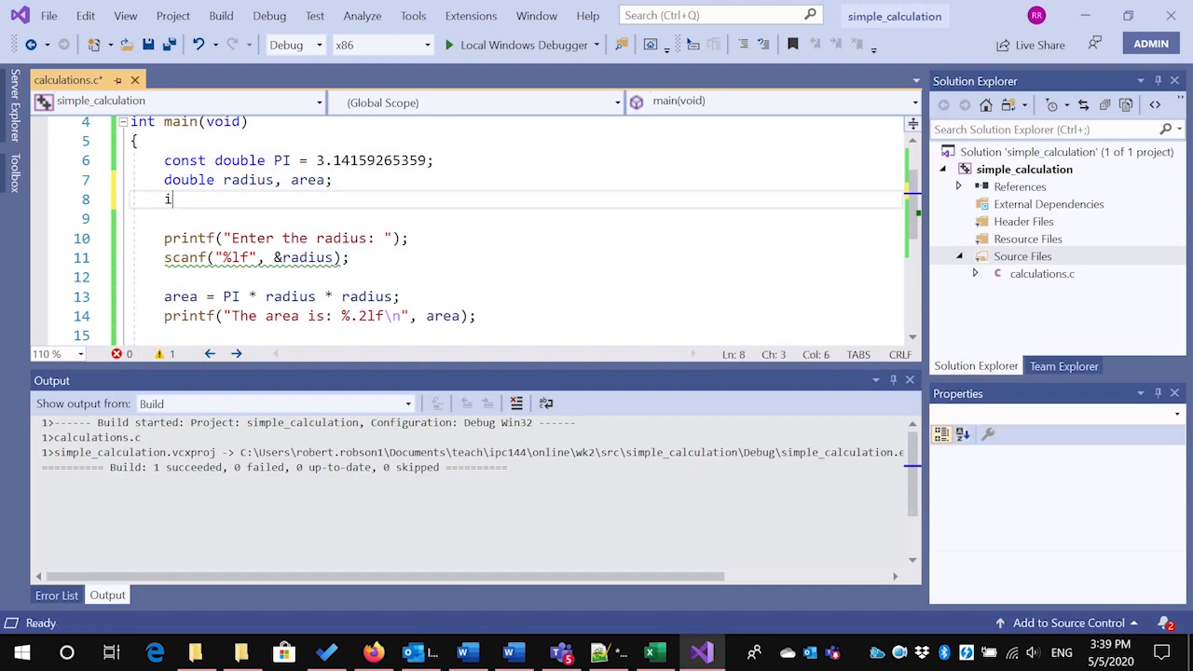
text(nt)
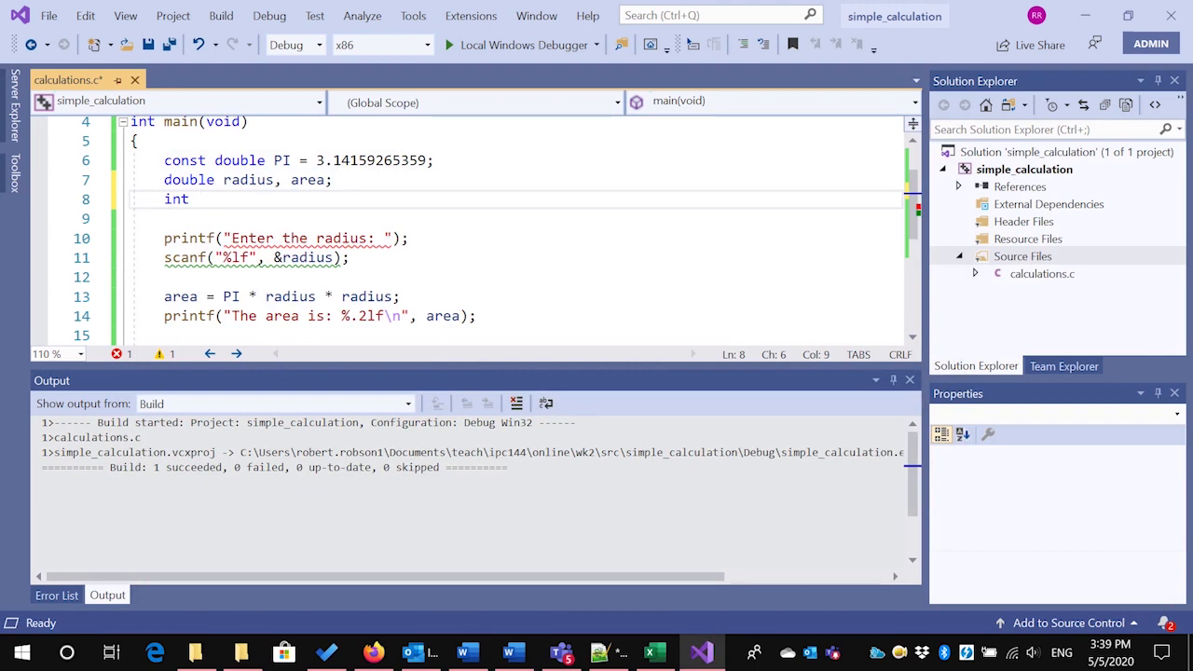
text(day)
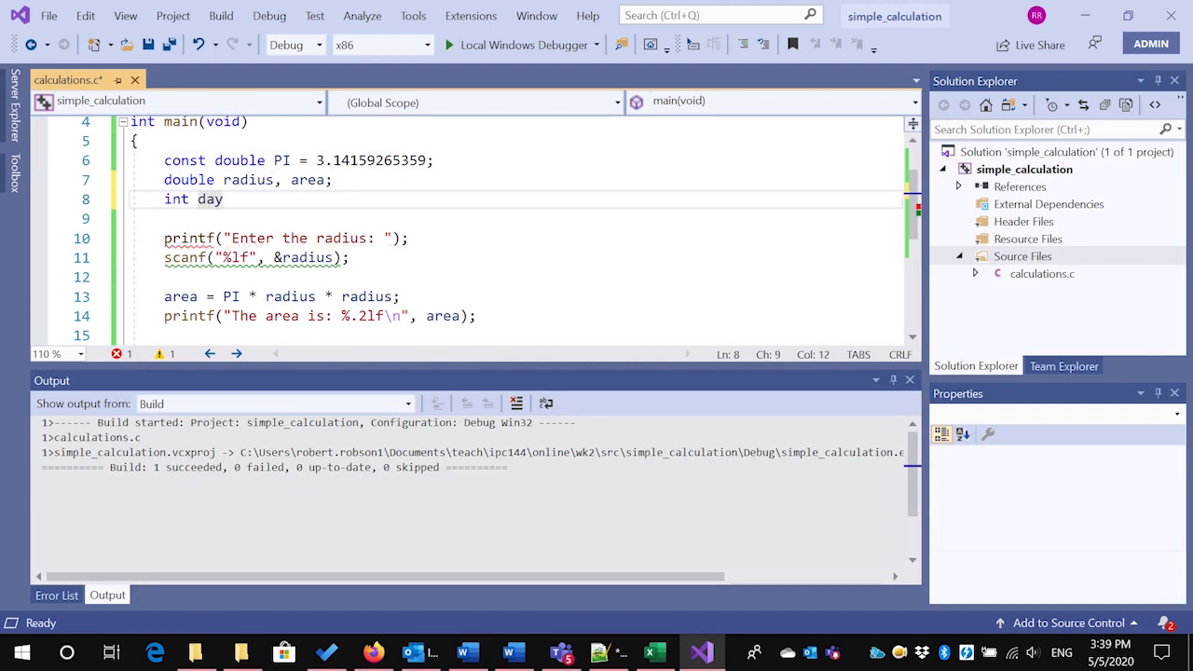
text(=)
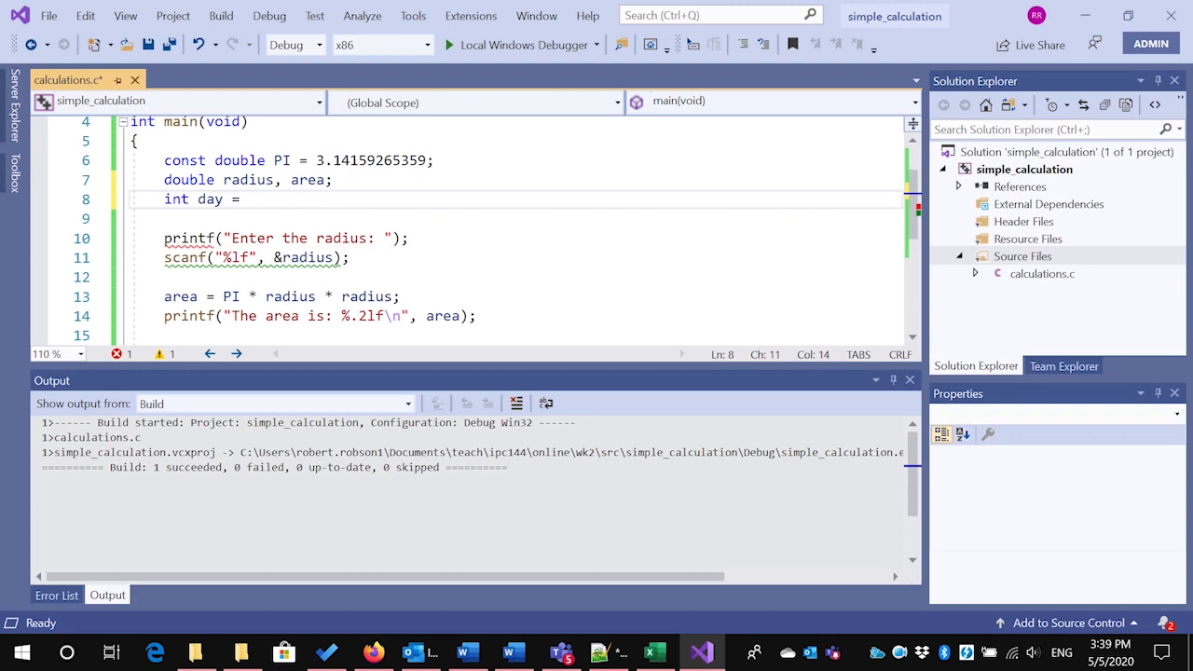
text(0)
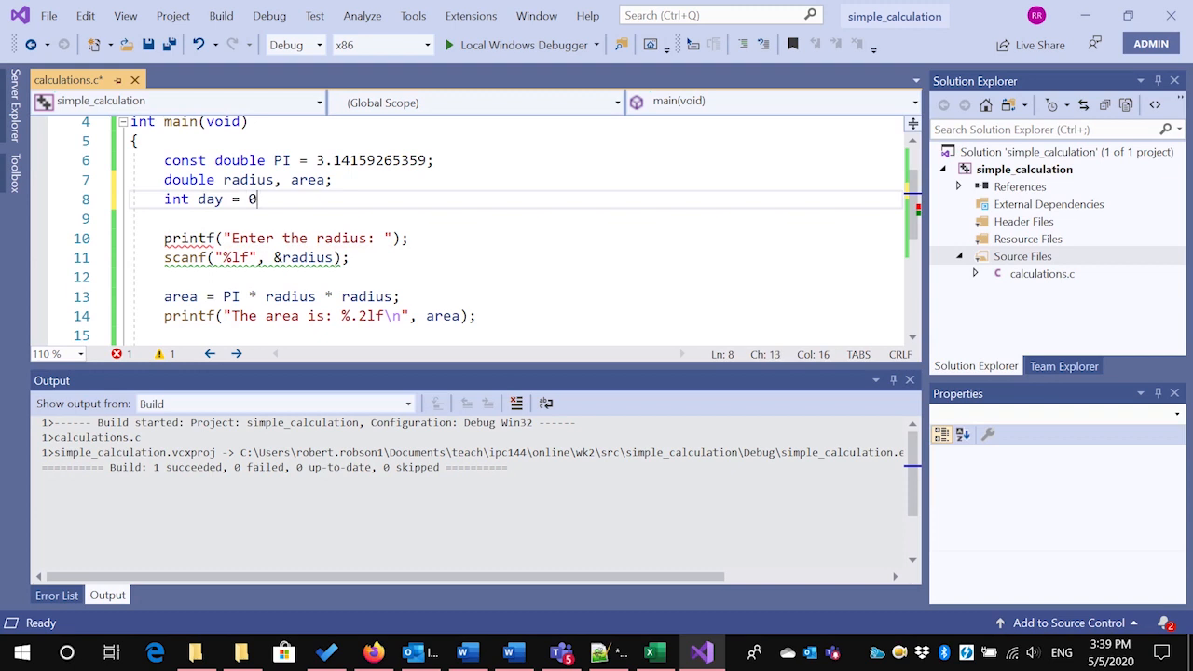
text(x)
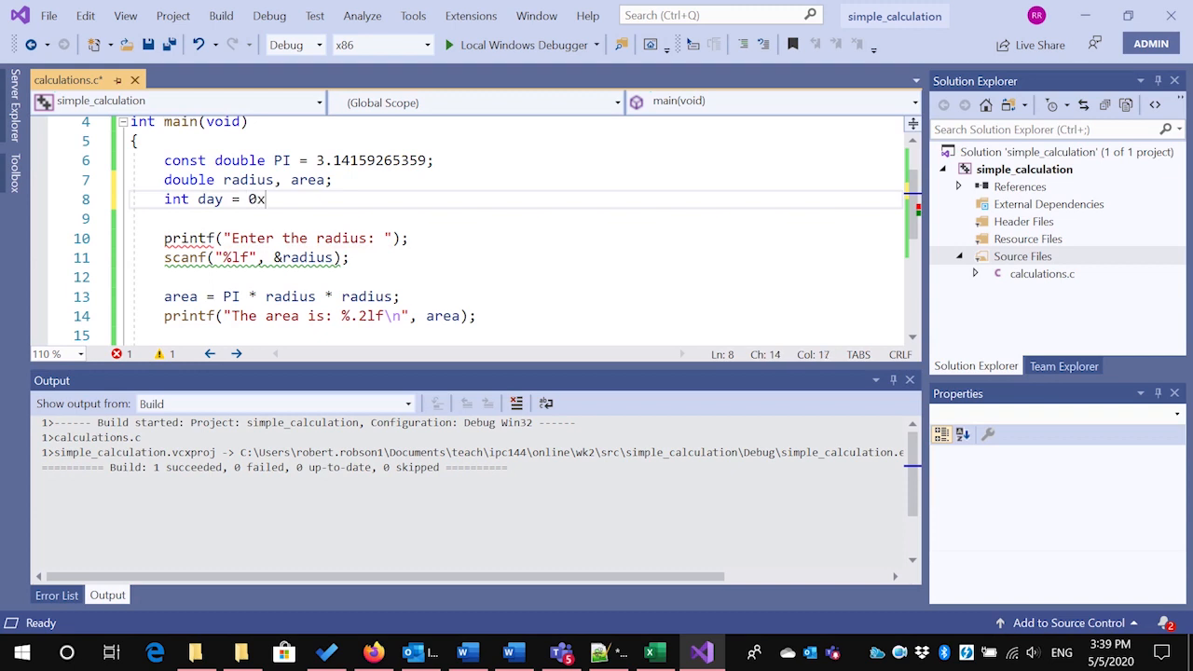
text(1)
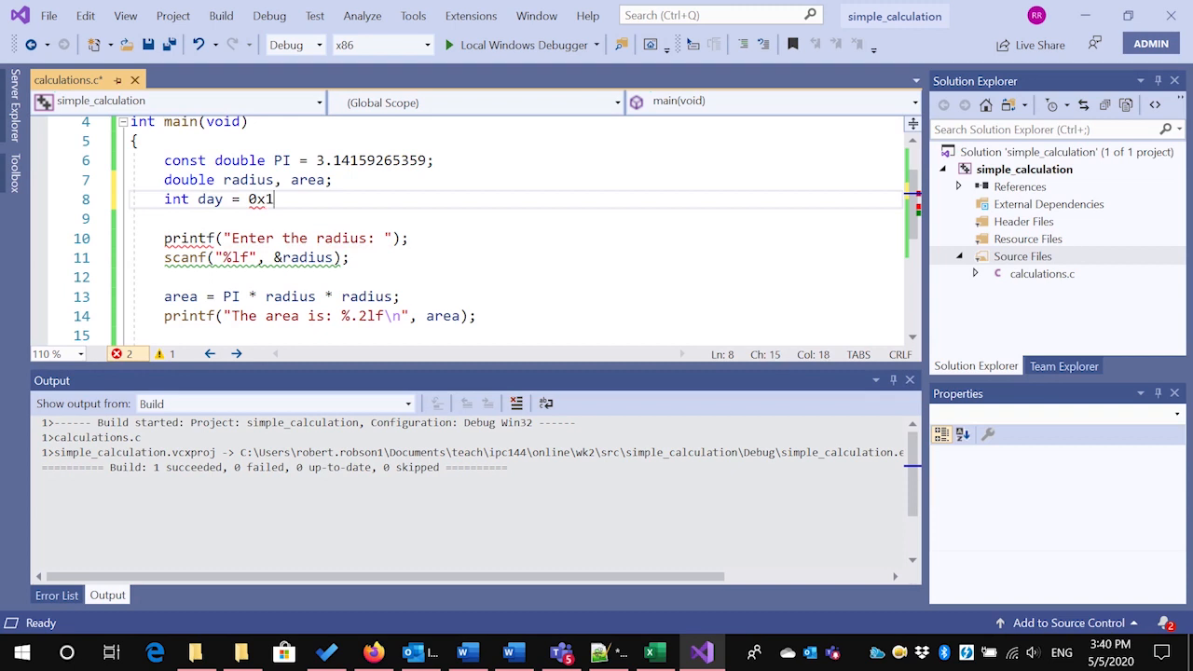
text(5)
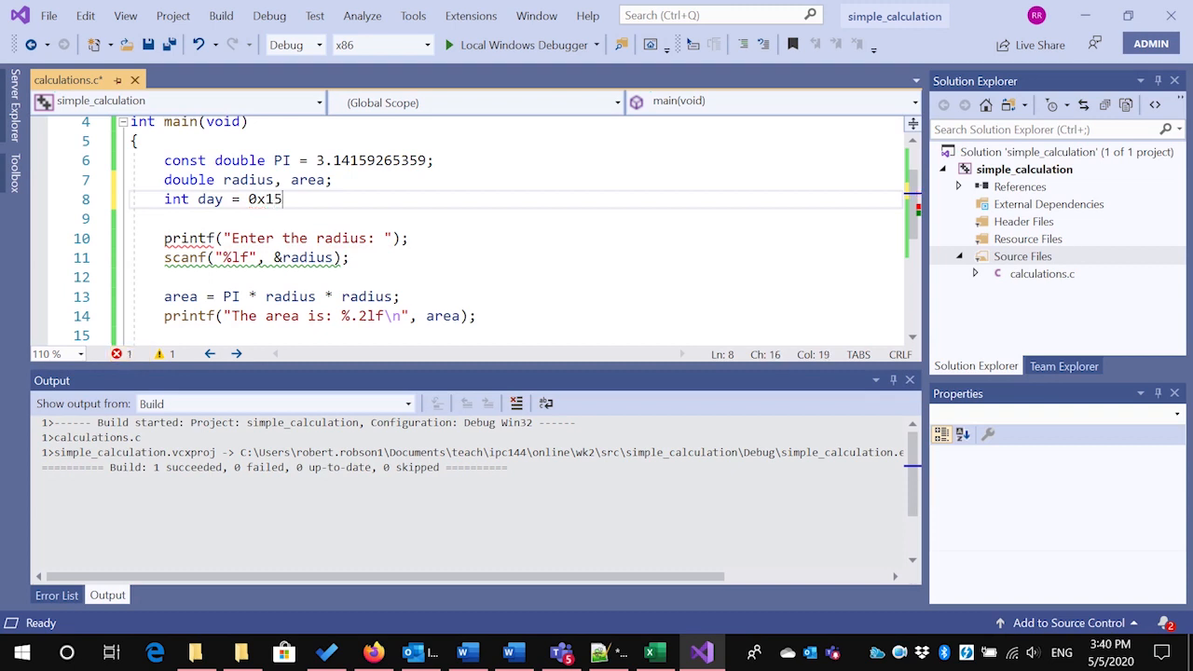
text(;)
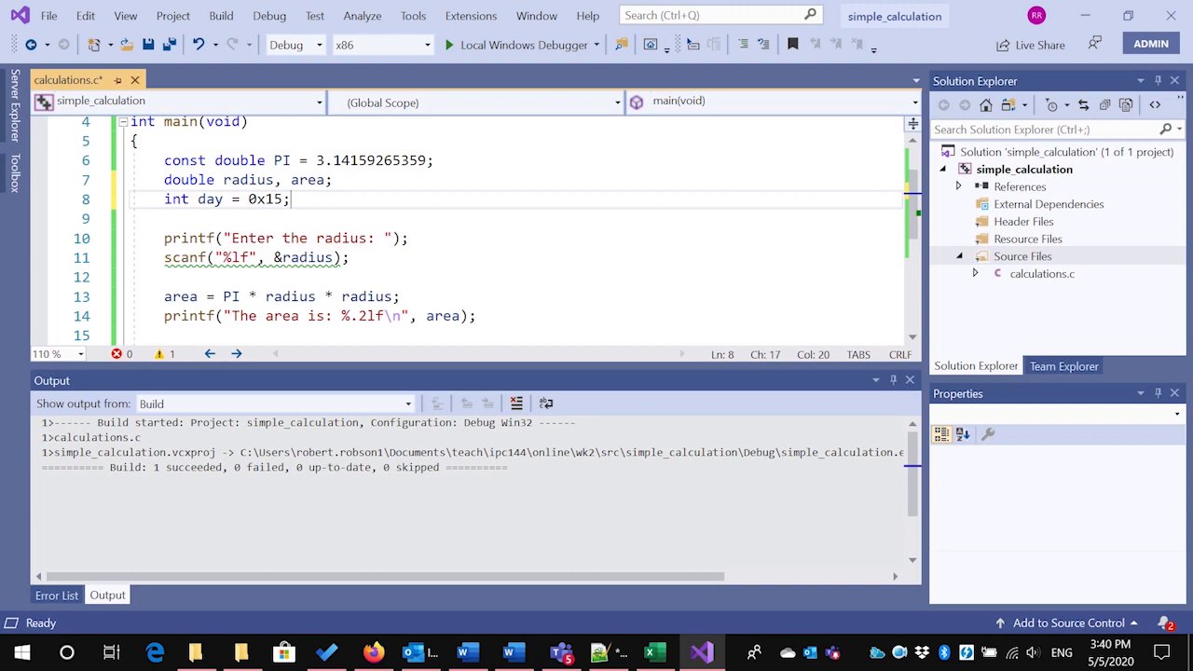
Add printf("day=%d\n", day); below the area output line
click(475, 317)
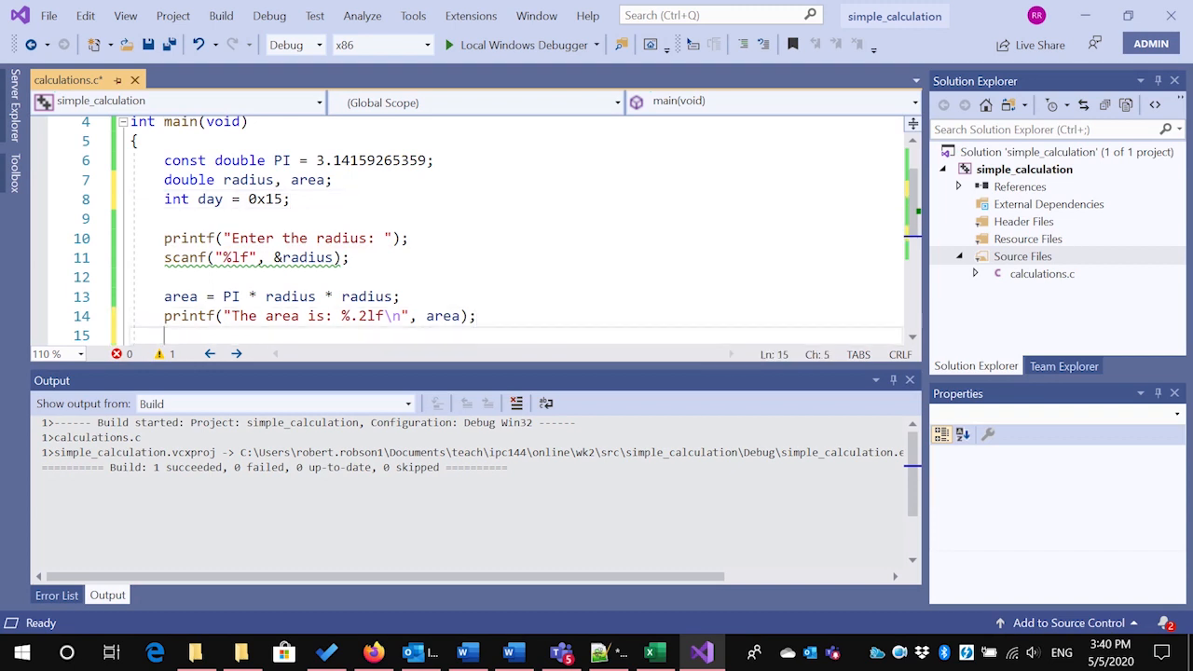
text(prntf(")
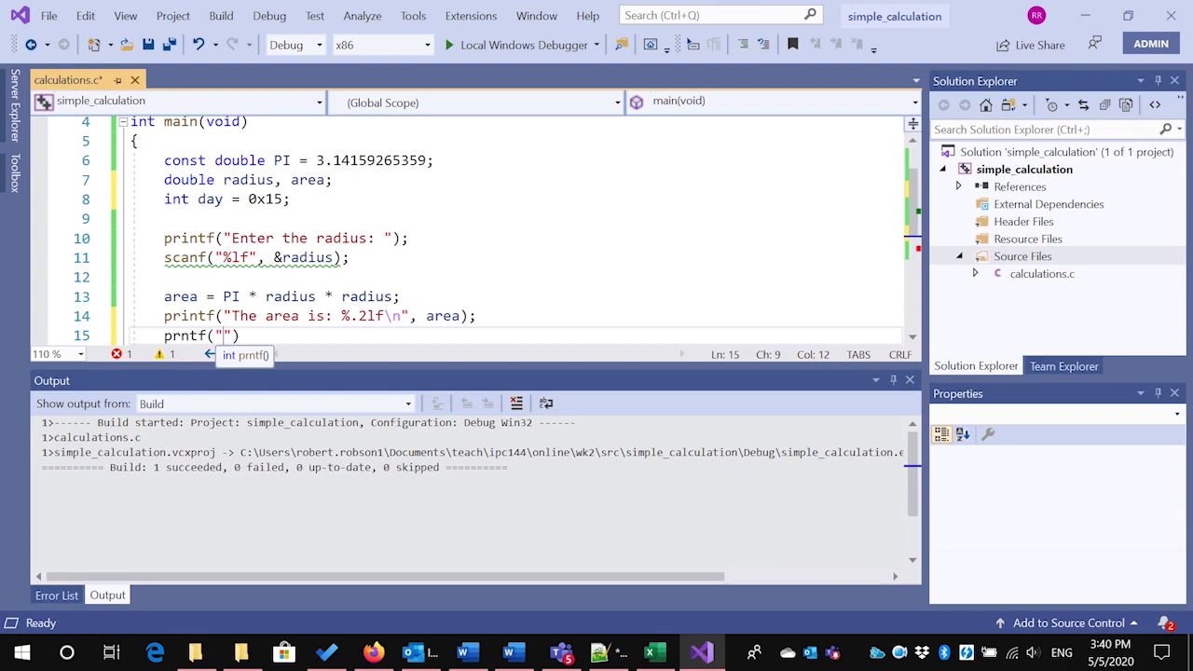
text(day=)
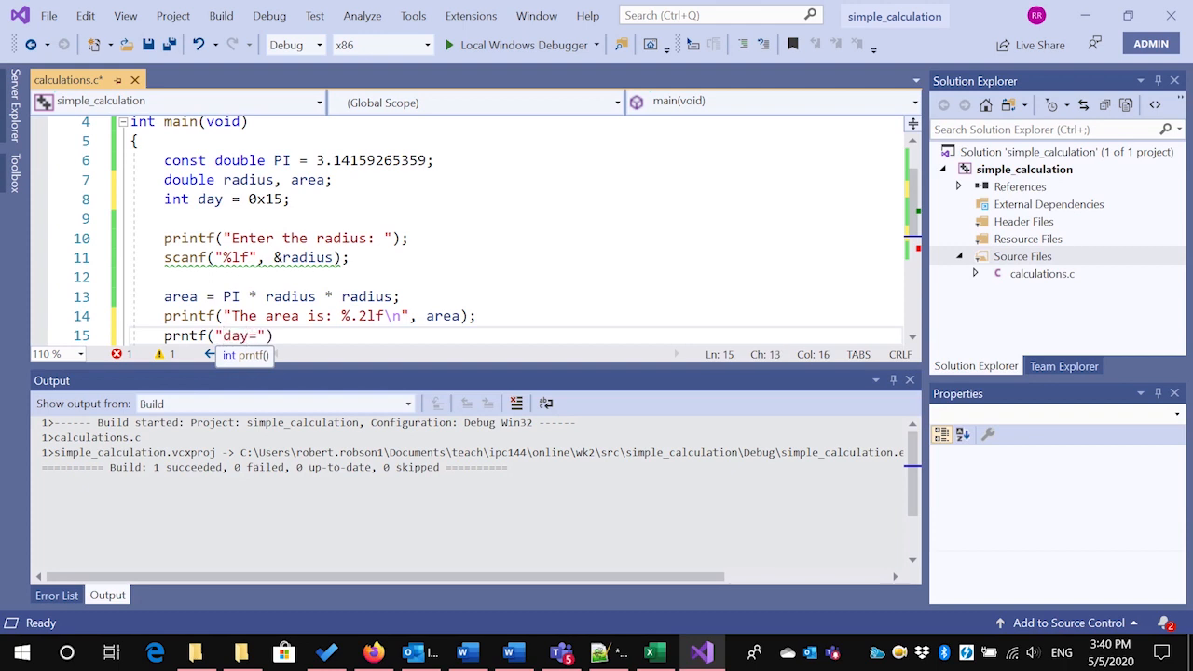
text(%)
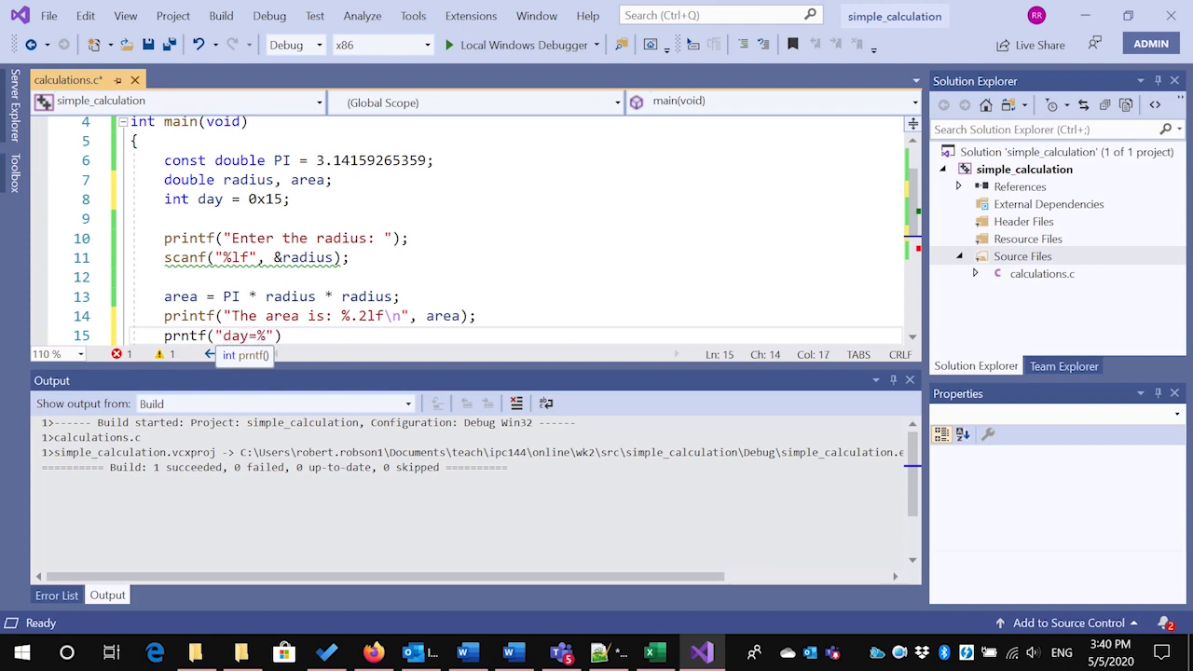
text(d)
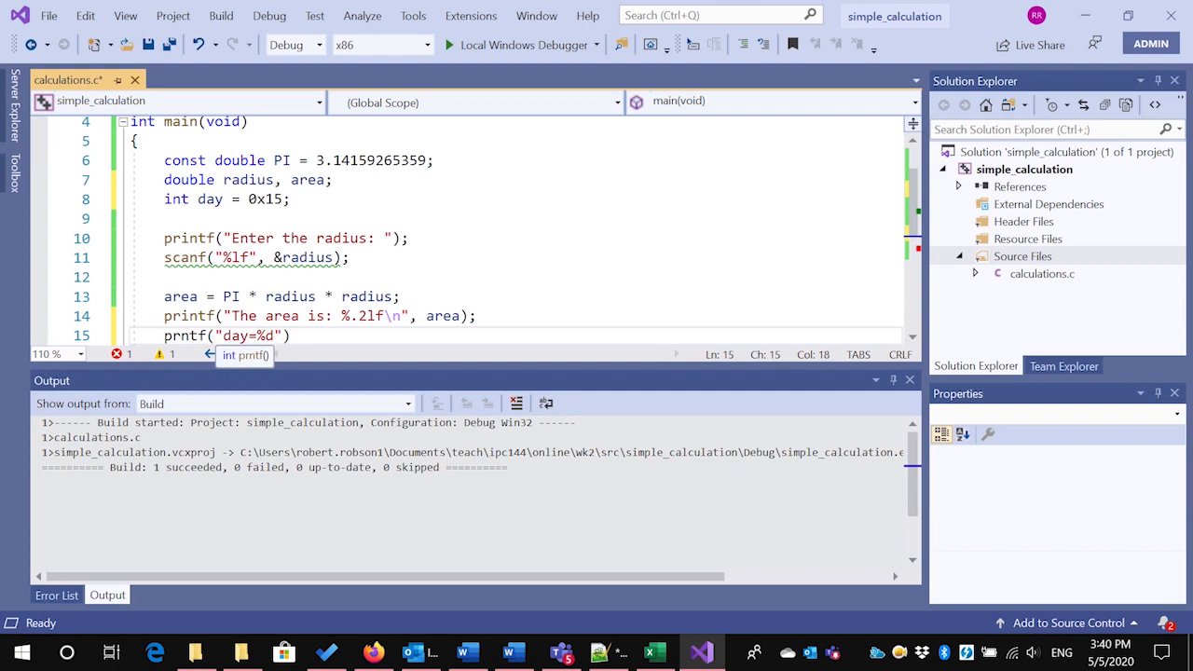
text(\n)
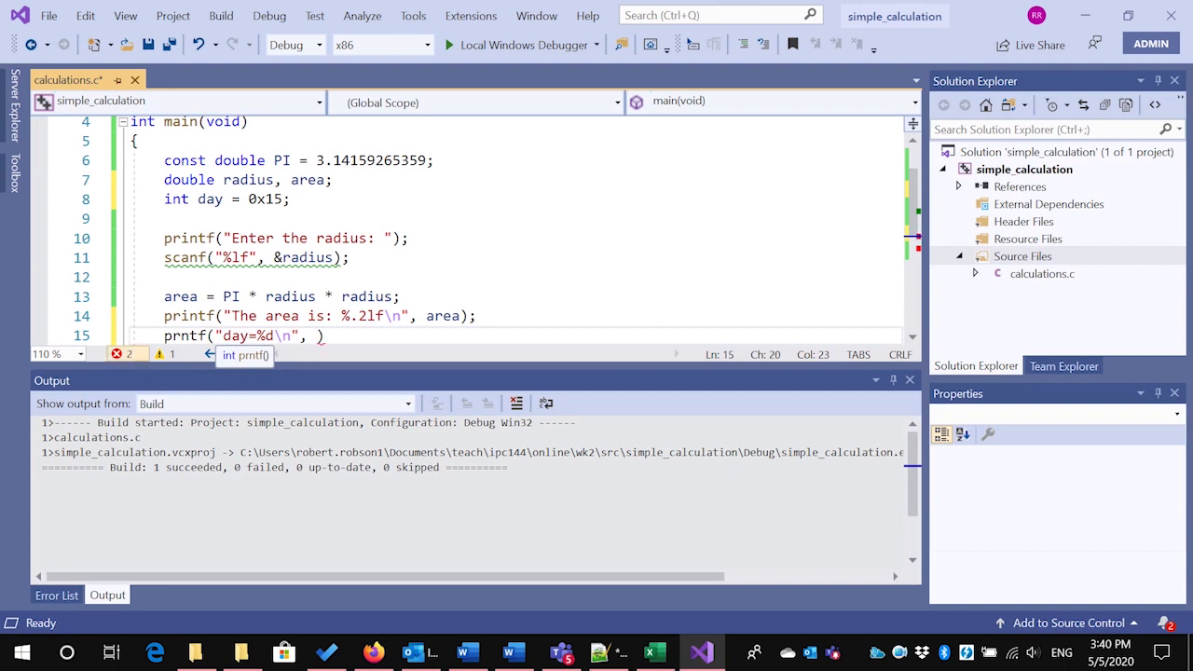
text(day)
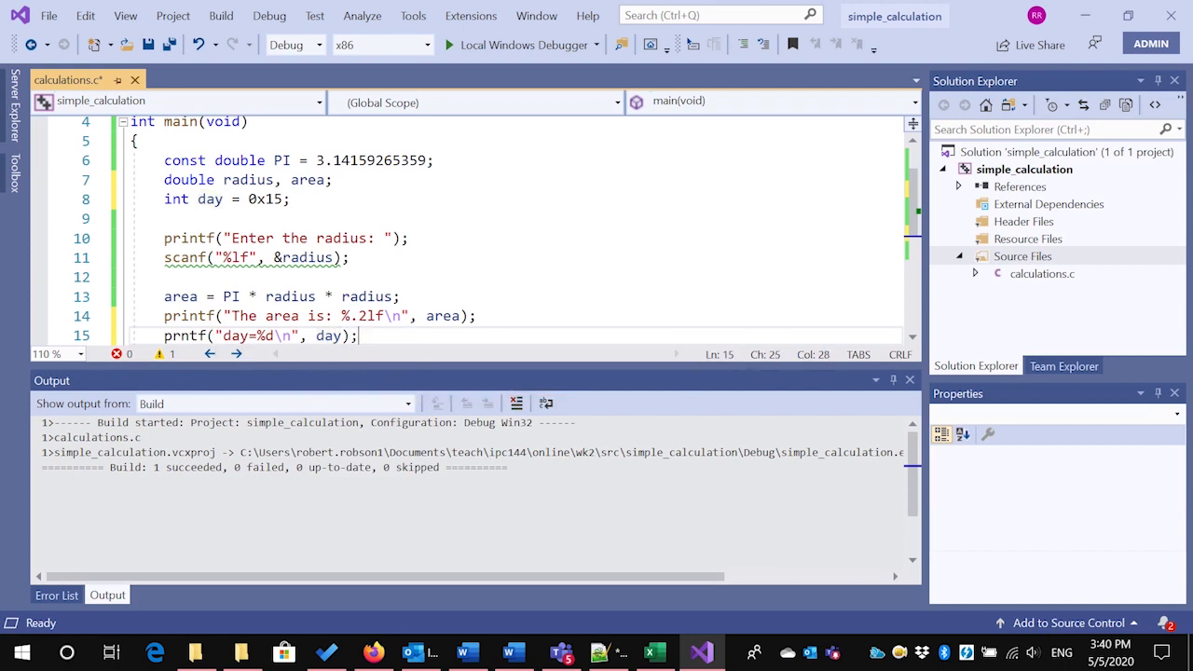
click(350, 257)
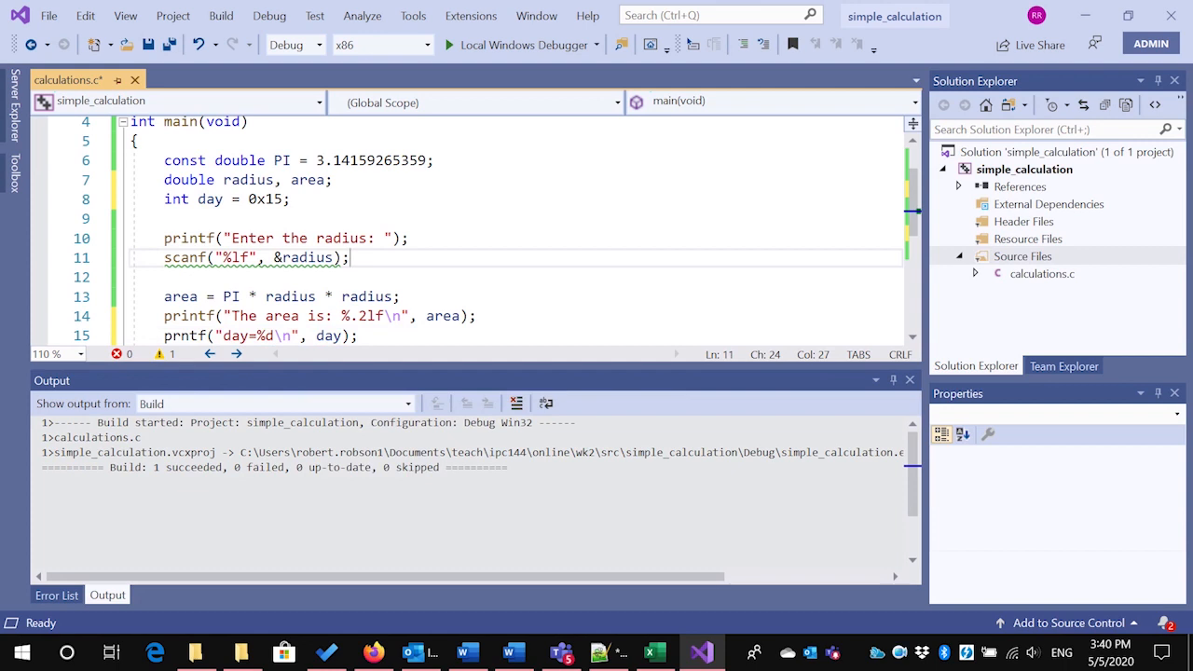
Select the hex literal 0x15 to confirm its value 21, then reach the Debug menu
double_click(269, 198)
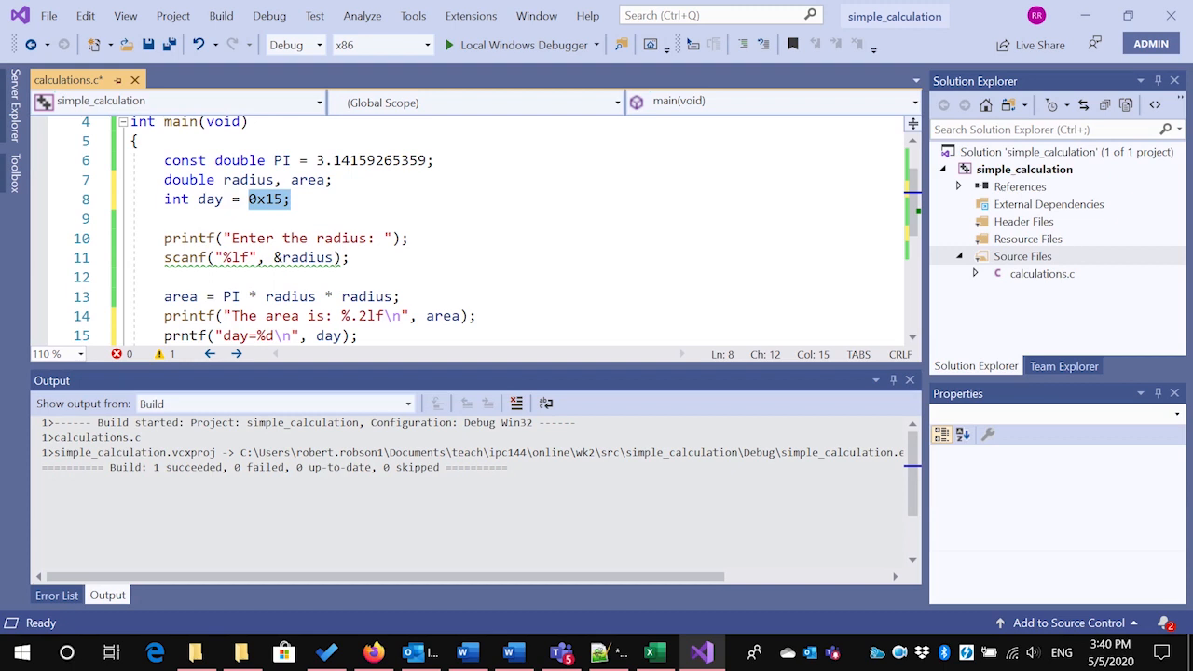
mouse_move(268, 197)
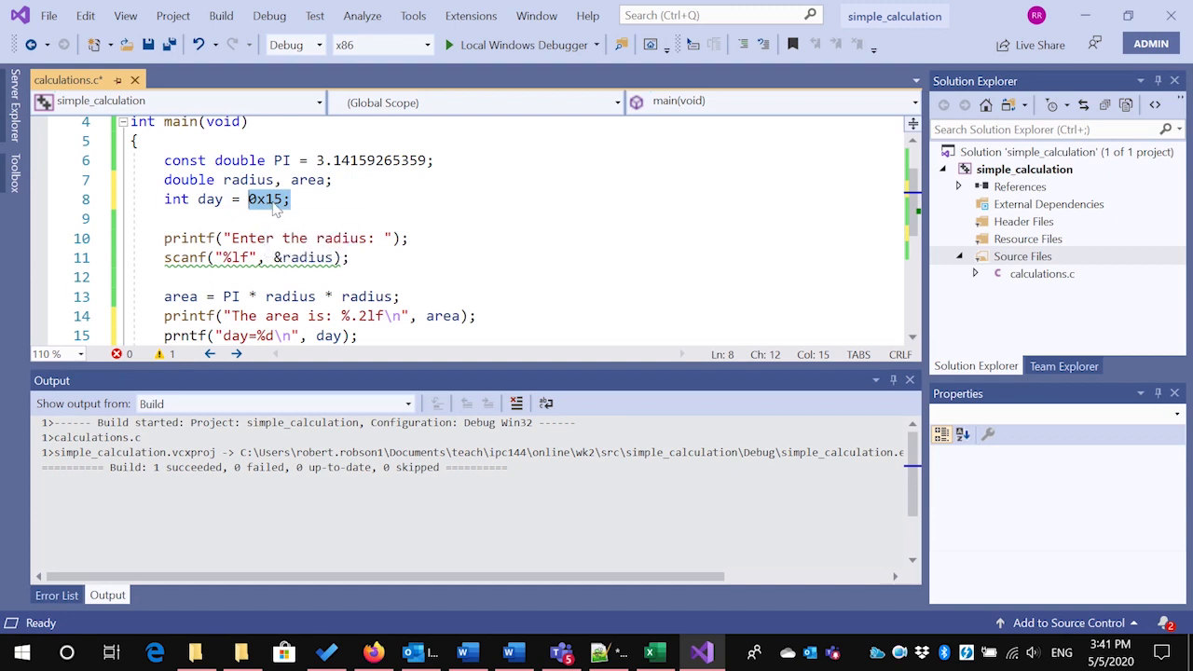
mouse_move(268, 197)
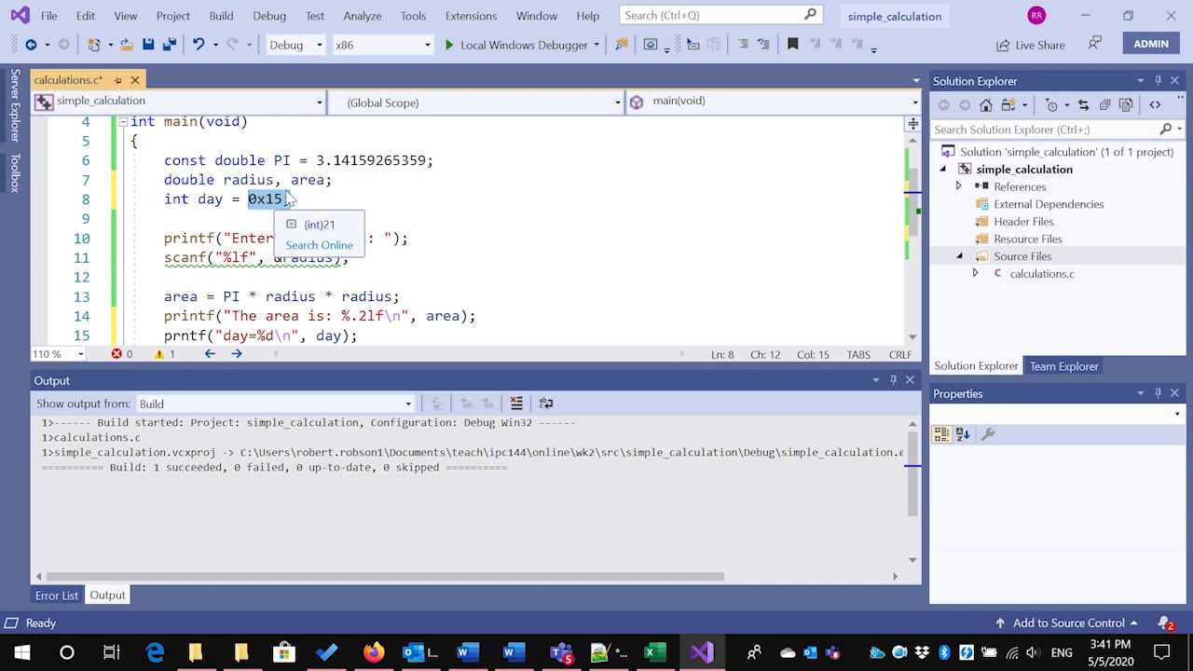
mouse_move(272, 216)
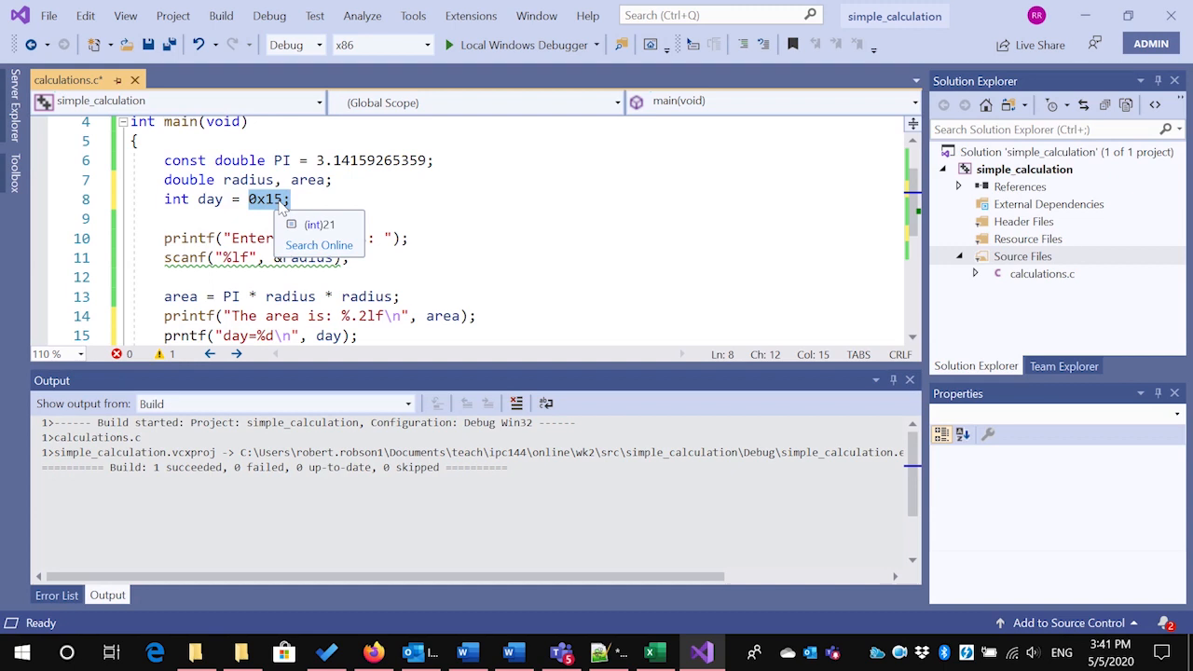
mouse_move(287, 207)
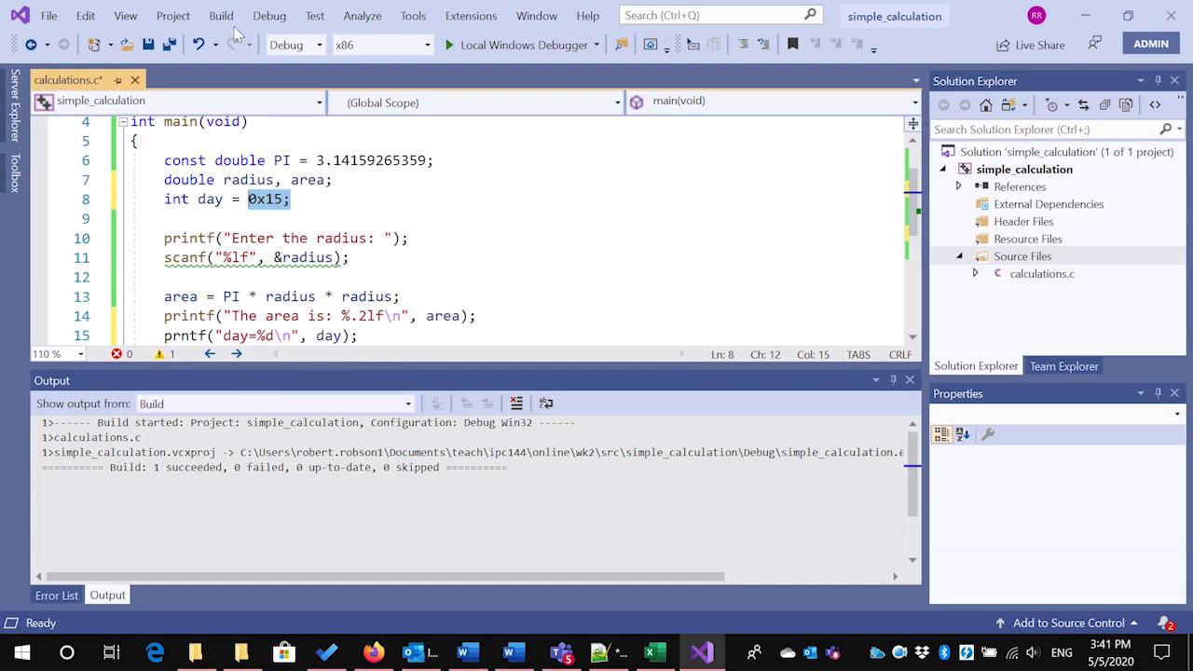
click(268, 15)
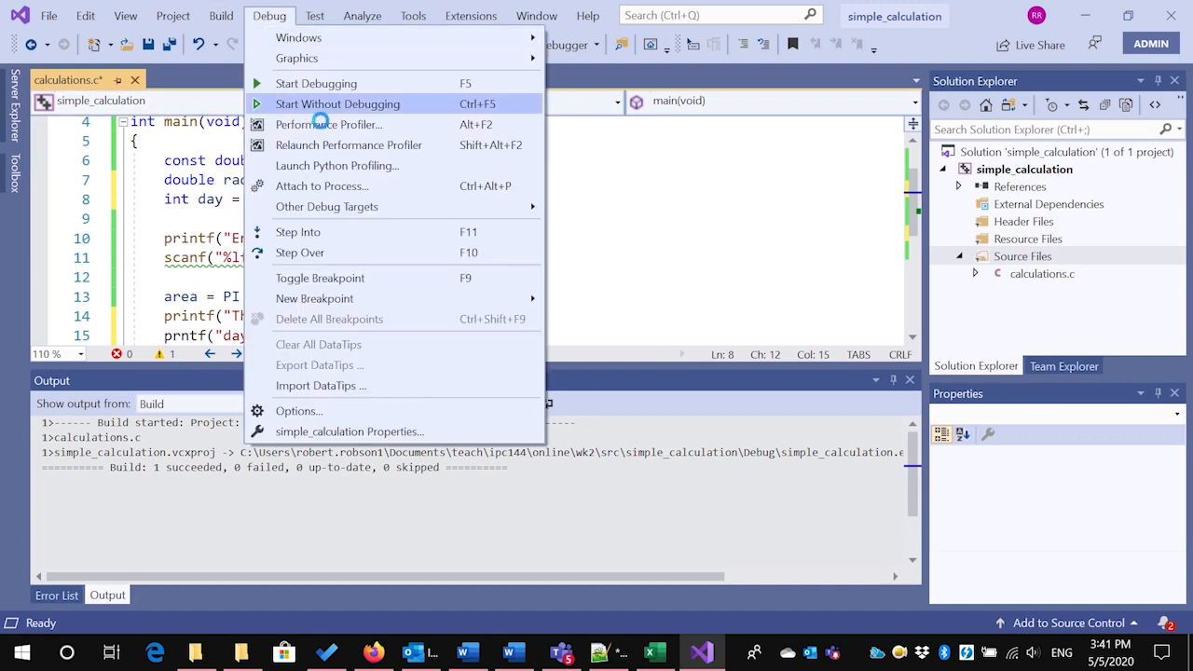
Start Without Debugging and decline running the last successful build after errors
click(337, 104)
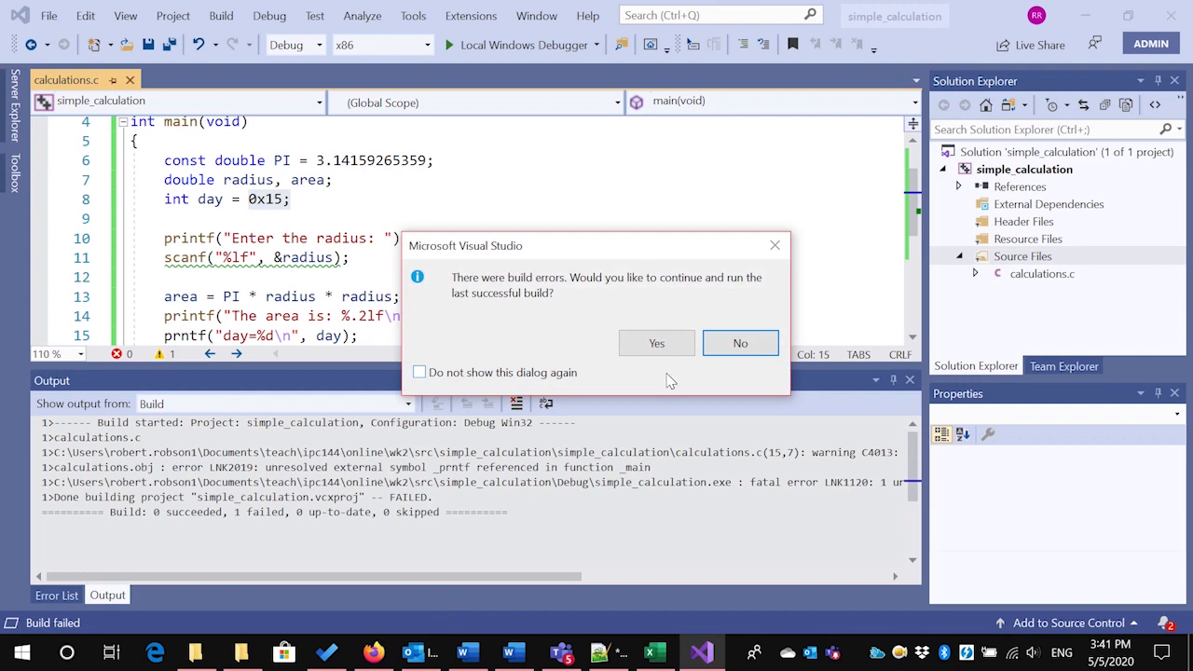
mouse_move(740, 343)
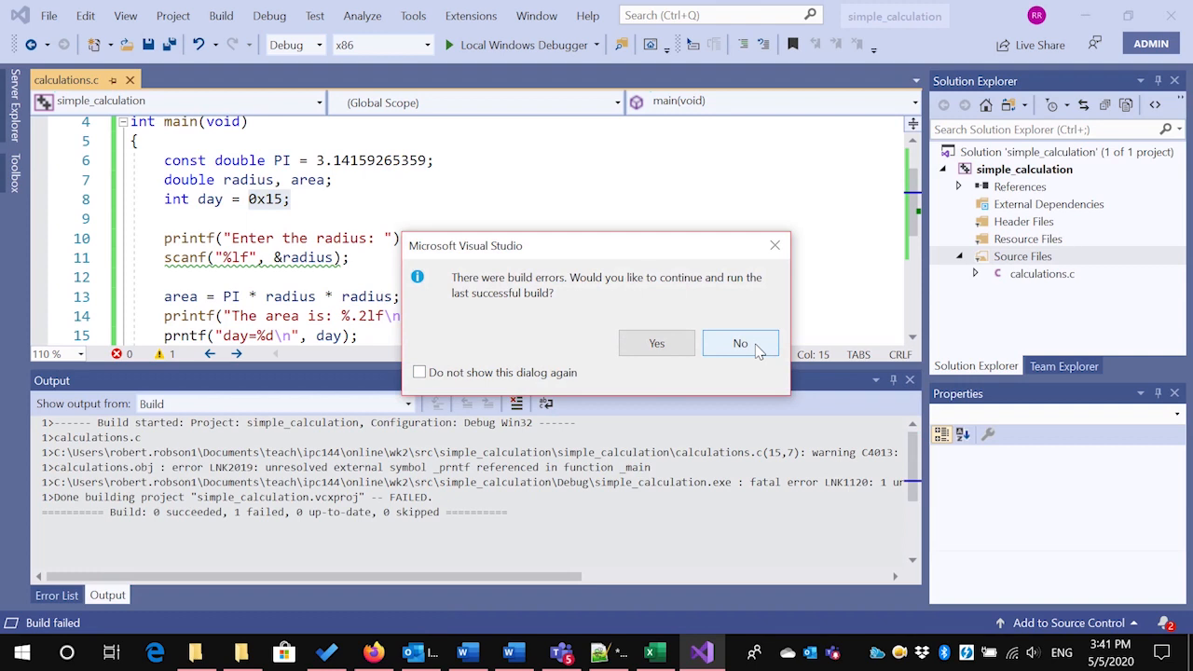
click(740, 343)
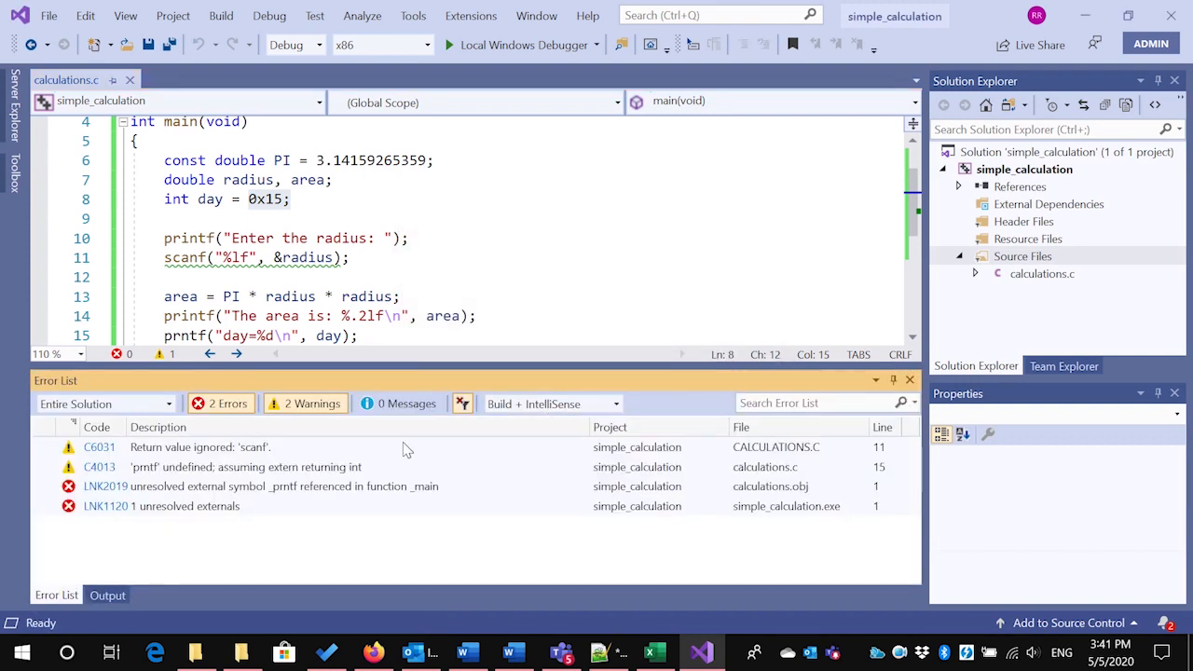
mouse_move(276, 455)
text(i)
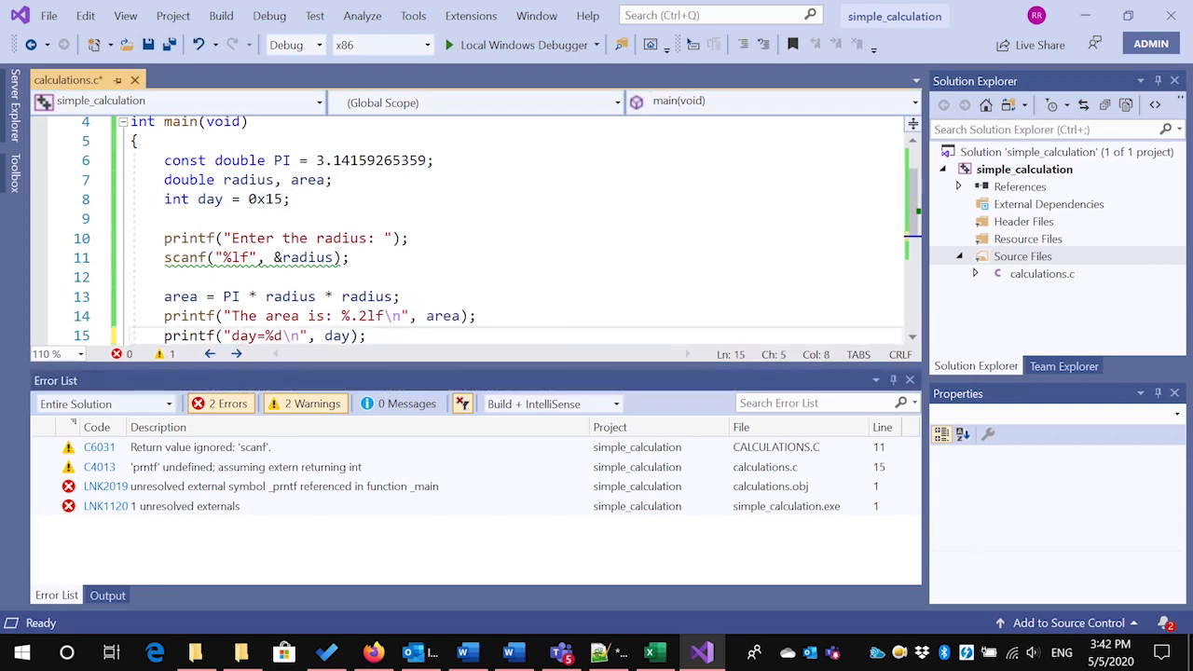
Build and run the corrected program, entering 4 at the radius prompt
scroll(down, 3)
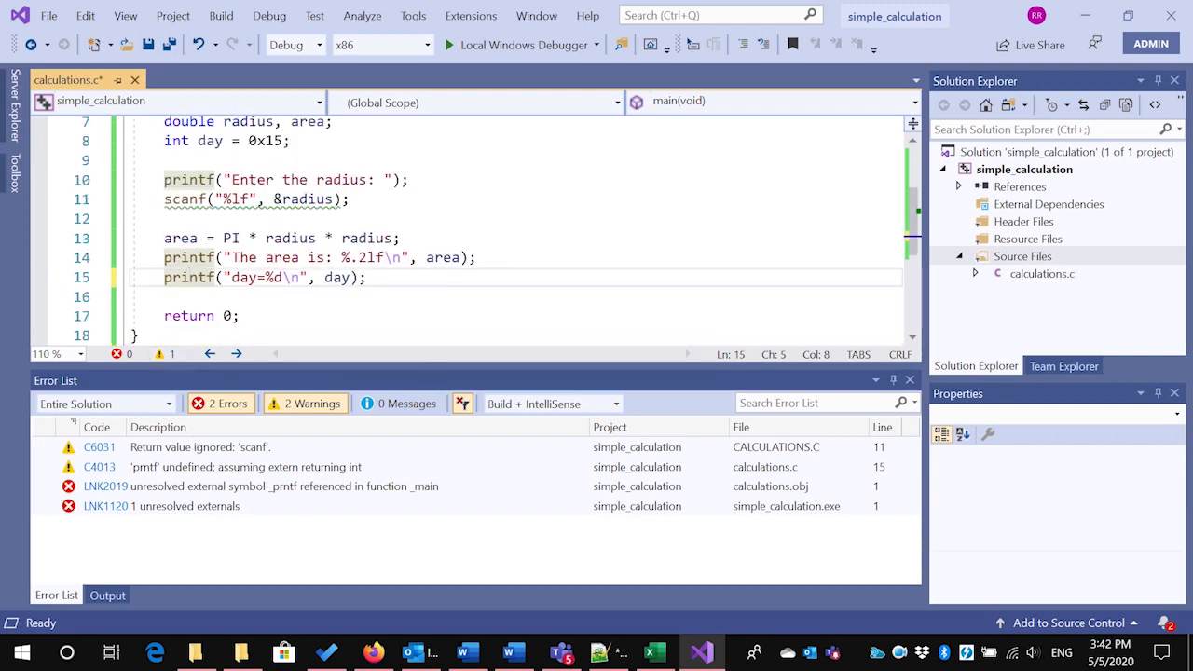
click(268, 15)
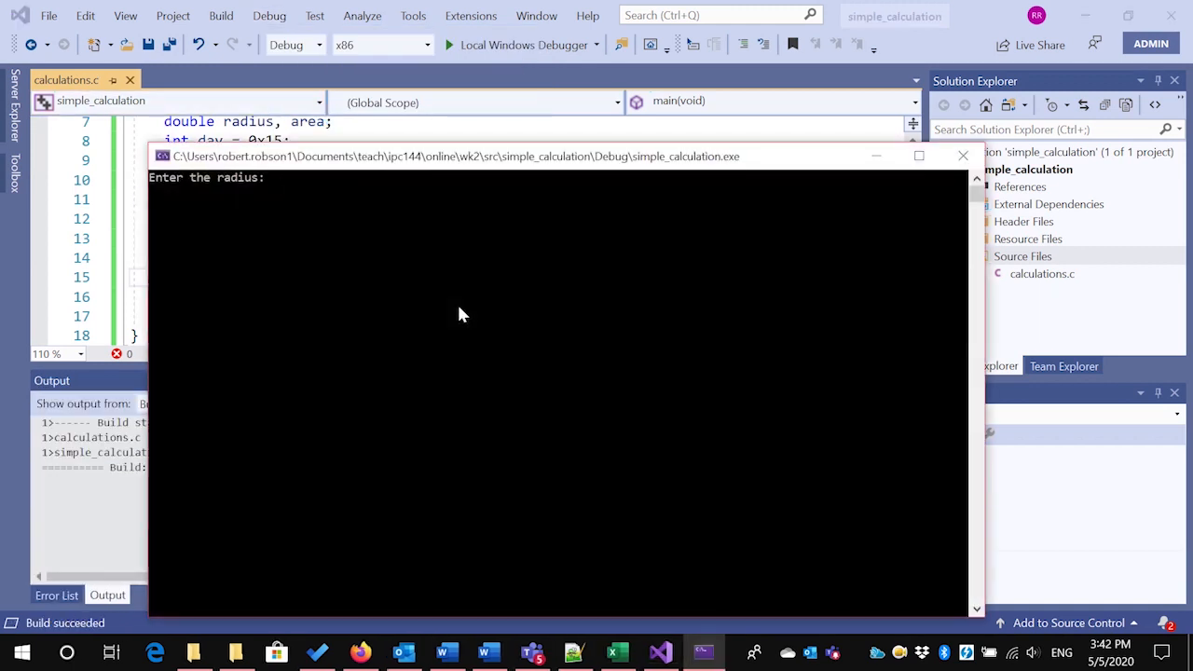
text(4)
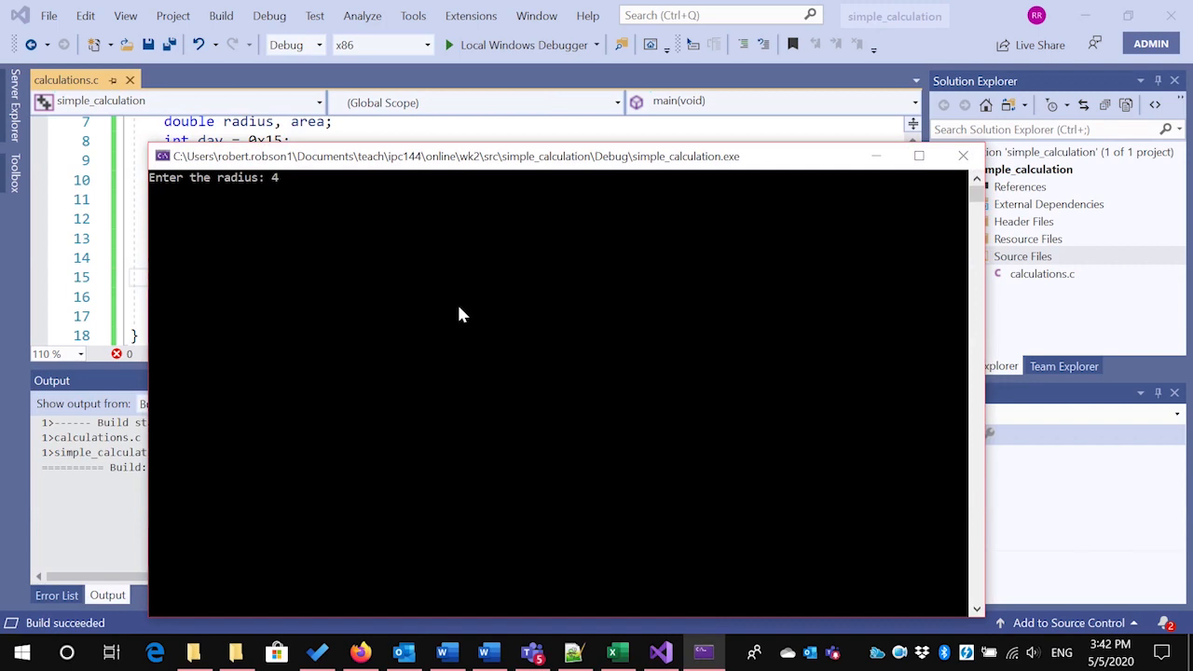
text(.)
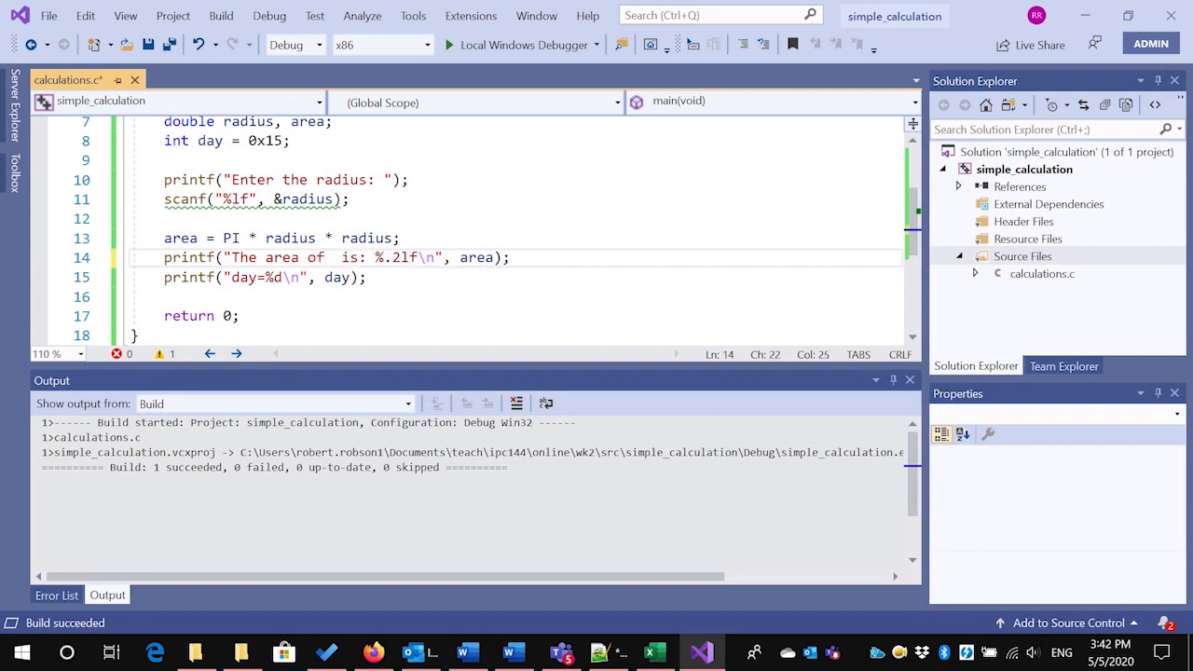
Reword the printf to "The area of a circle of radius %.2lf is: %.2lf\n" with radius and area
text(a circ)
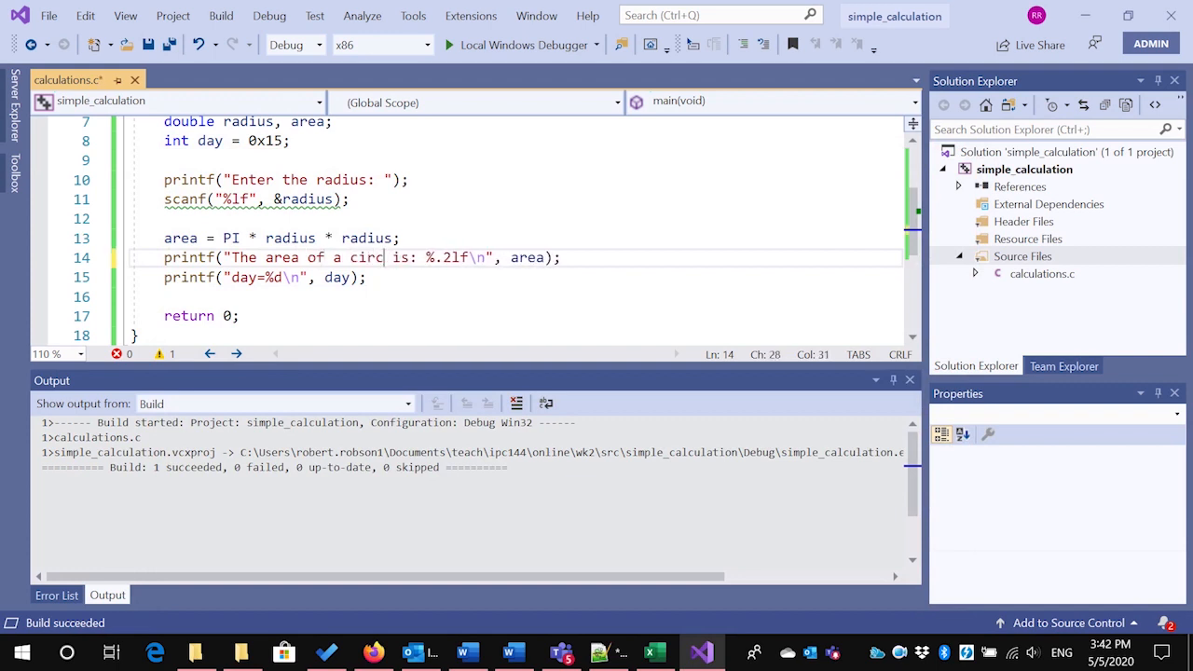
text(le)
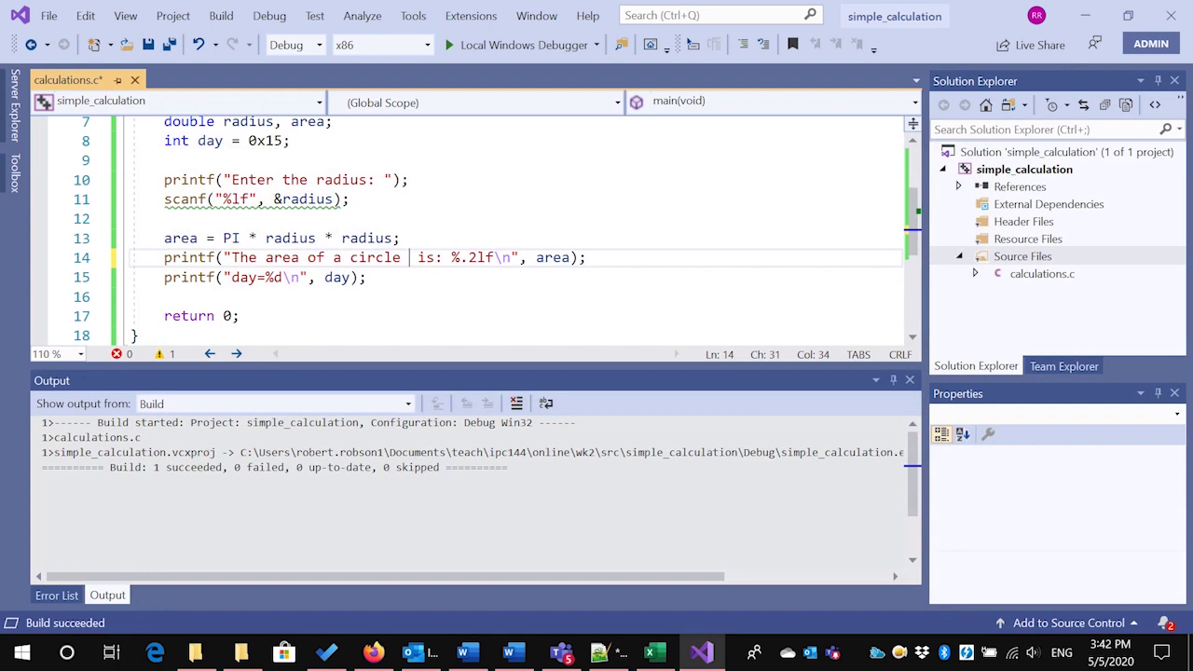
text(of rad)
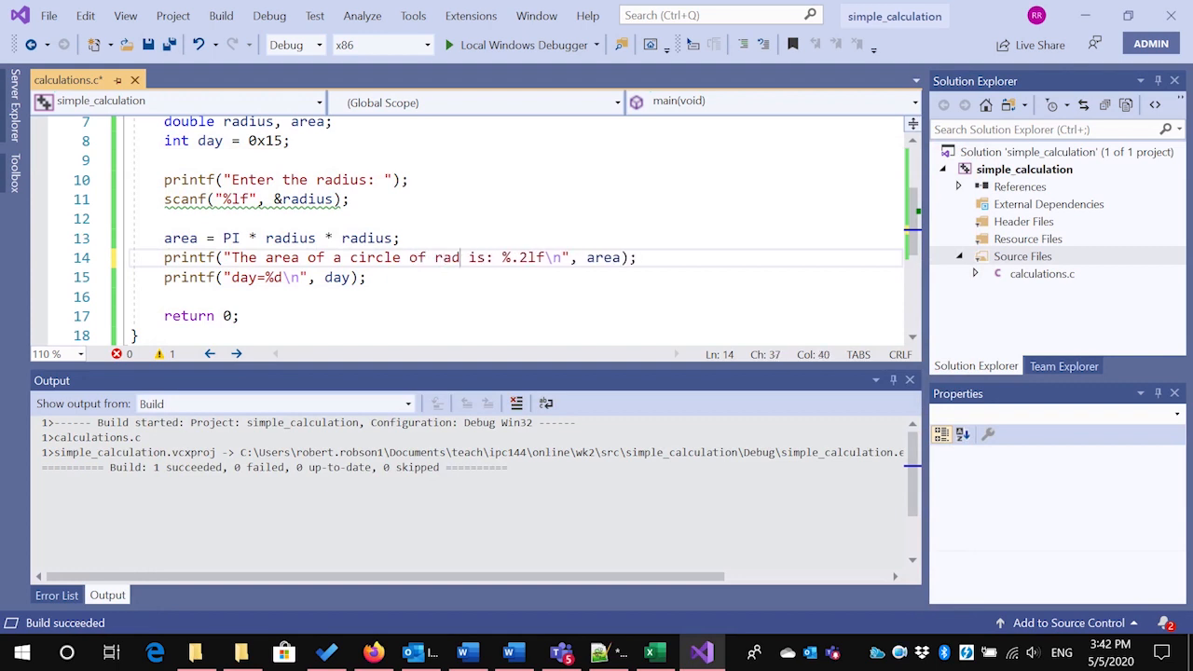
text(ius %)
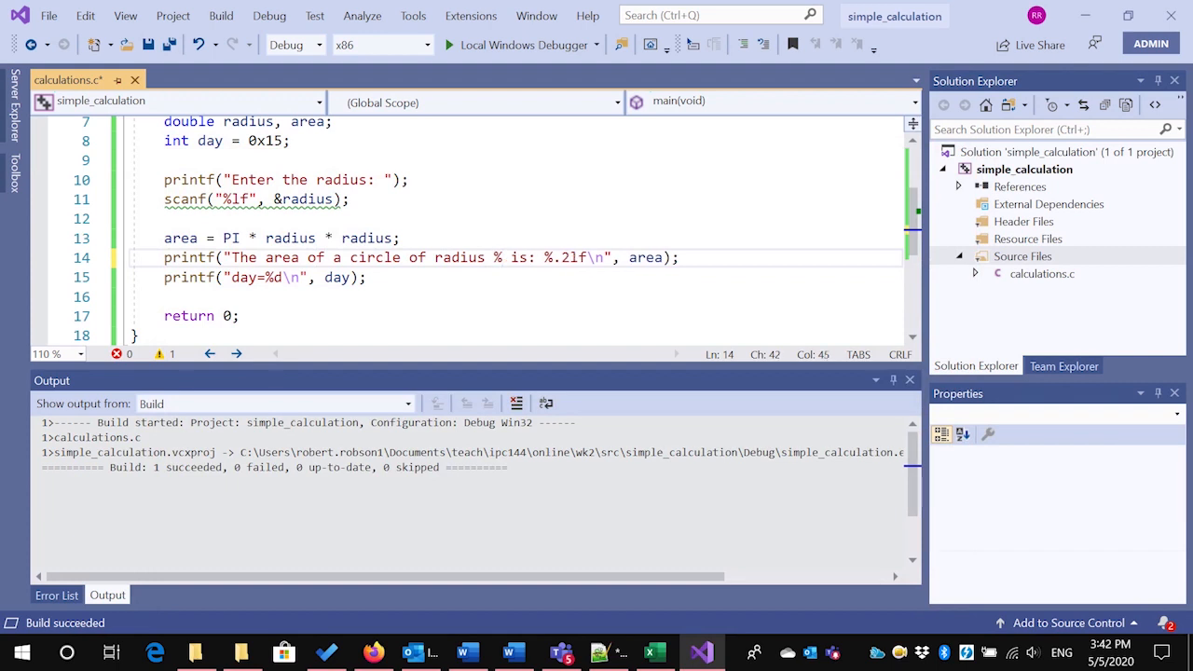
text(.2lf)
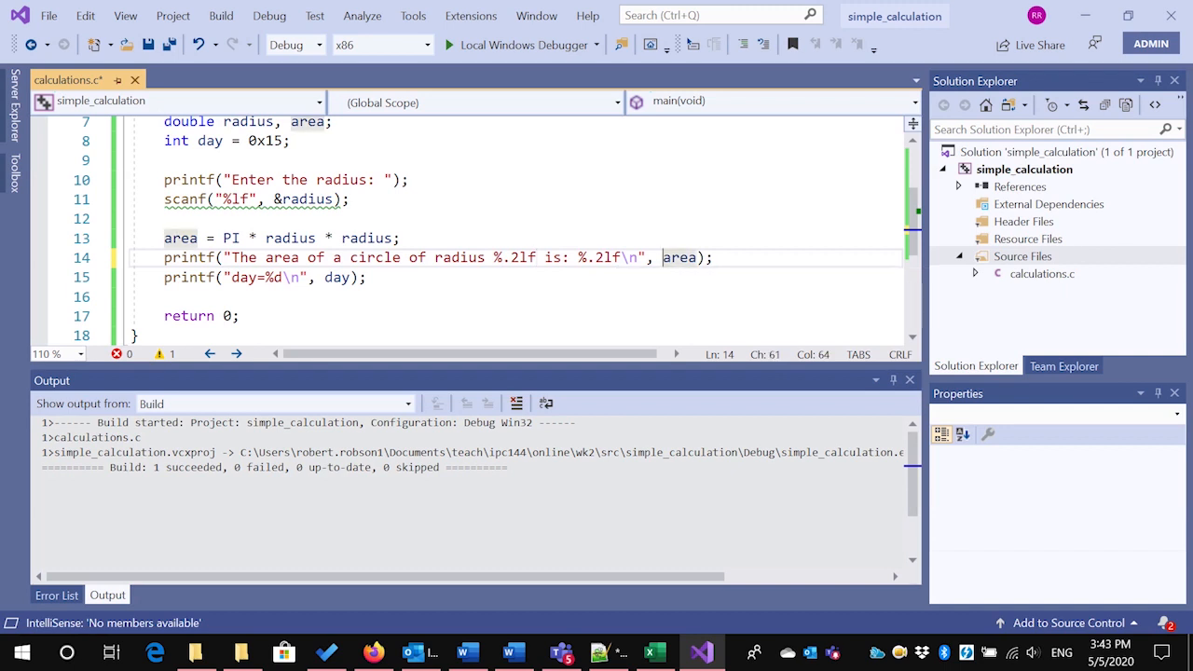
text(radius,)
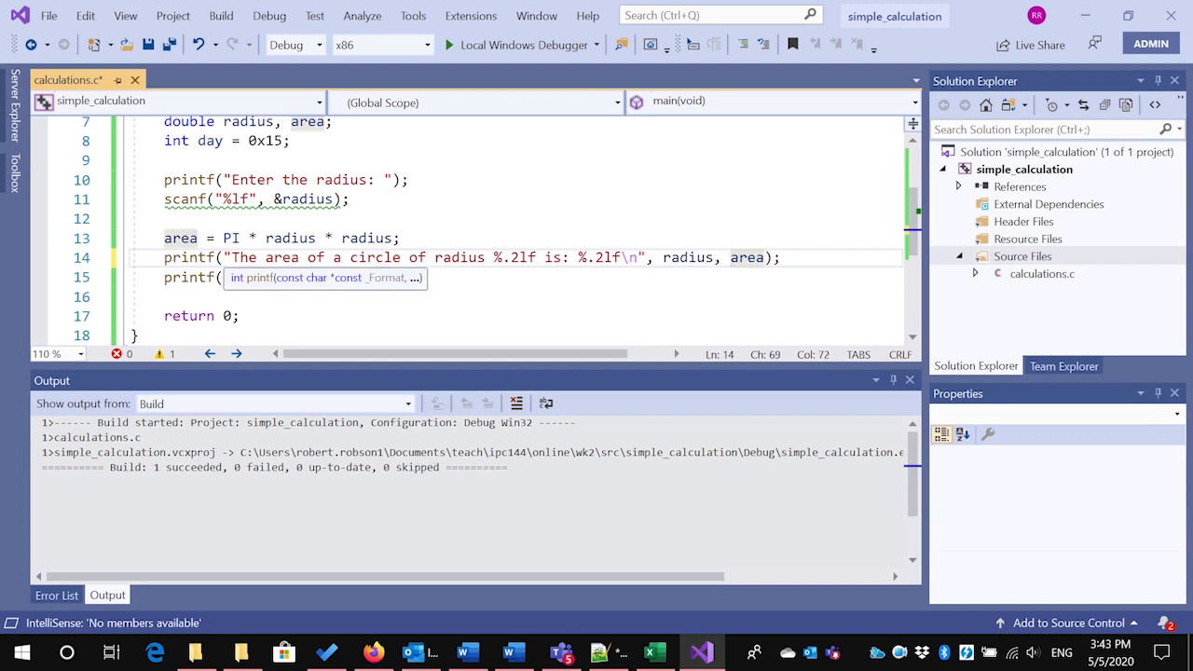
text("day=%d\n", day);)
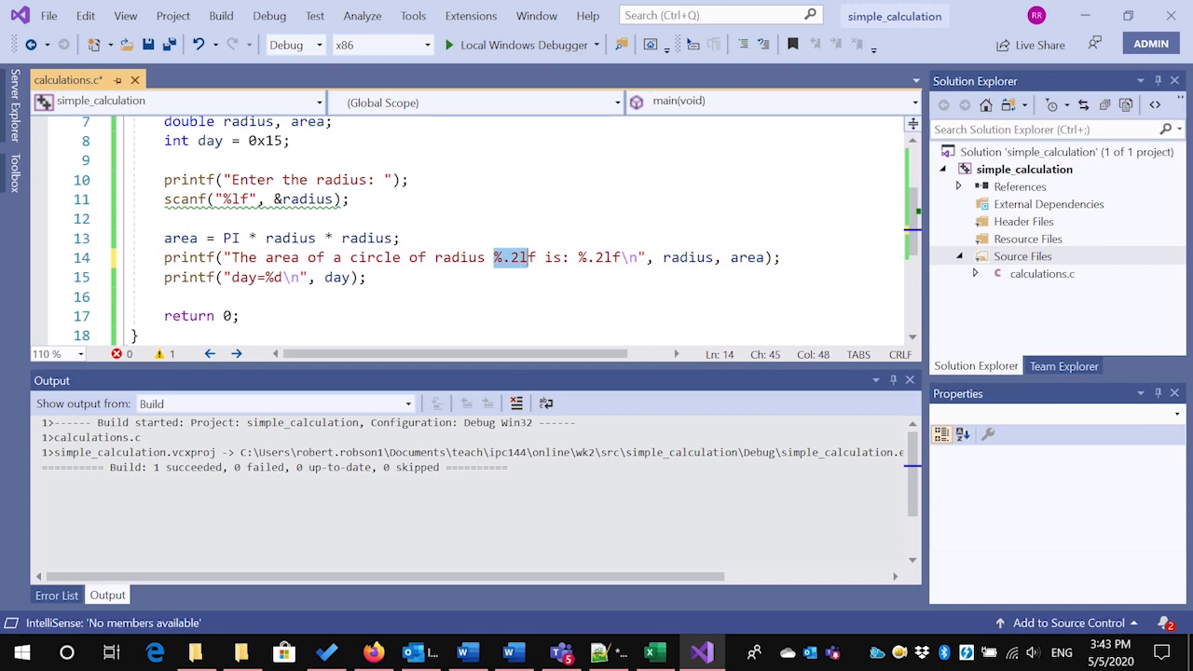
mouse_move(522, 257)
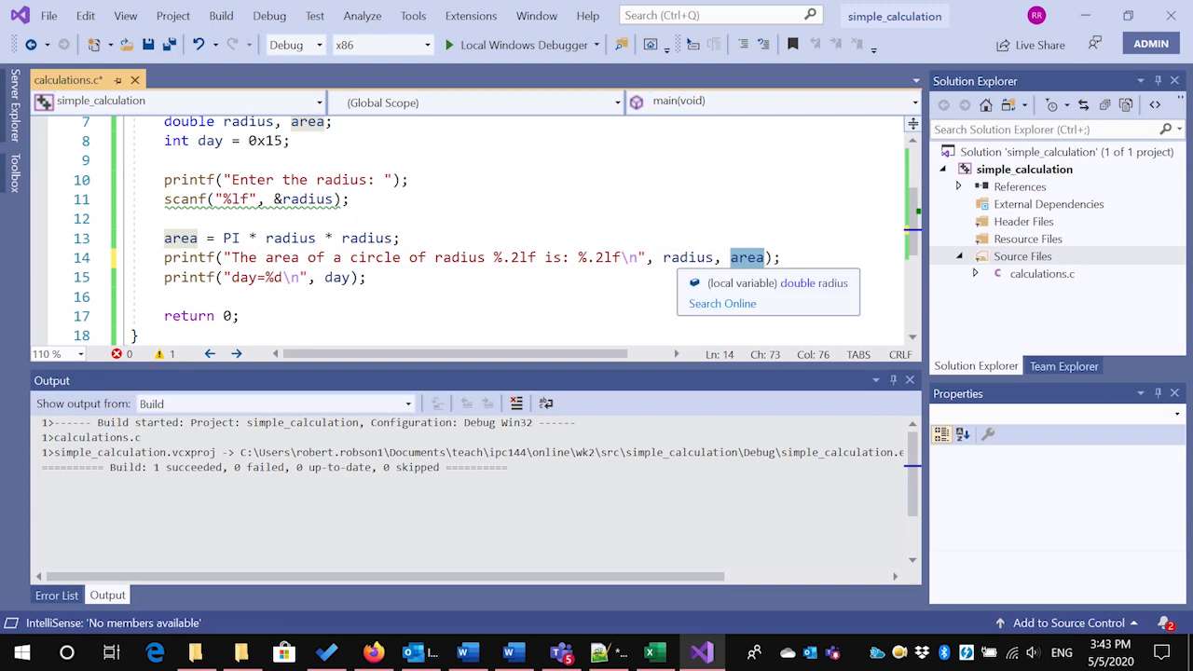
click(268, 14)
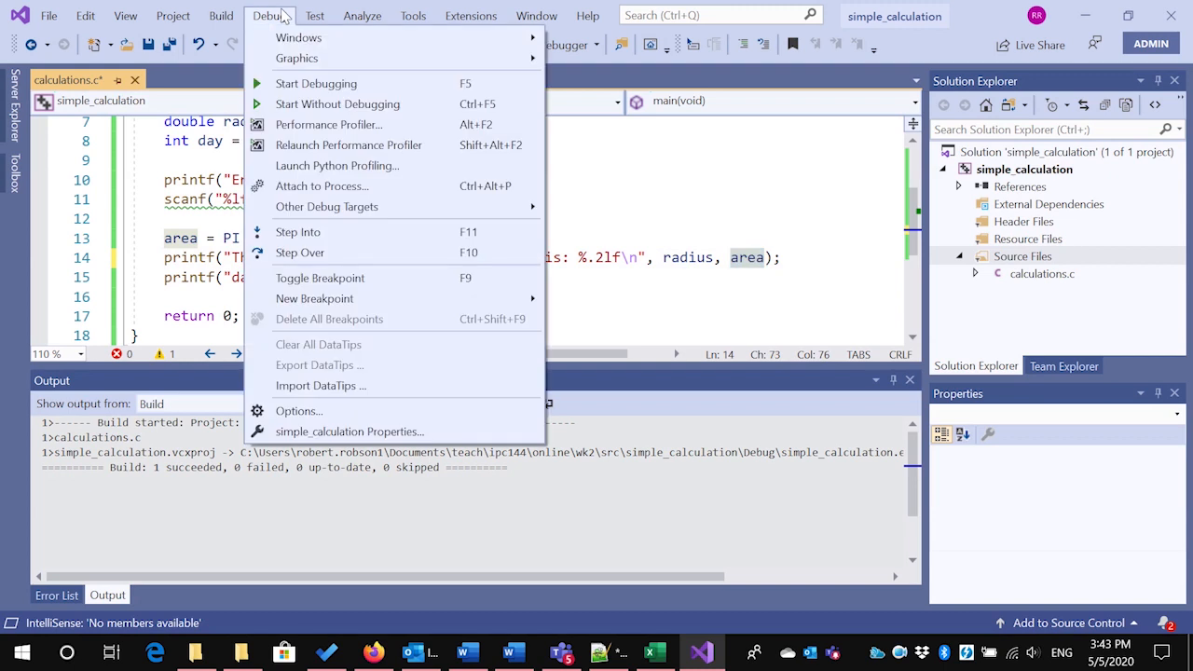